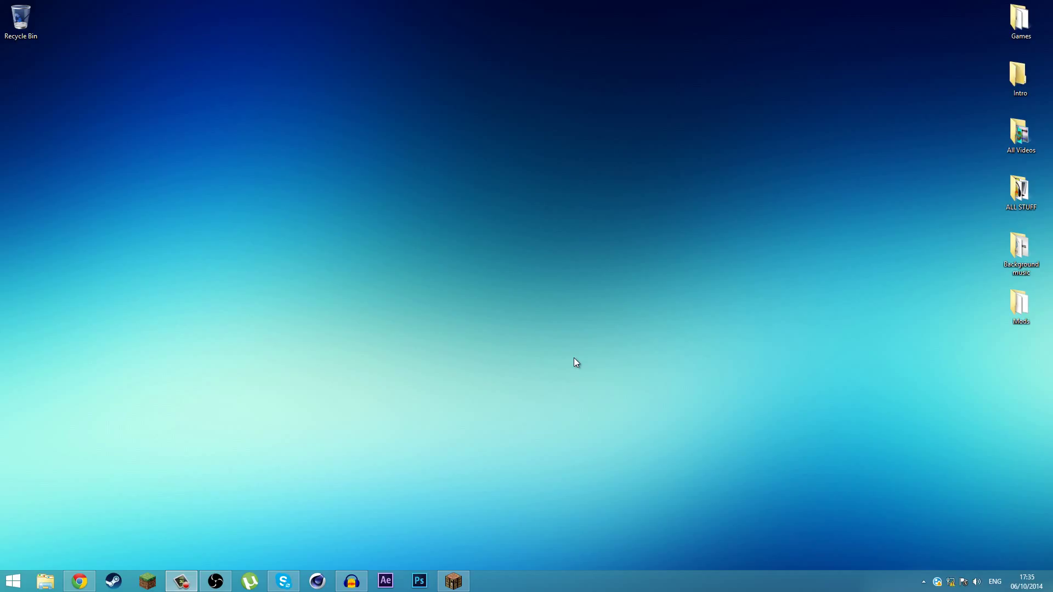
mouse_move(638, 441)
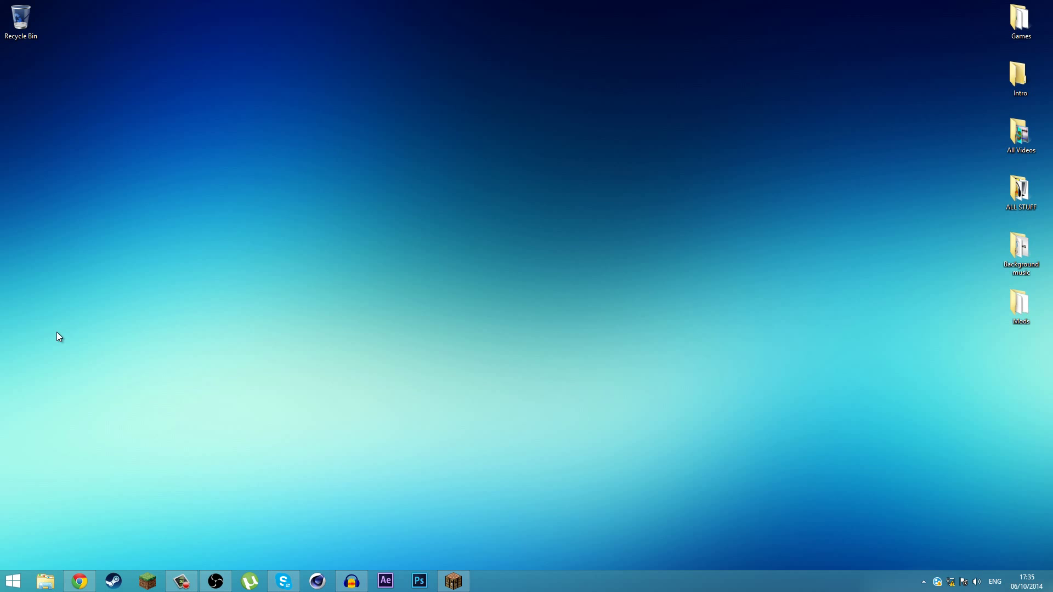
Launch Google Chrome from the taskbar, landing on the OBS project site
left_click(79, 581)
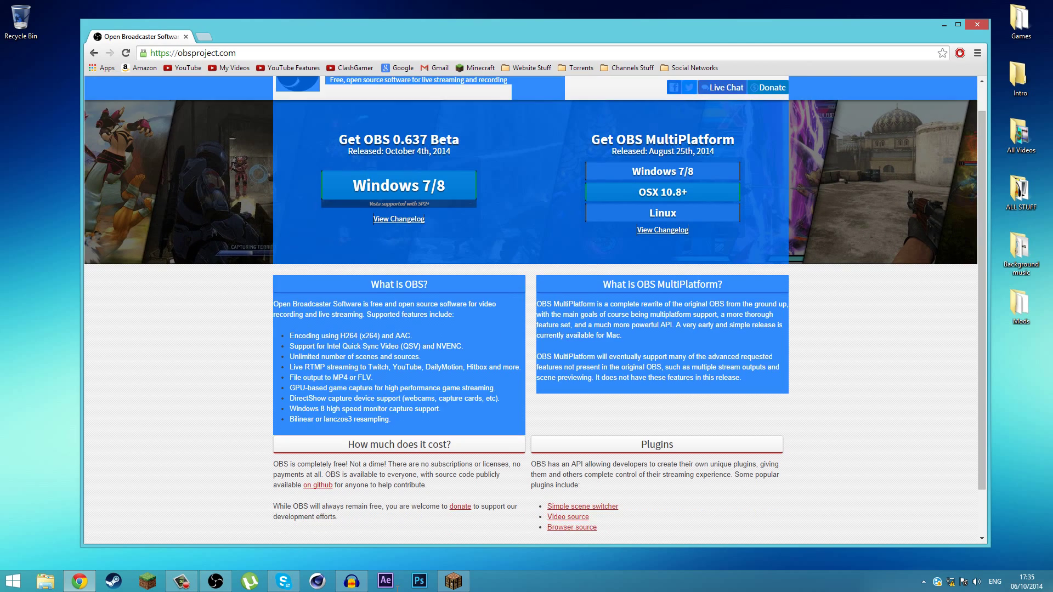
Look over the obsproject.com download page, then minimise Chrome to show the desktop
scroll("down", 3)
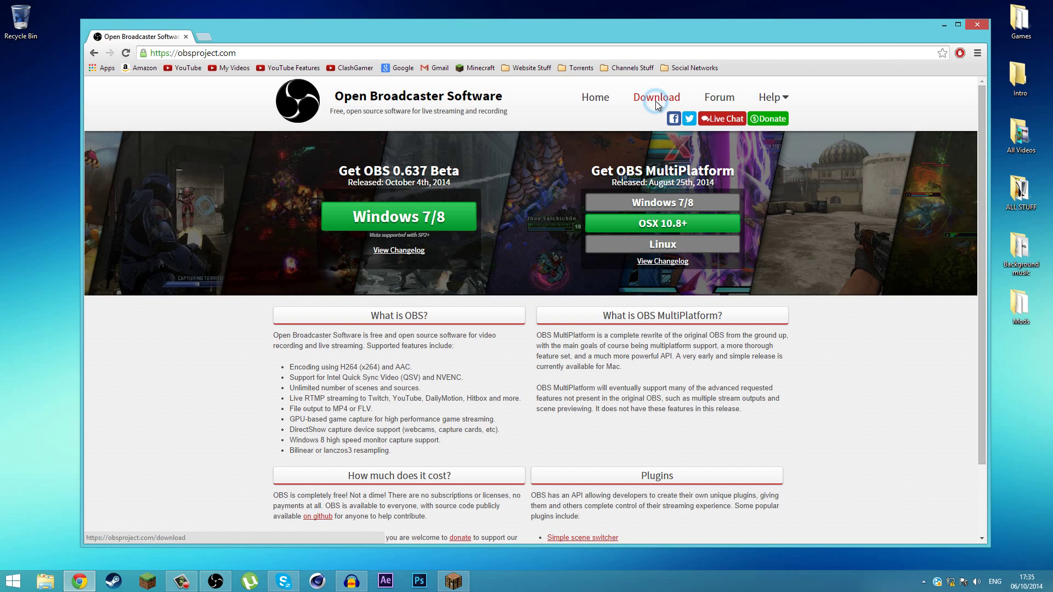
left_click(656, 96)
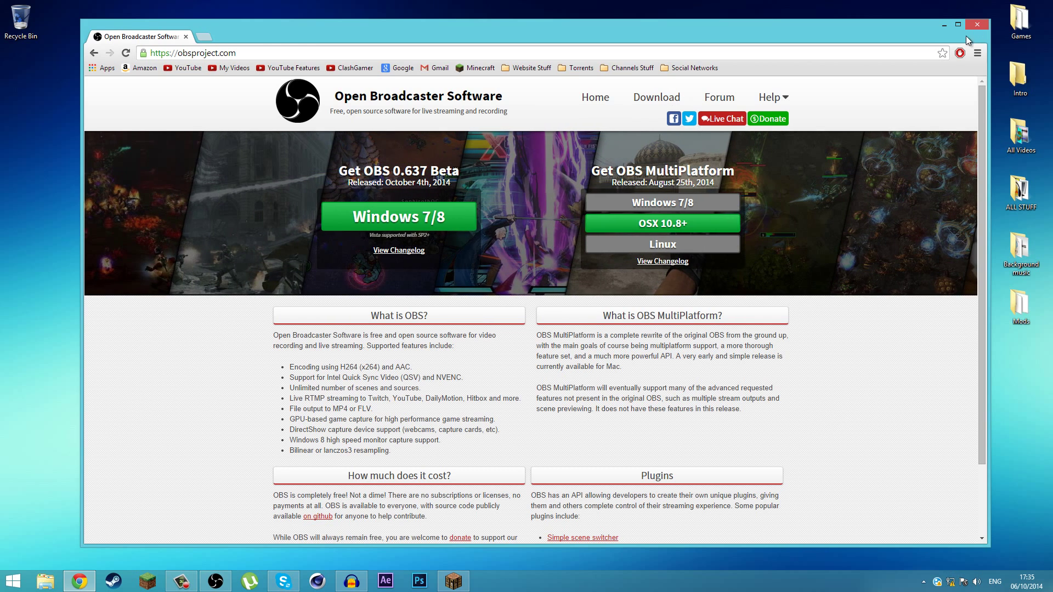
left_click(957, 24)
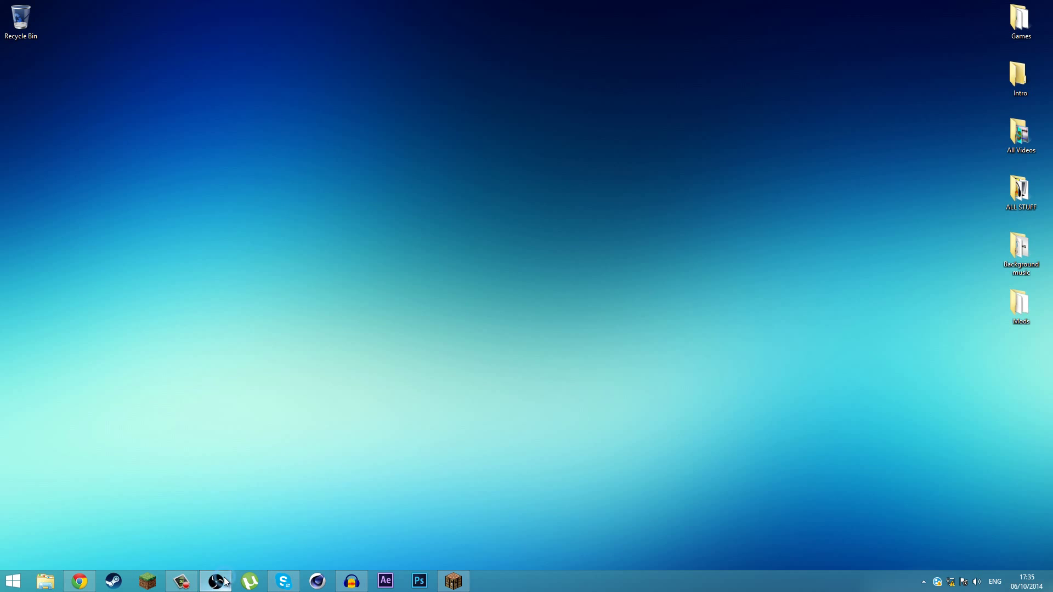
Launch OBS, add a scene named 'Minecraft Gameplay' and delete the old default Scene
left_click(215, 581)
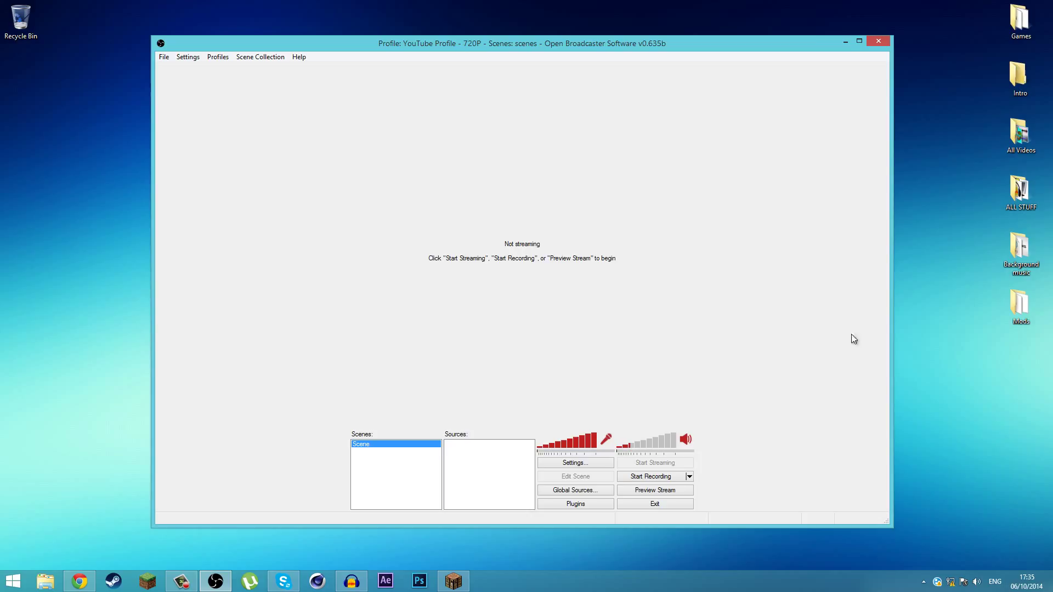
mouse_move(824, 39)
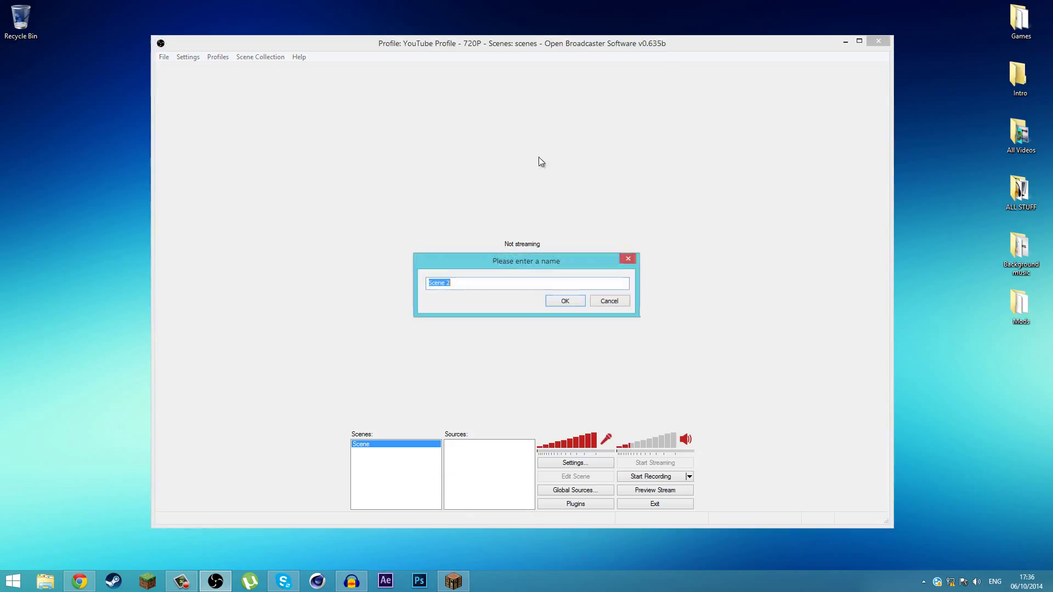
type("M")
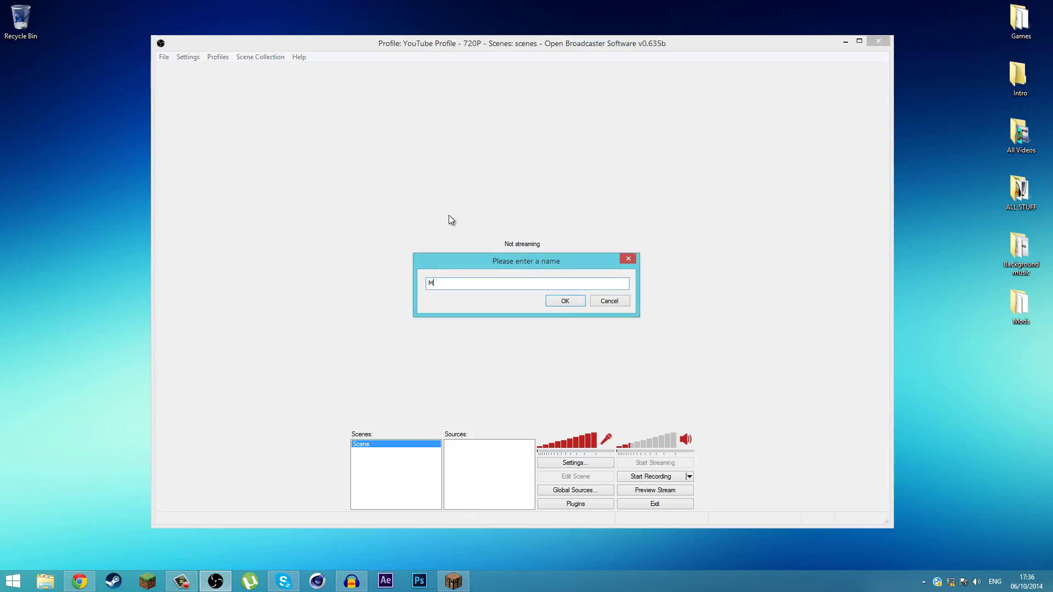
type("inecraft")
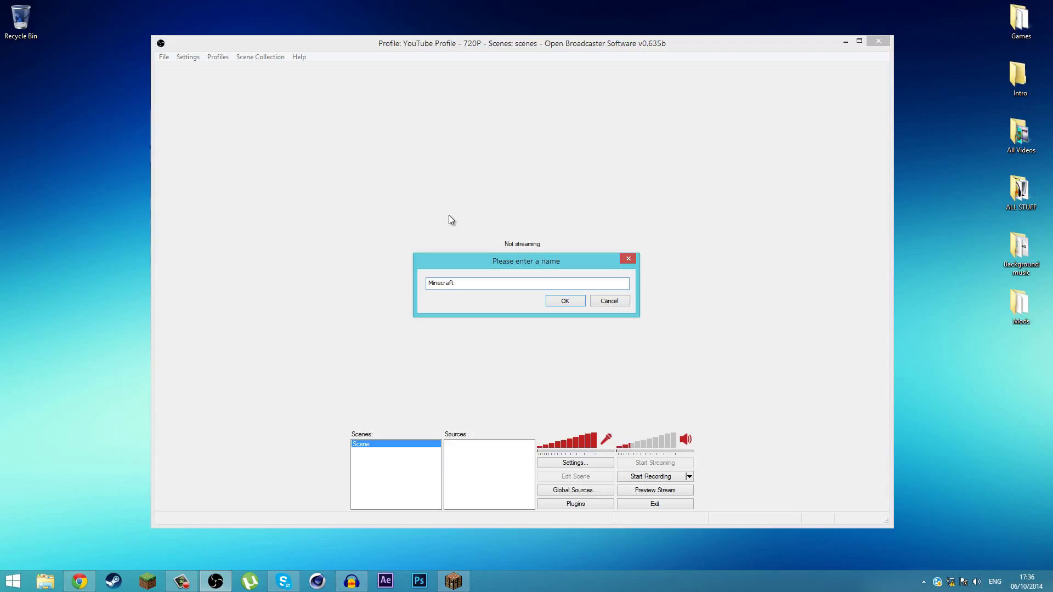
type("Gameplay")
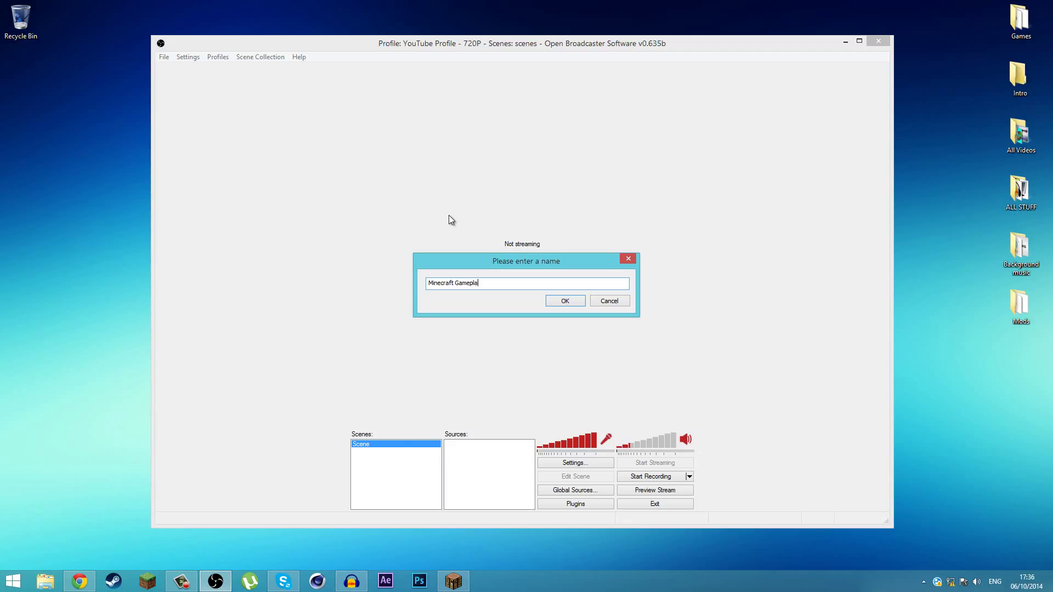
left_click(565, 300)
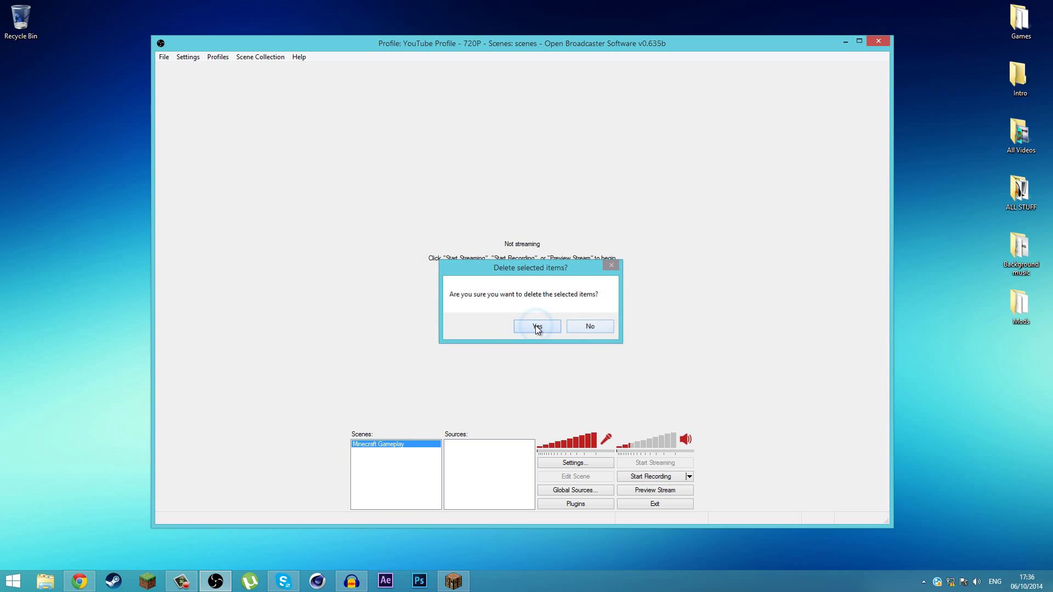
left_click(538, 327)
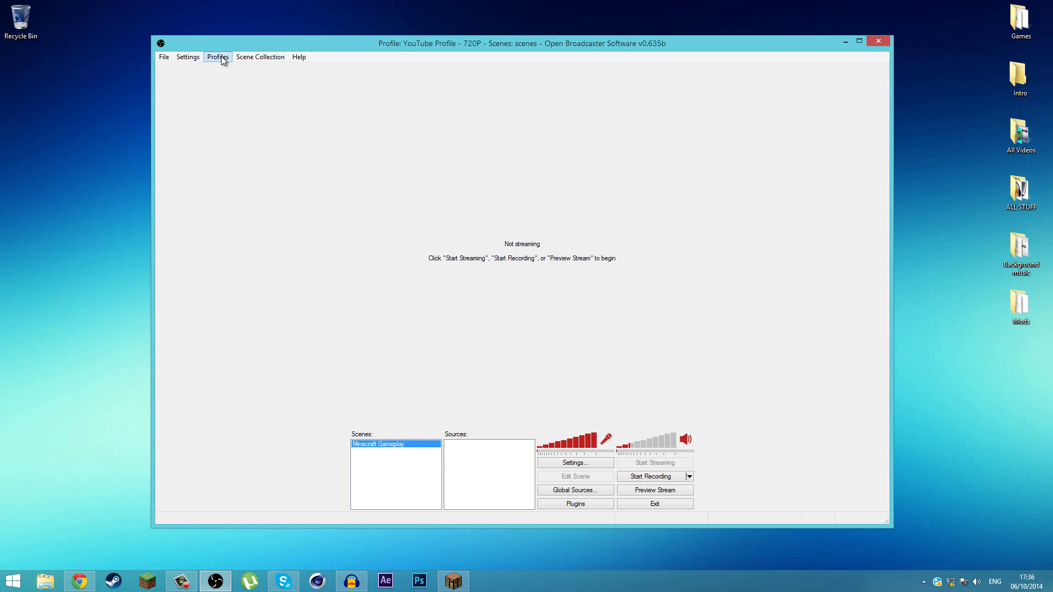
In Settings, name the setting profile 'Minecraft Gameplay - 720P'
left_click(189, 57)
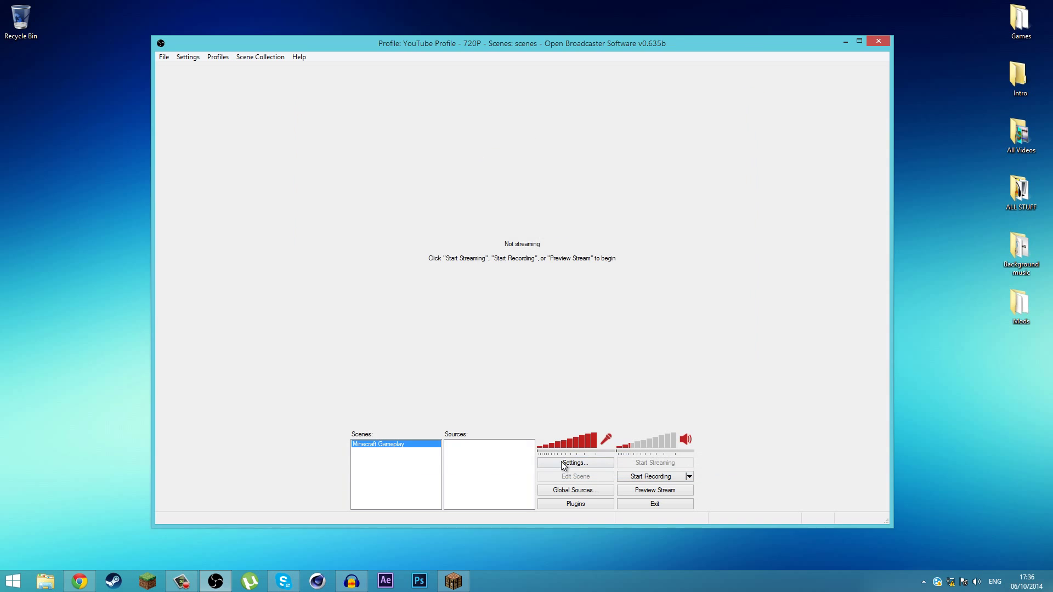
left_click(575, 463)
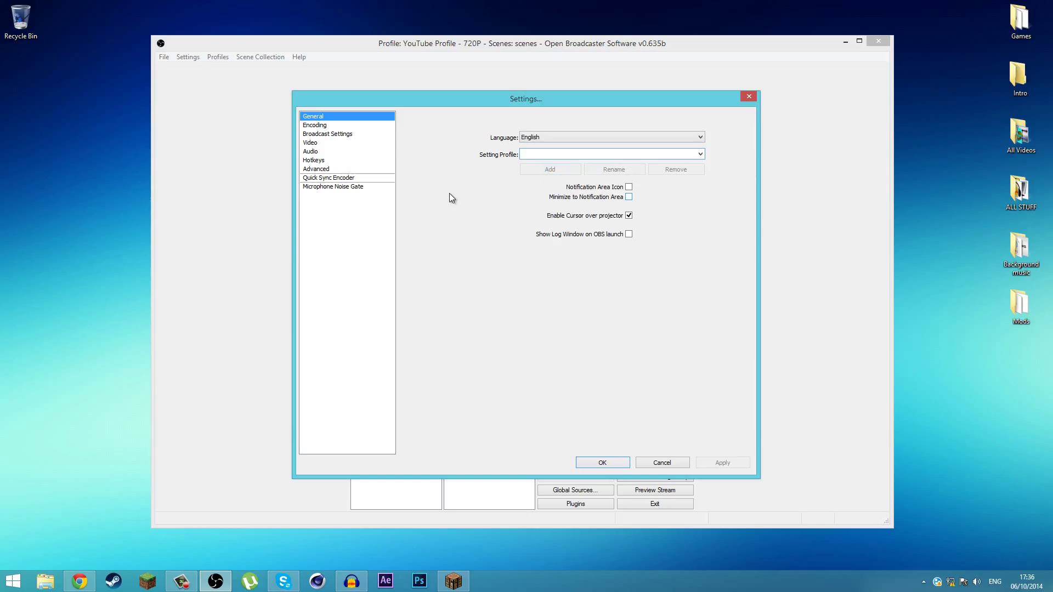
left_click(700, 153)
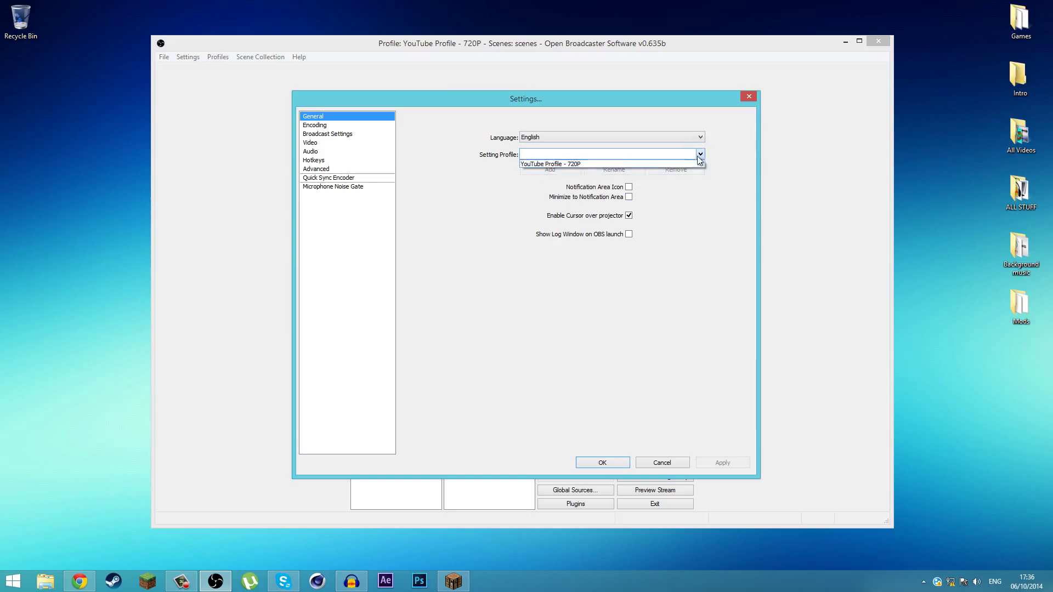
left_click(554, 165)
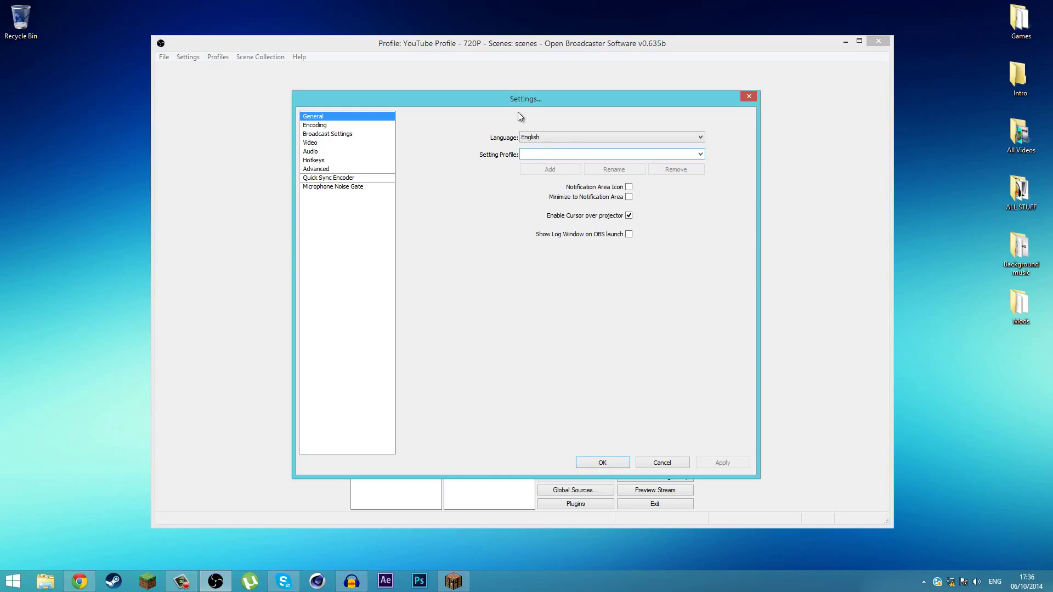
type("Minecraft")
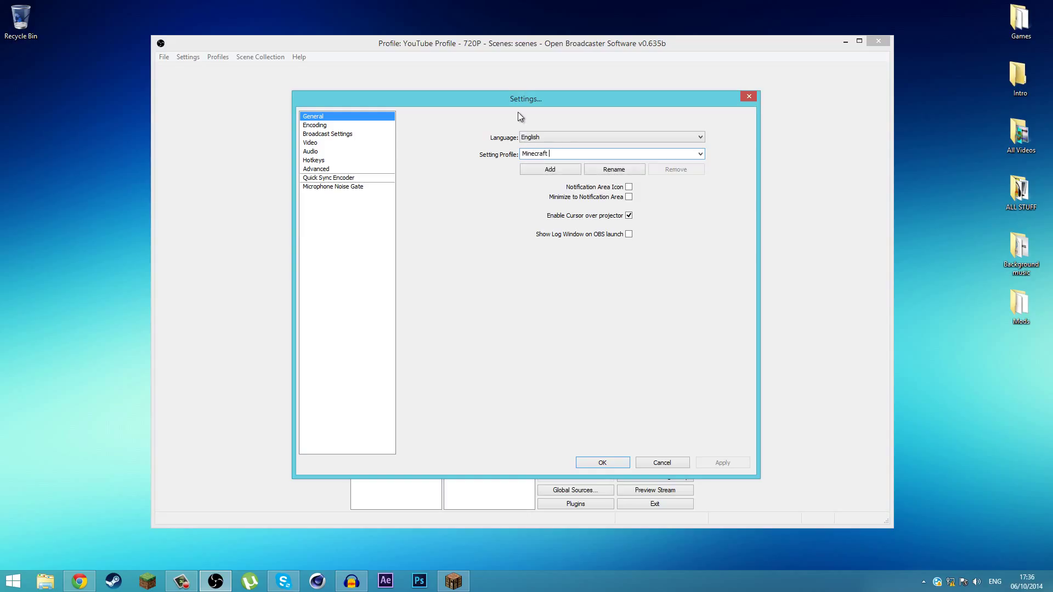
type("Gameplay -")
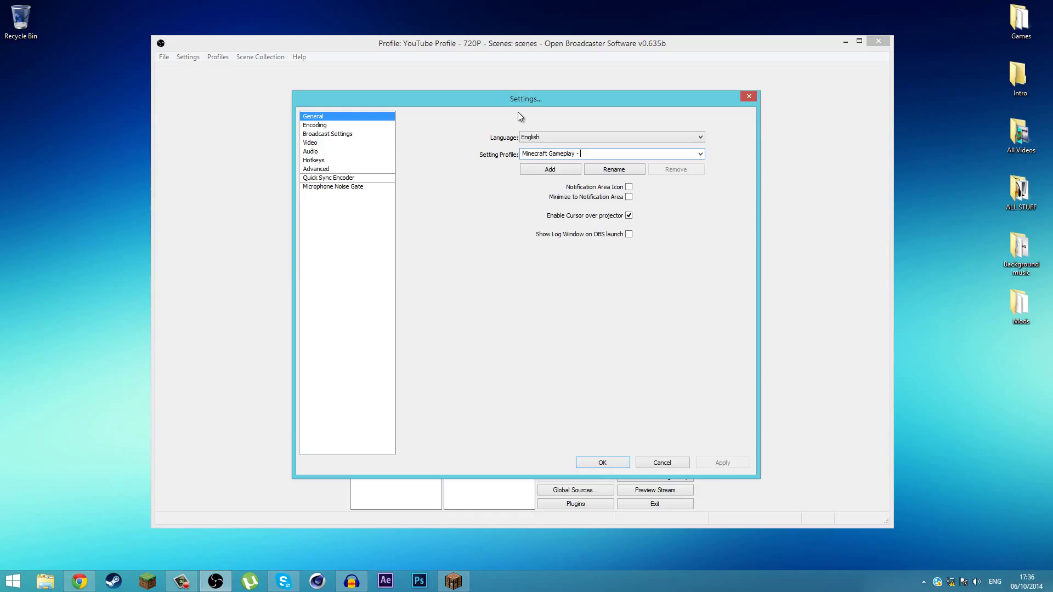
type("720P")
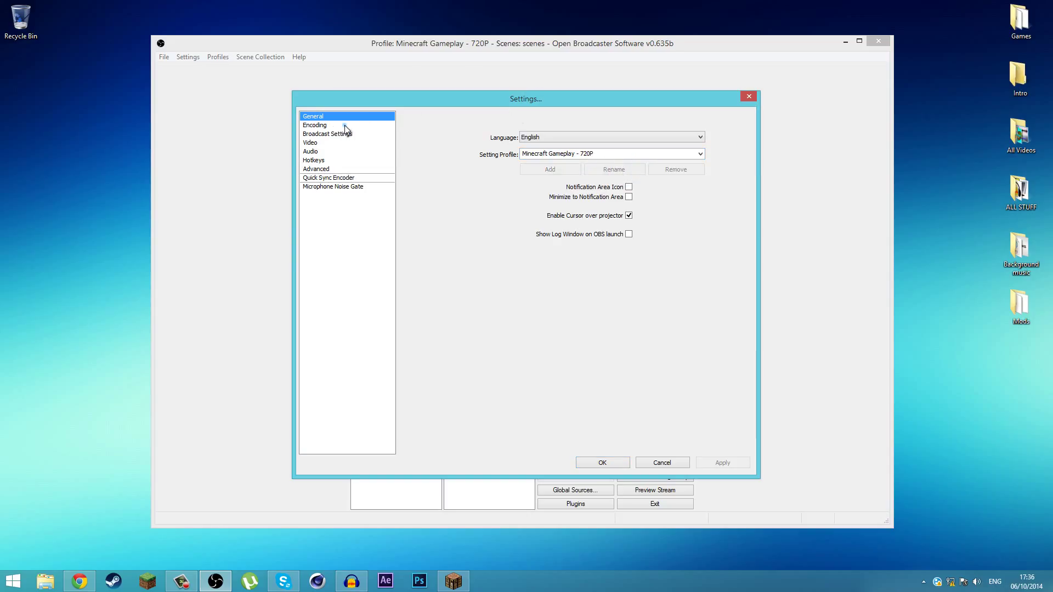
Show the Encoding settings with x264 and a maximum bitrate of 8000 kb/s
left_click(313, 125)
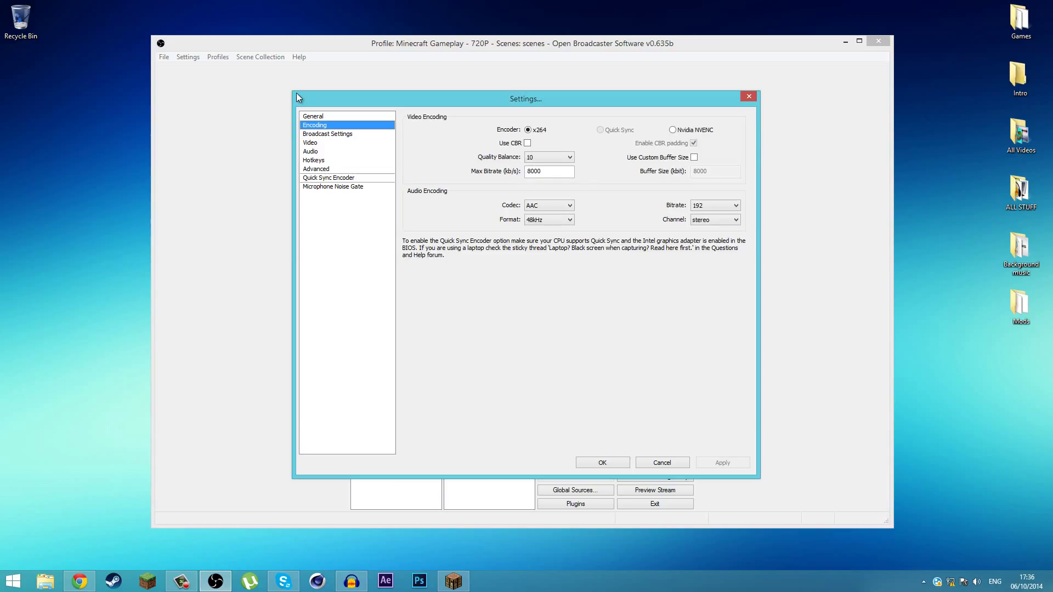
mouse_move(535, 145)
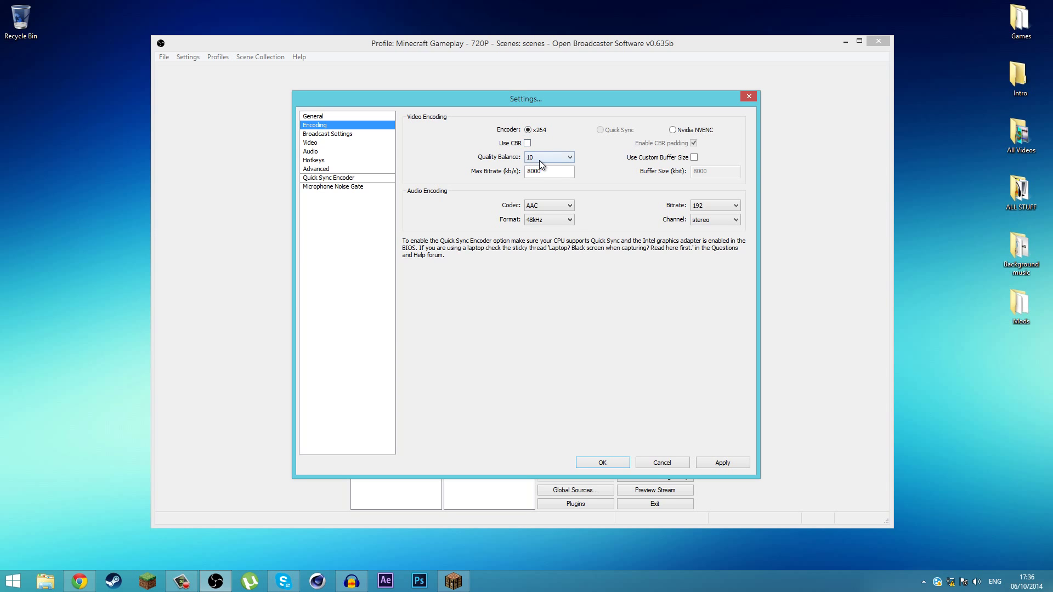
left_click(566, 158)
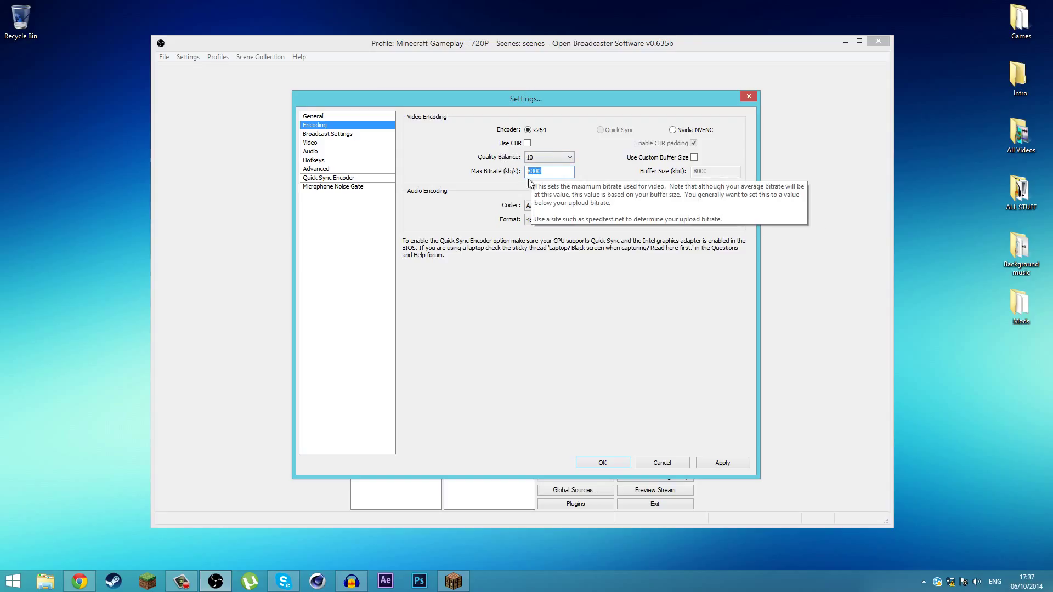
mouse_move(501, 194)
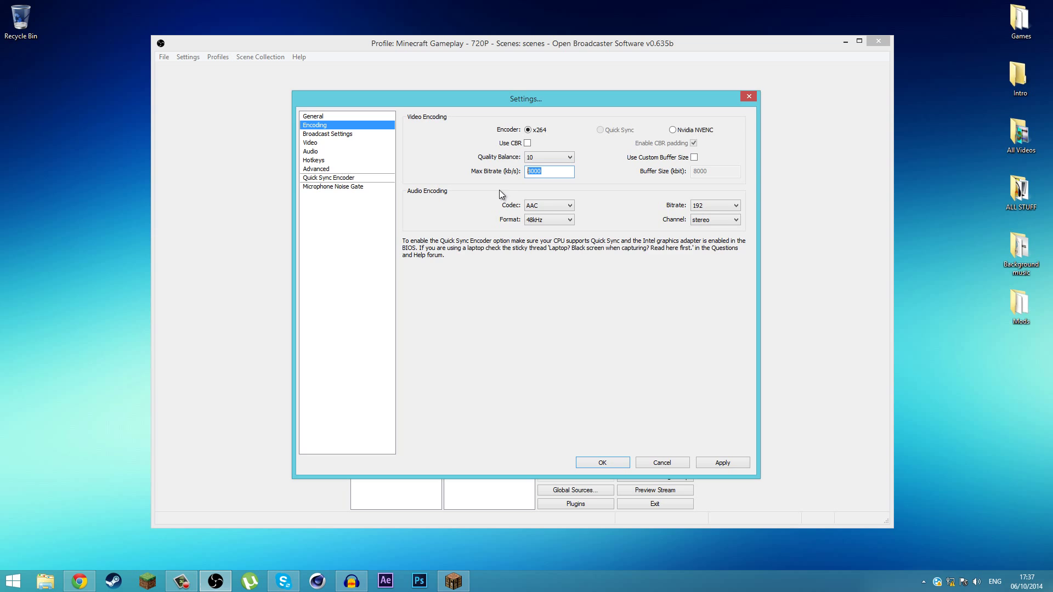
mouse_move(550, 170)
type("10000")
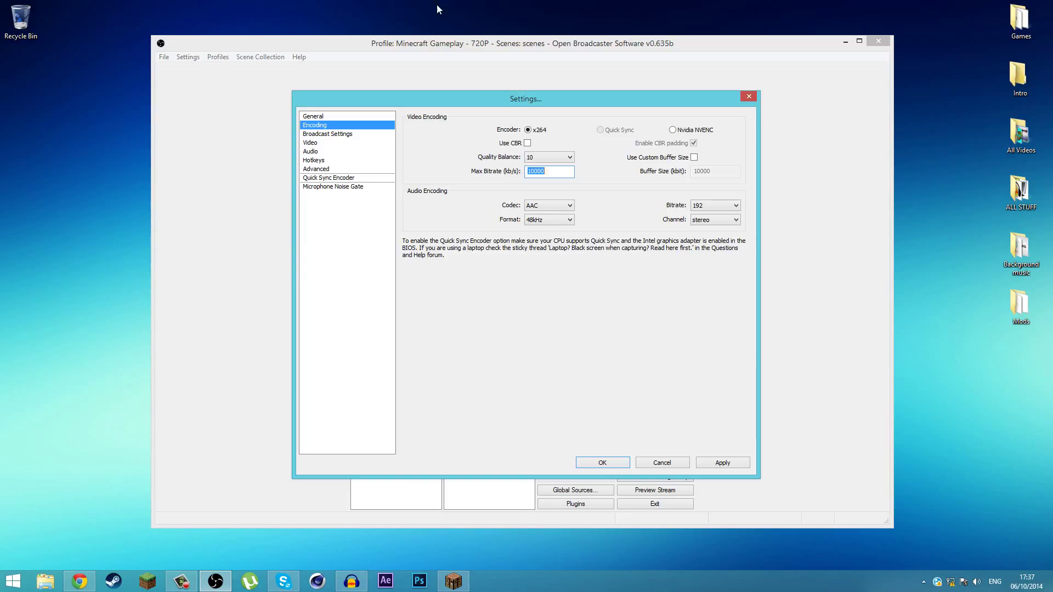
mouse_move(586, 195)
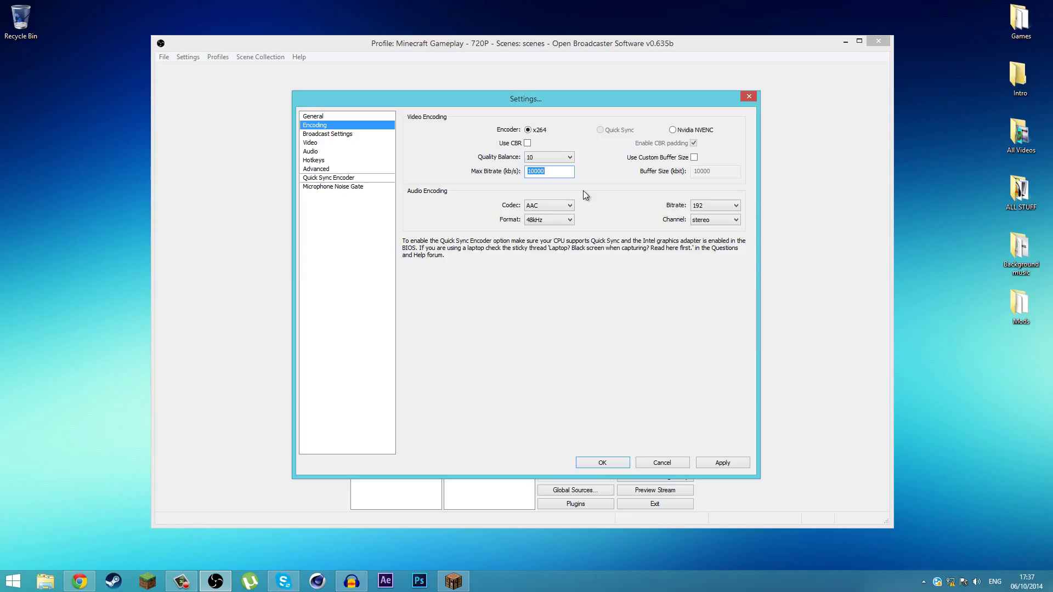
type("8000")
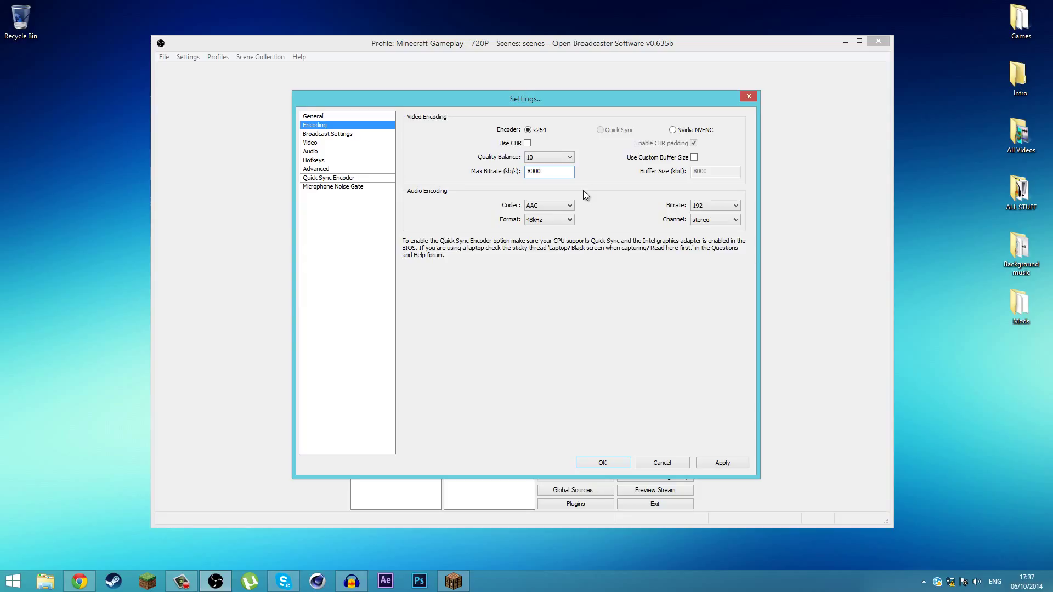
mouse_move(250, 129)
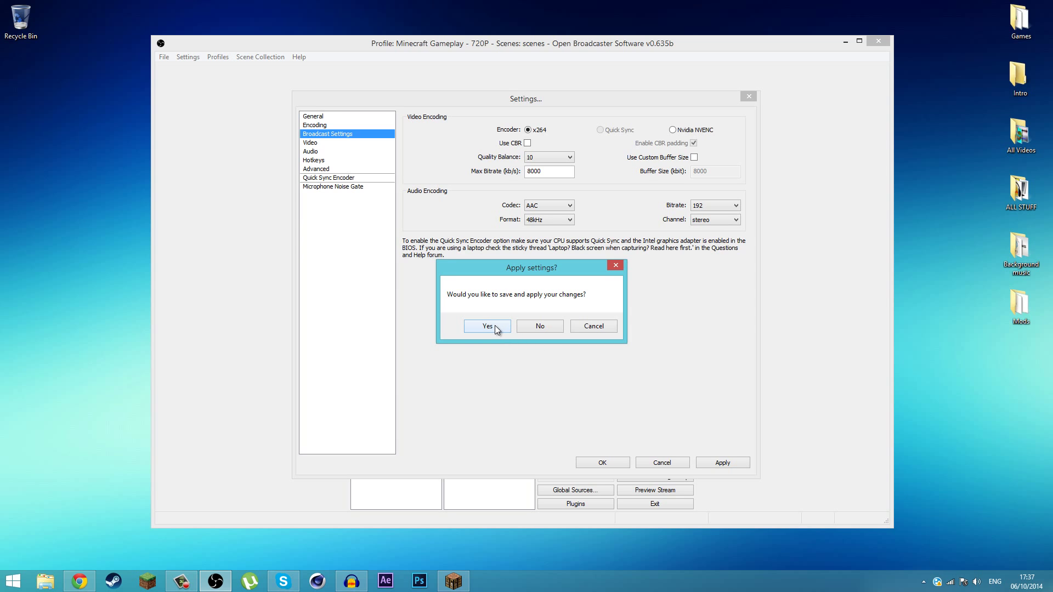
Apply the encoding changes, keep Broadcast mode on File Output Only and browse for the file path
left_click(487, 326)
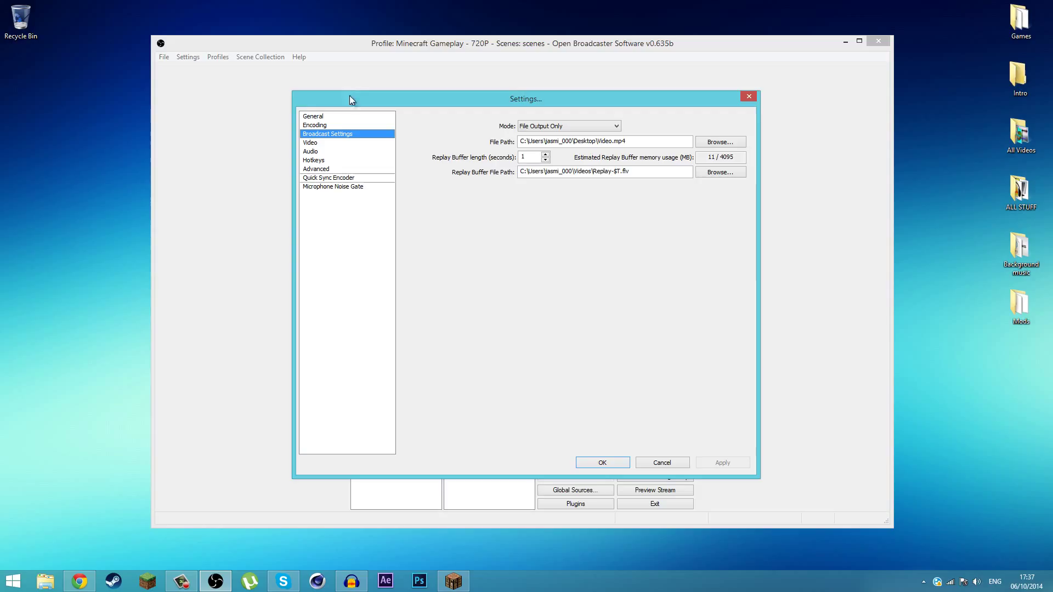
mouse_move(495, 148)
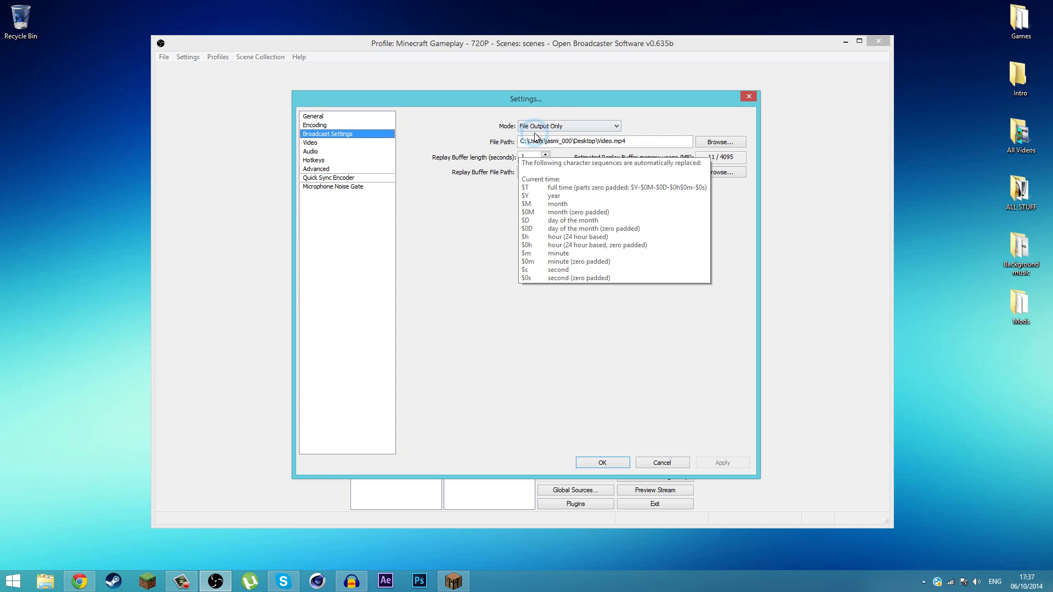
left_click(568, 125)
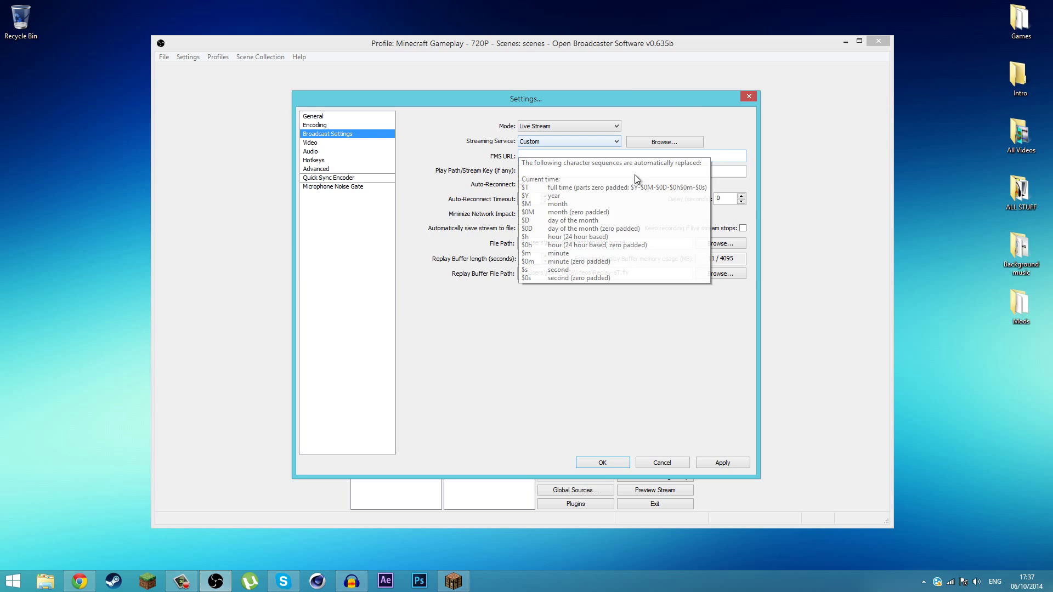
mouse_move(562, 127)
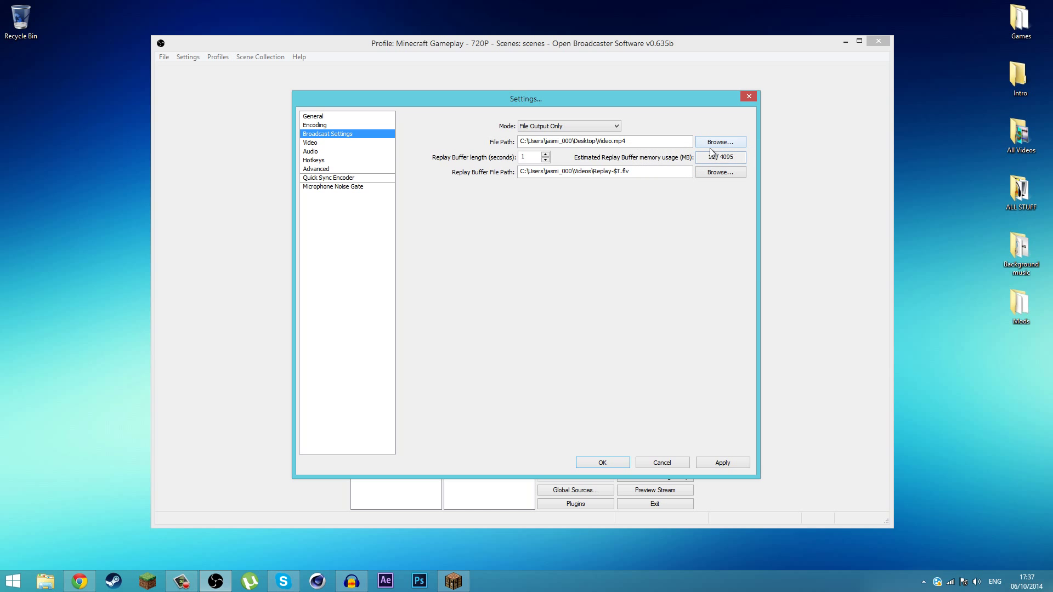
left_click(719, 142)
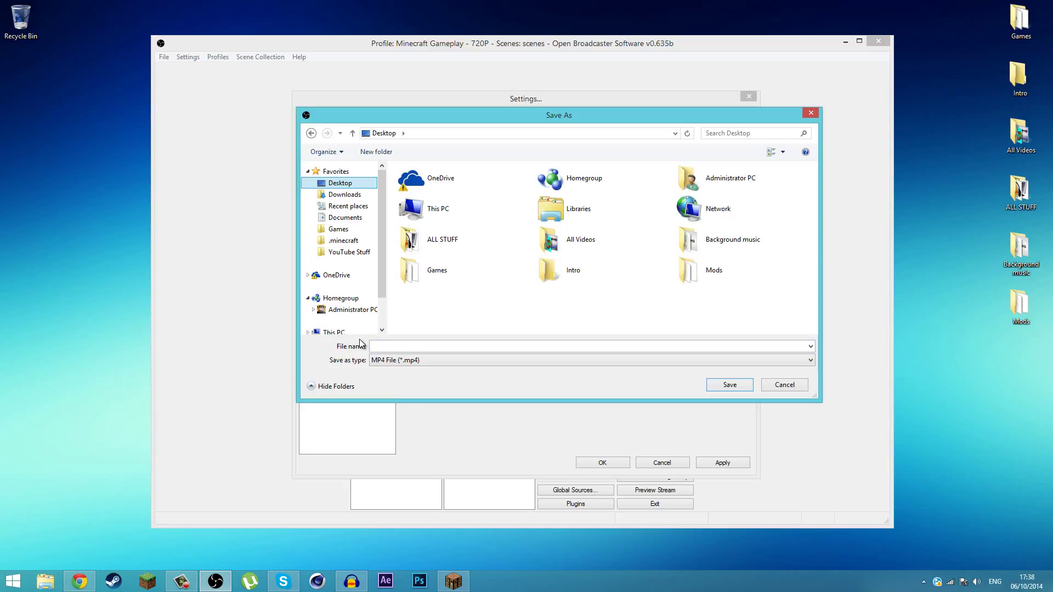
Save recordings to the Desktop as video.mp4, apply, and show the 1280x720 30 FPS video settings
left_click(408, 344)
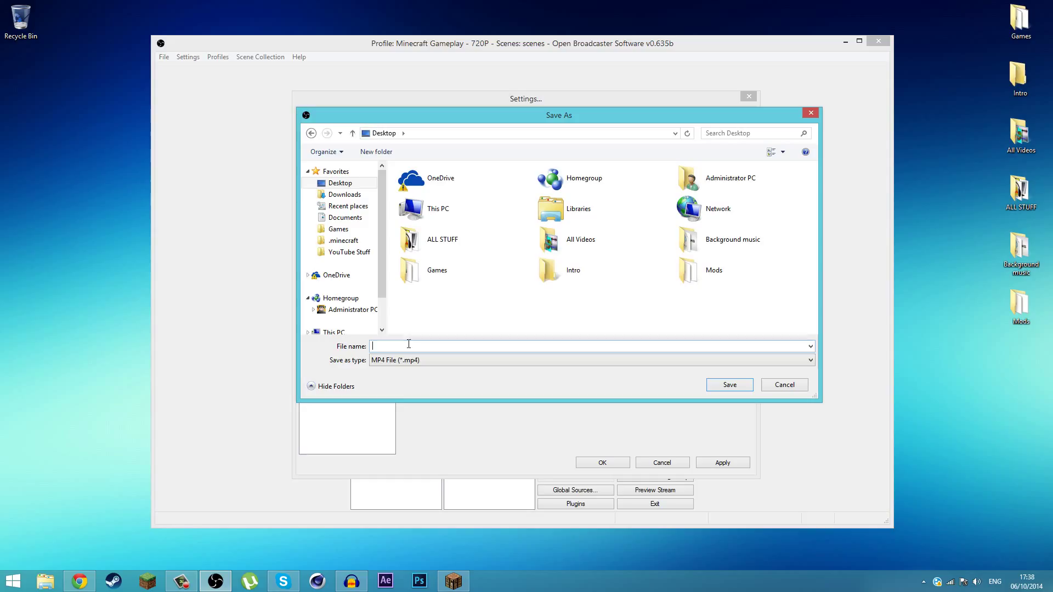
type("Video")
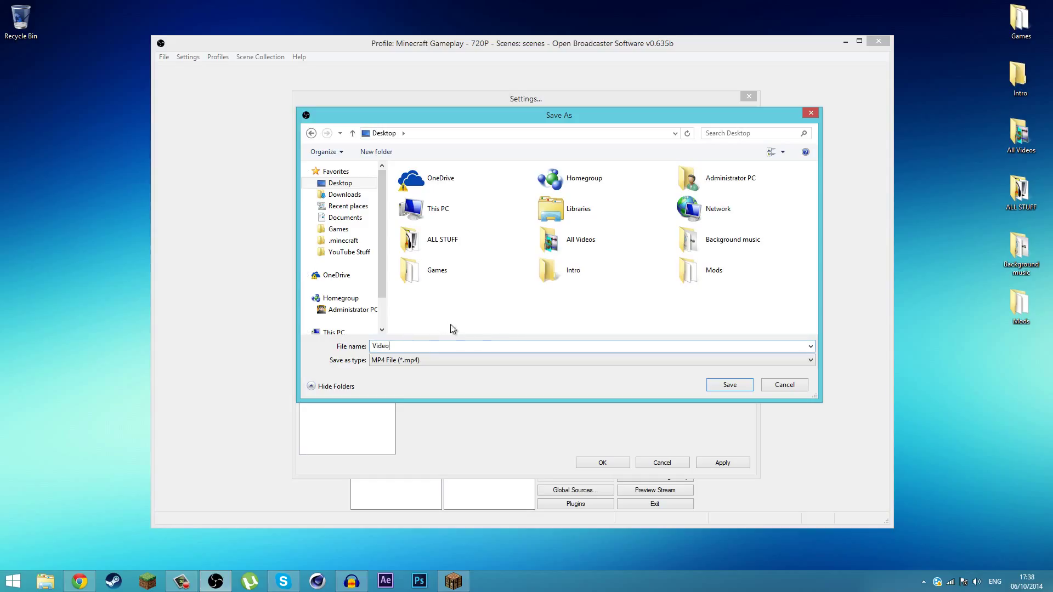
double_click(381, 346)
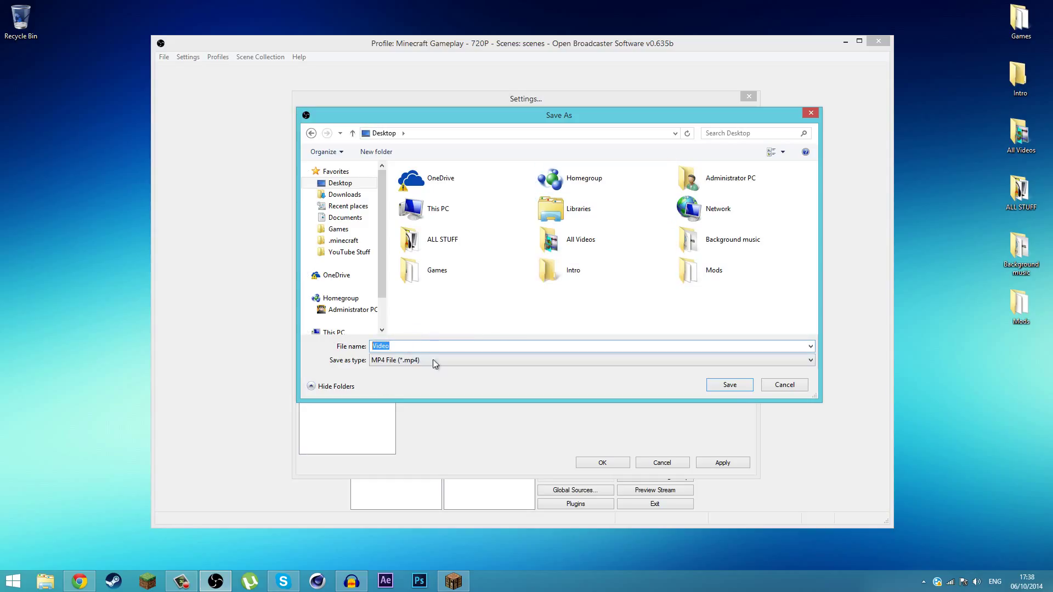
left_click(729, 385)
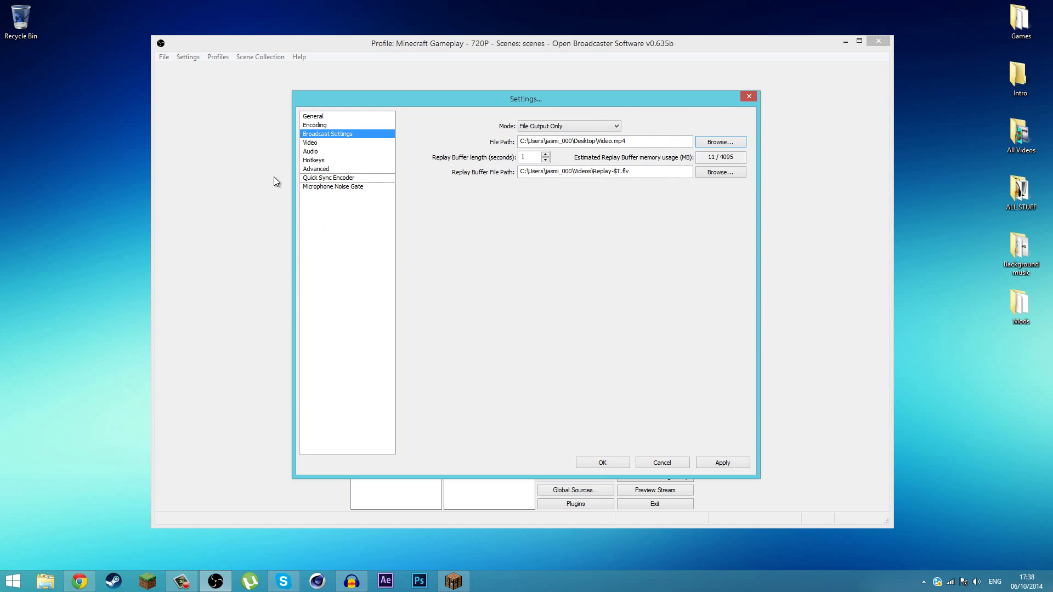
left_click(310, 142)
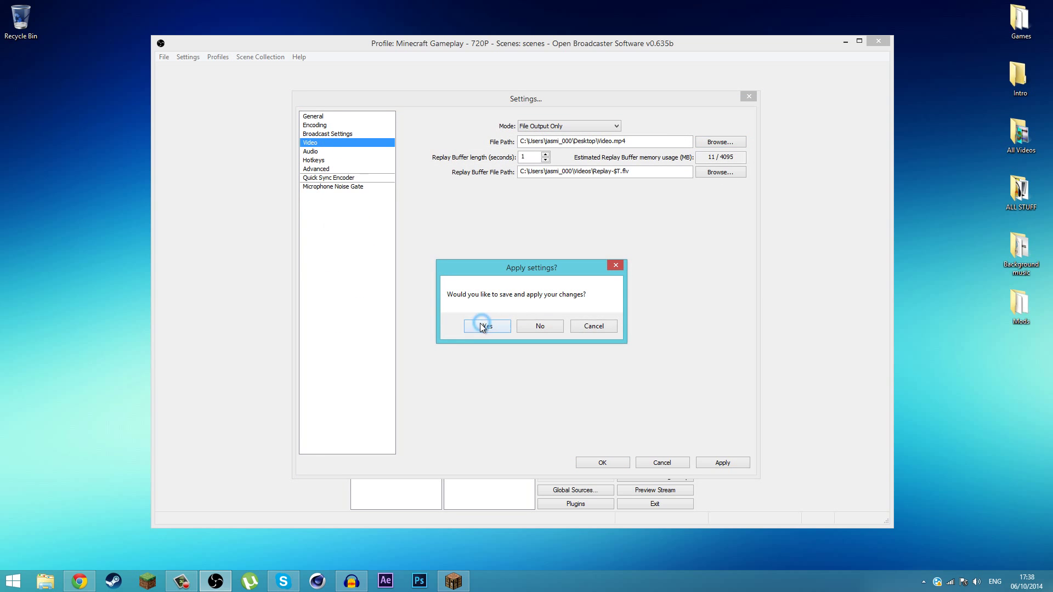
left_click(487, 325)
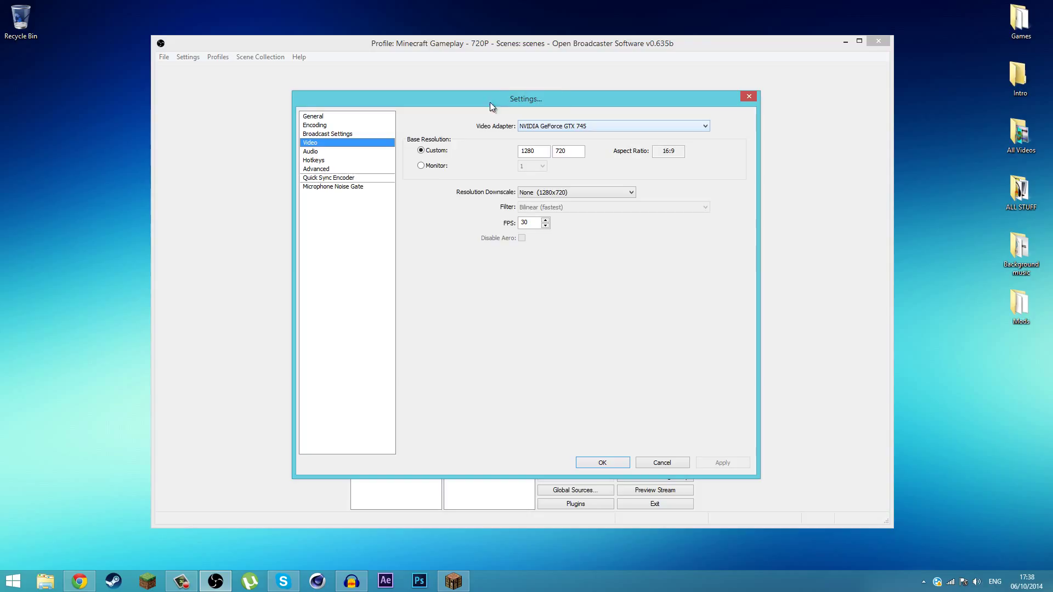
mouse_move(475, 137)
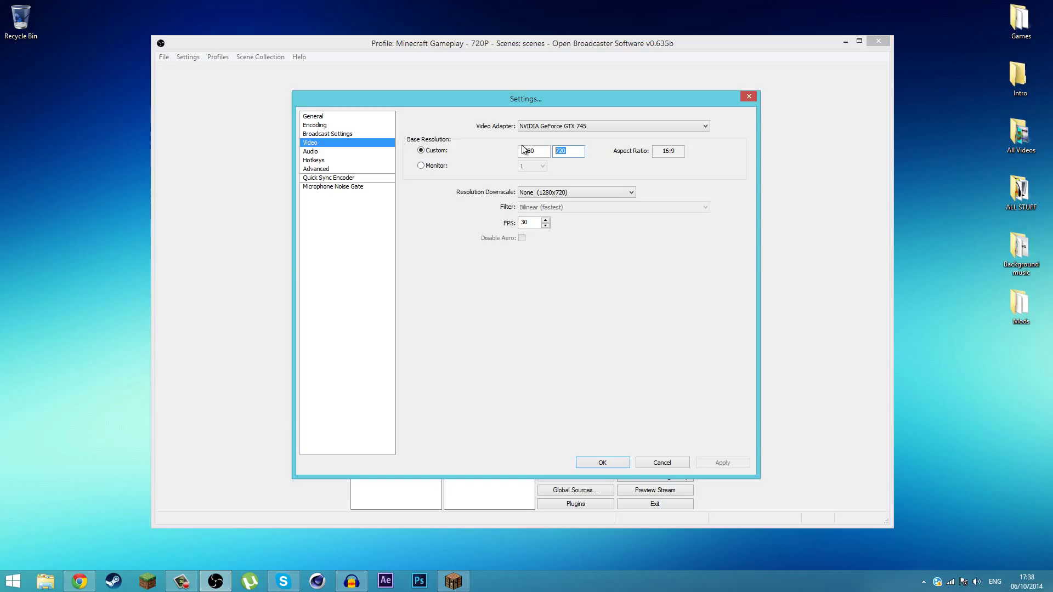
left_click(533, 150)
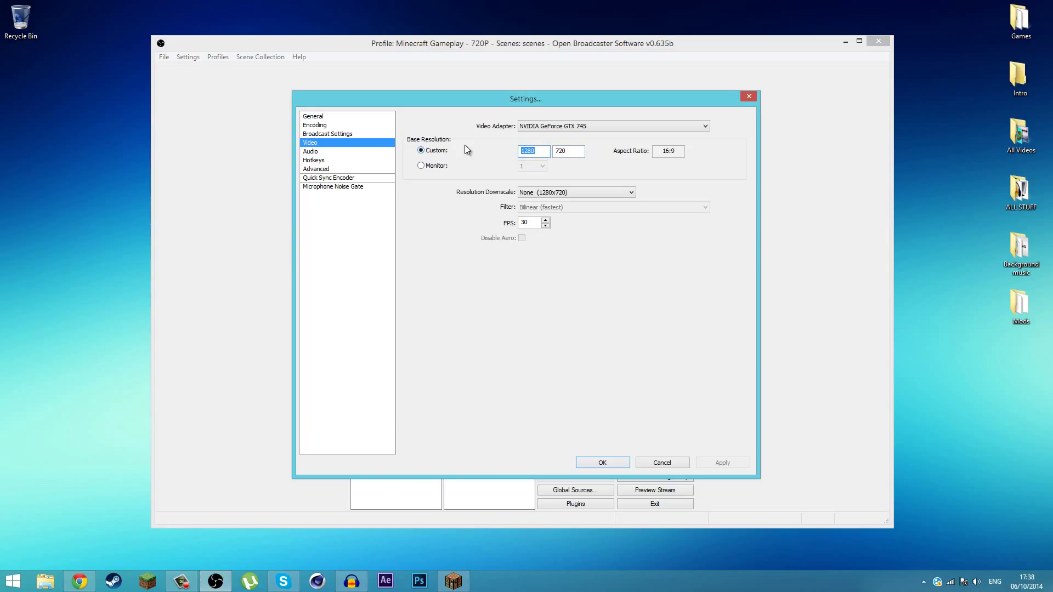
mouse_move(509, 213)
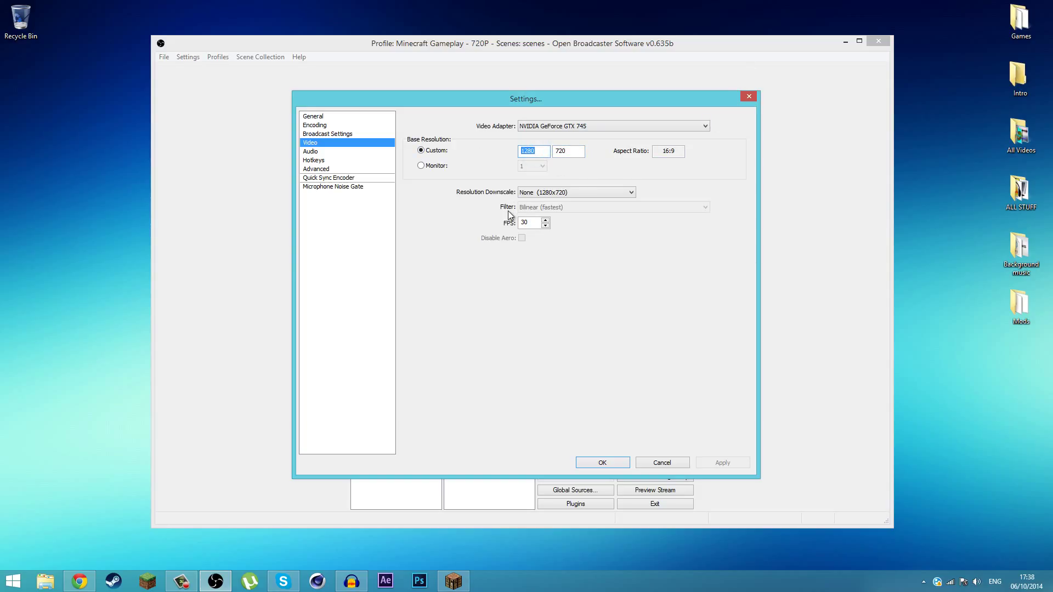
type("1920")
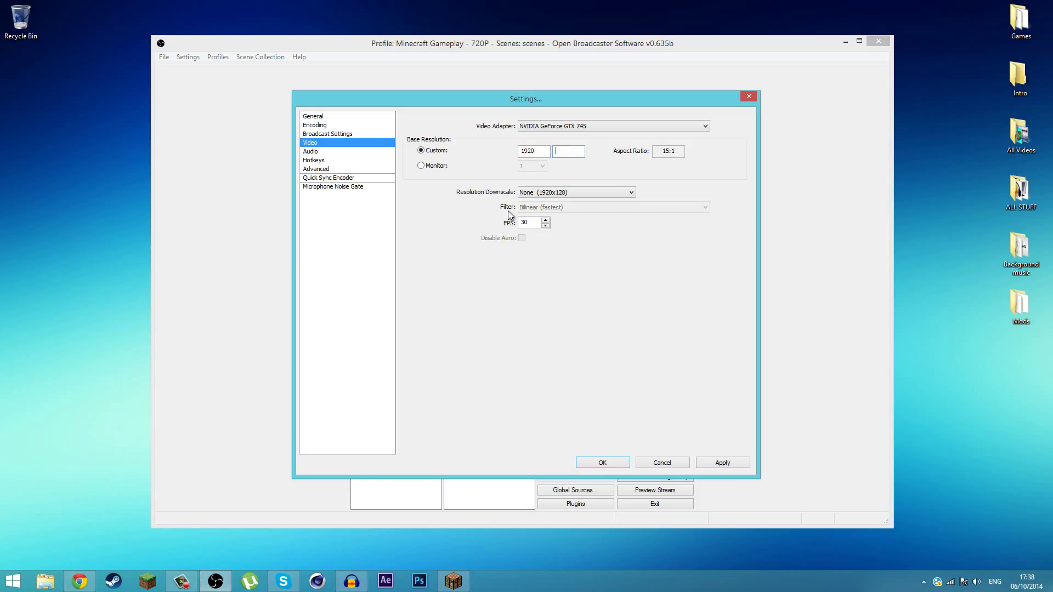
type("1080")
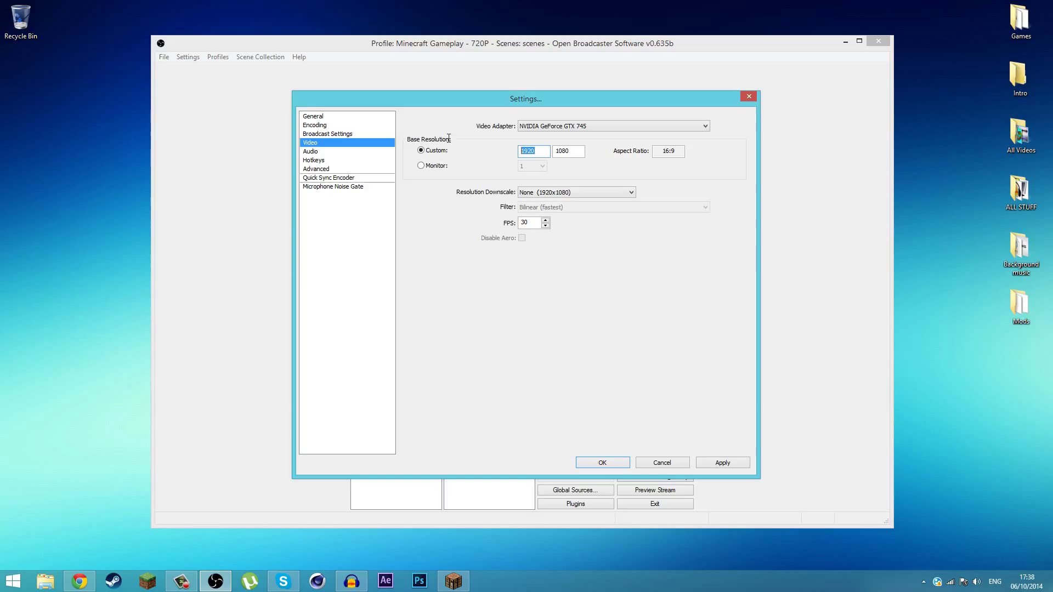
mouse_move(459, 139)
type("1280")
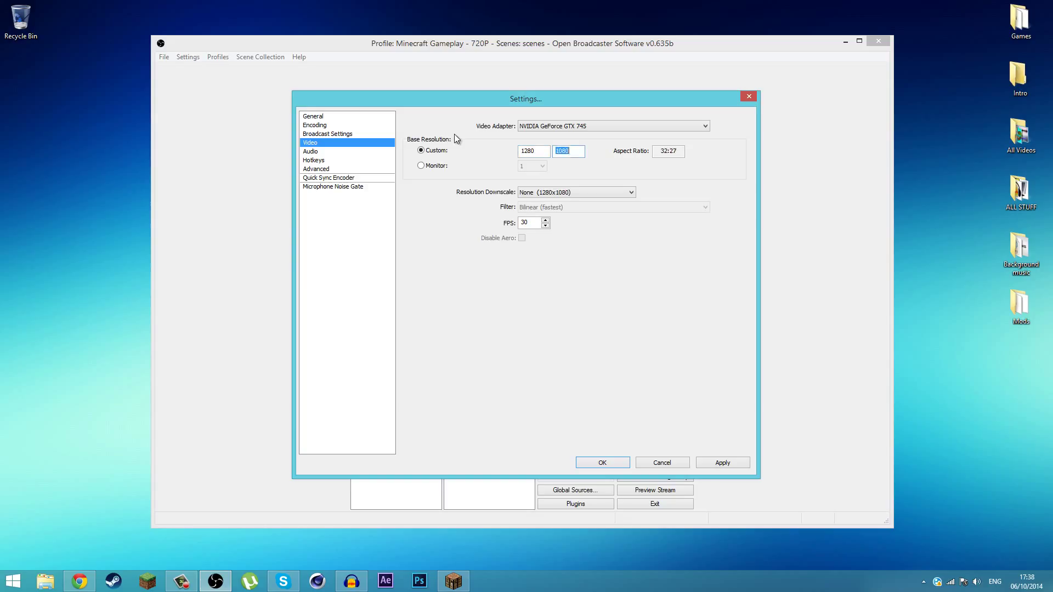
type("720")
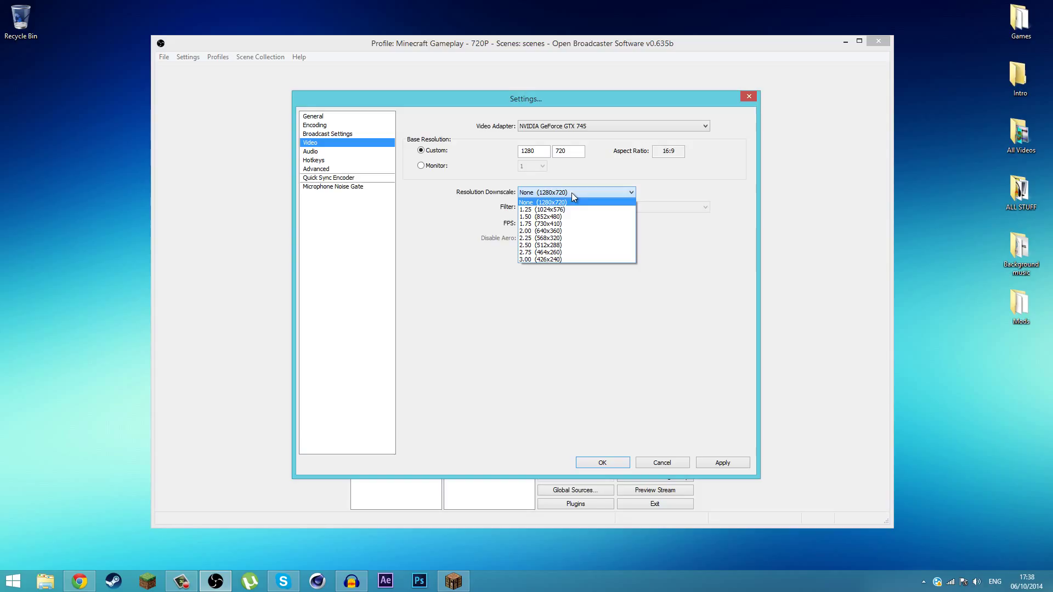
mouse_move(551, 208)
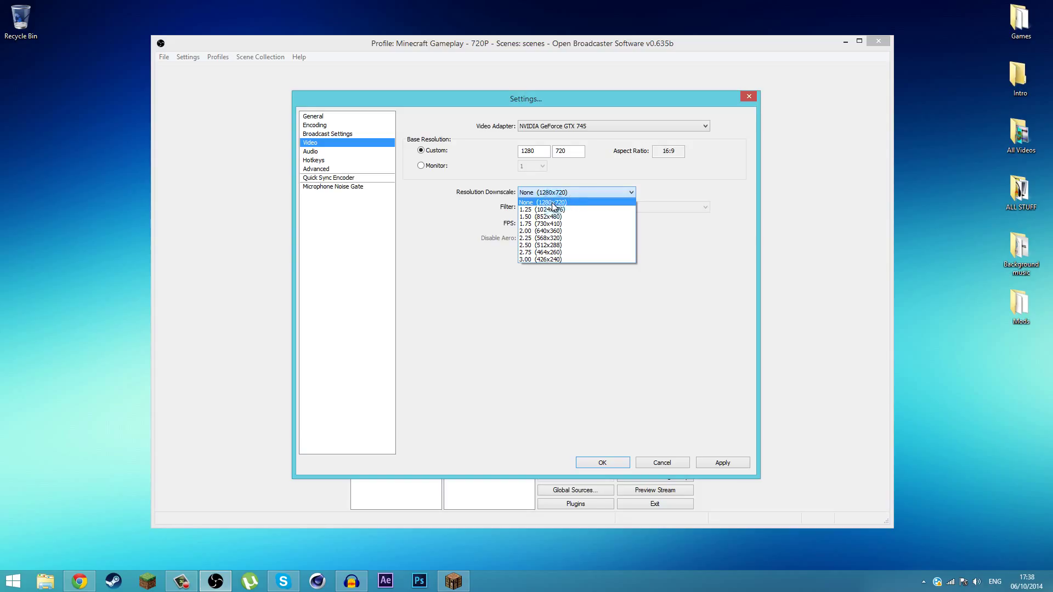
left_click(546, 202)
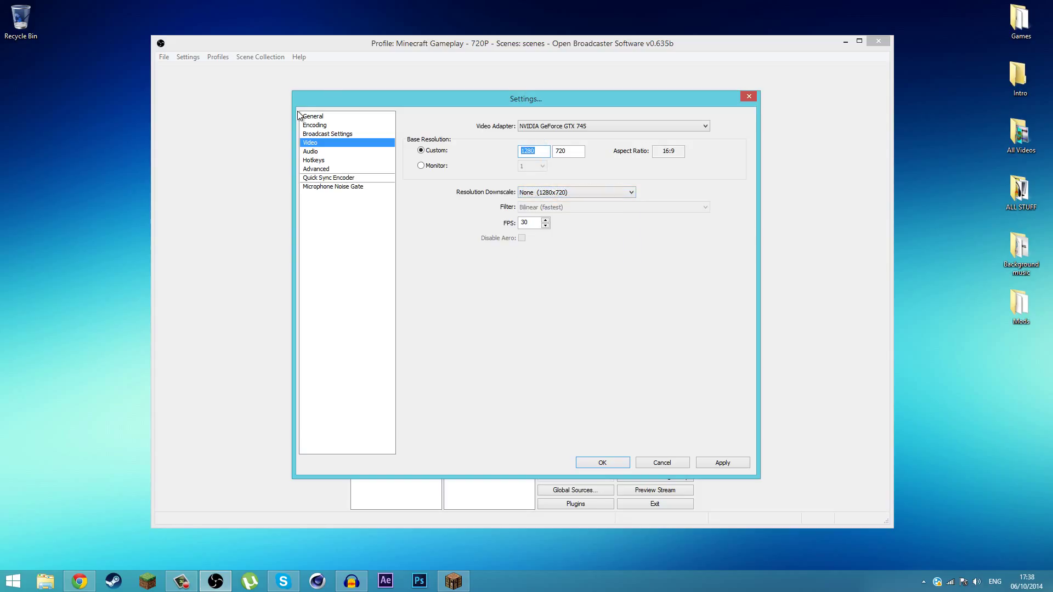
type("1920")
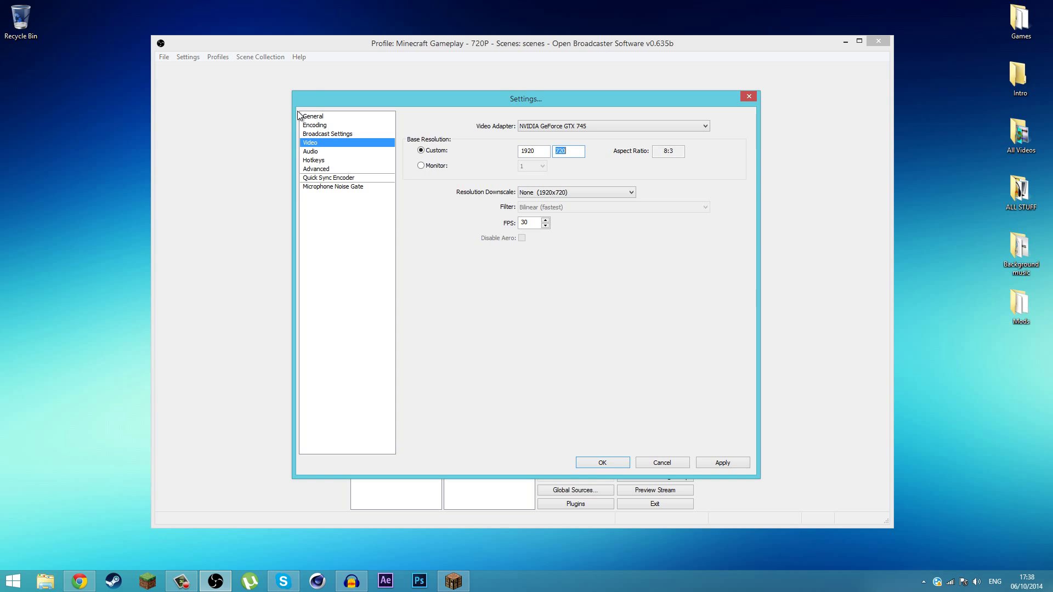
type("1080")
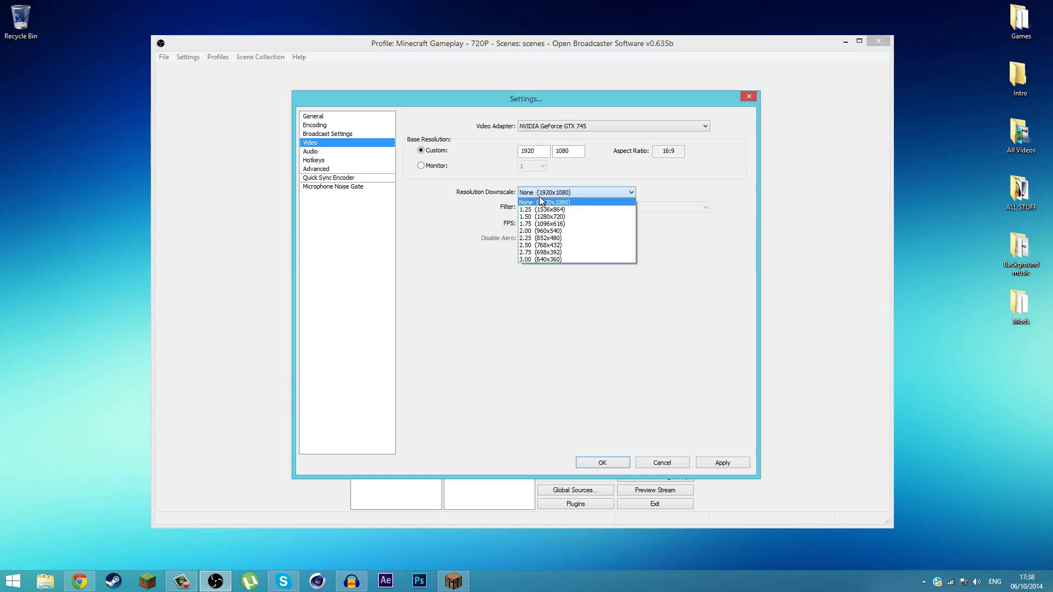
left_click(542, 202)
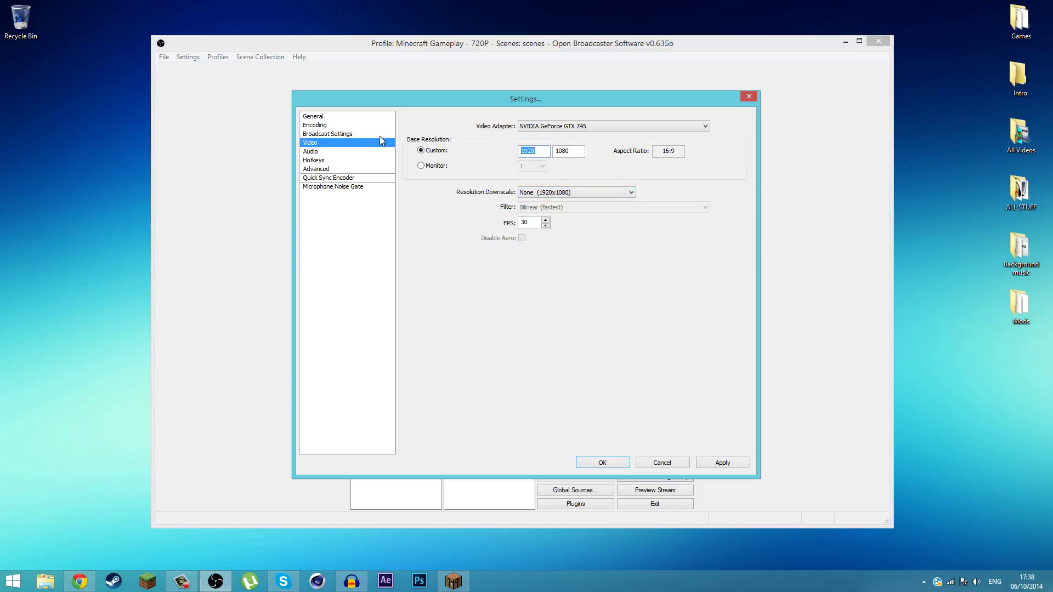
type("1280")
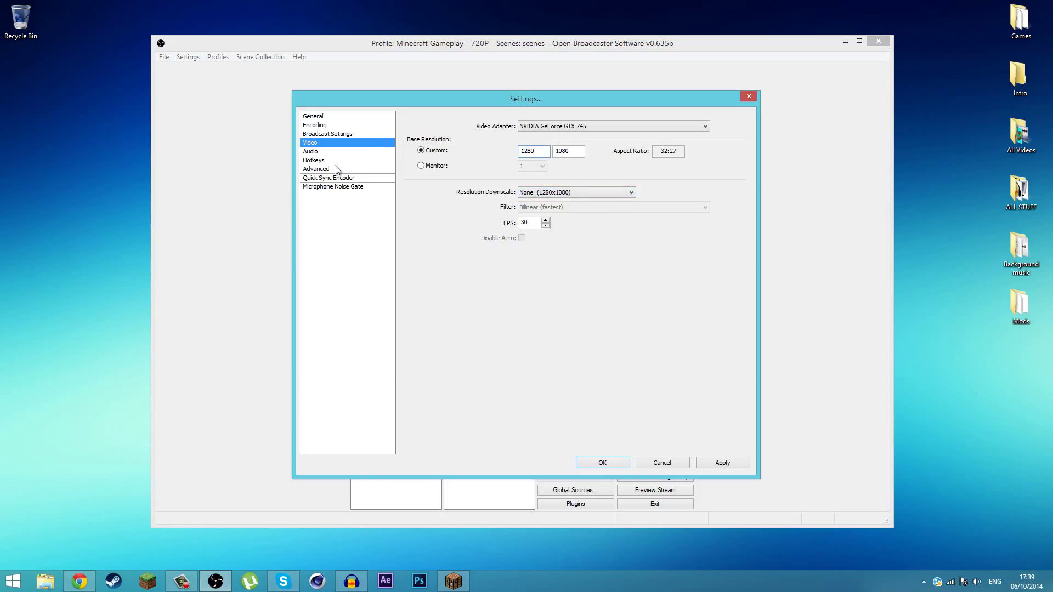
type("7")
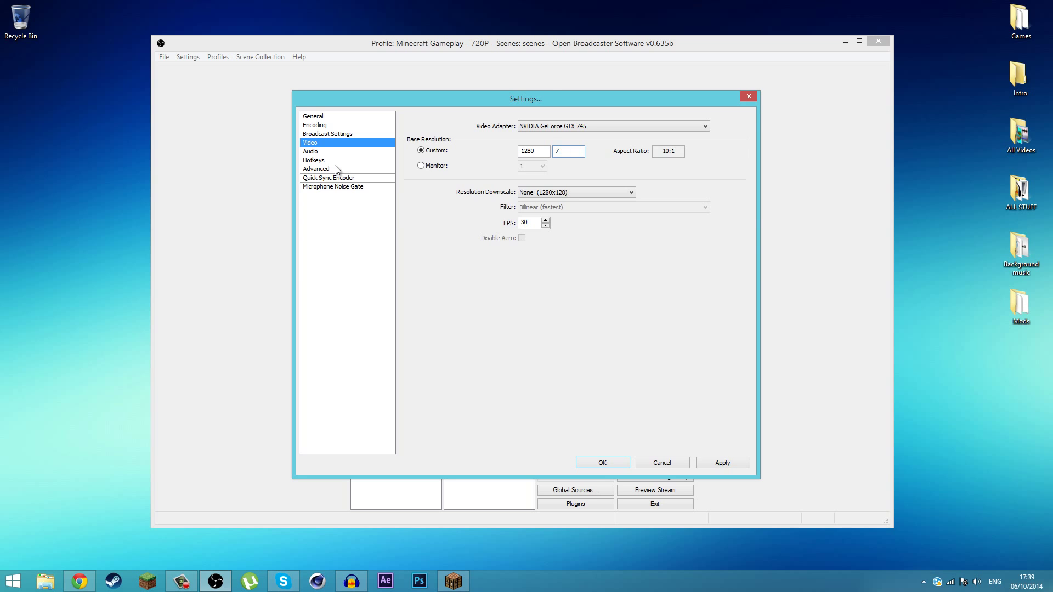
left_click(326, 151)
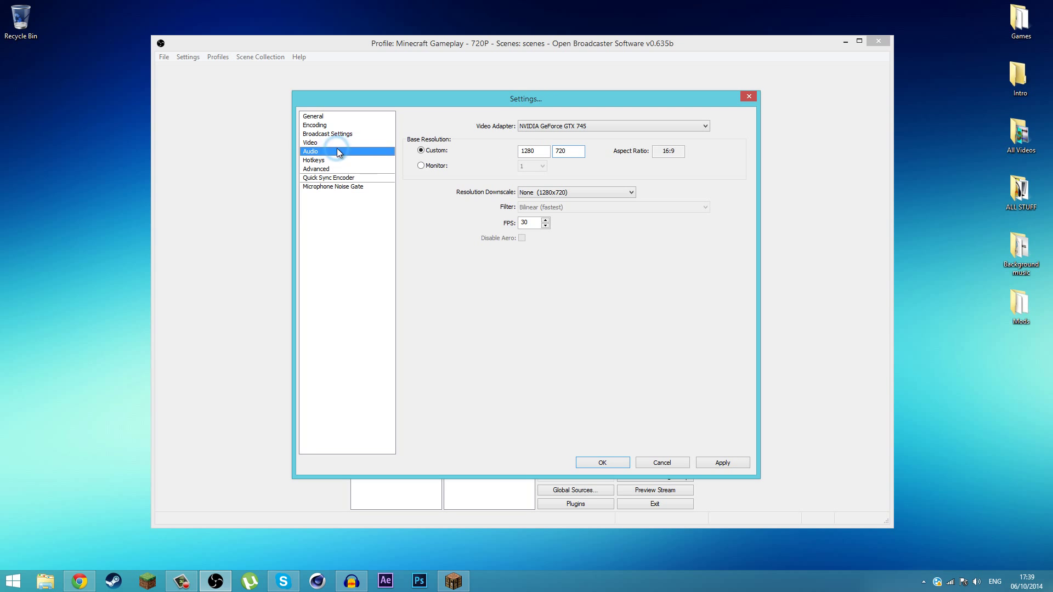
In Audio settings, set desktop audio to Headphones (AN-SP133 Stereo) with the Yeti microphone
left_click(313, 150)
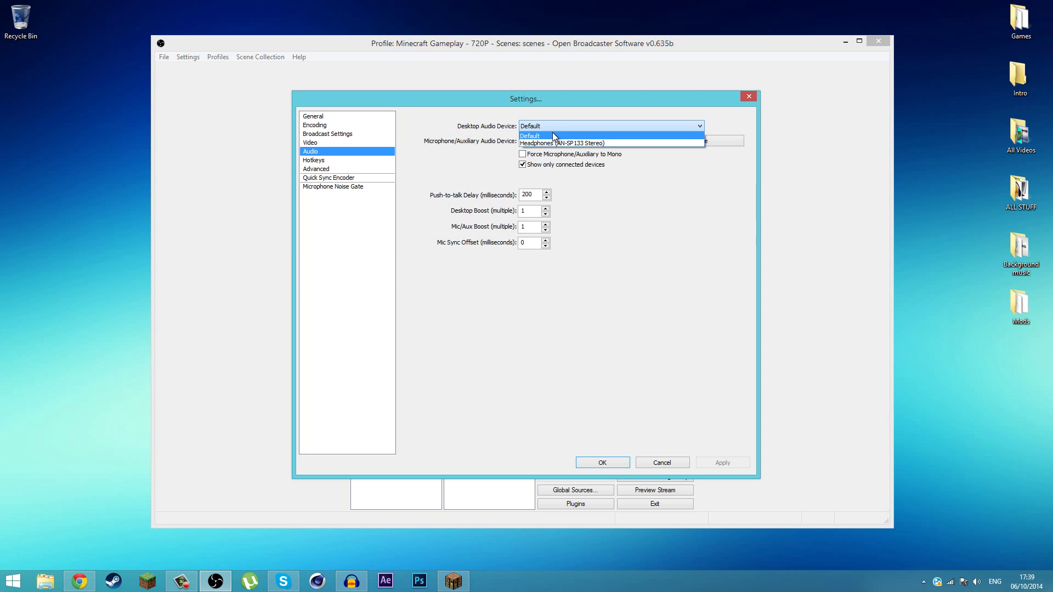
left_click(531, 136)
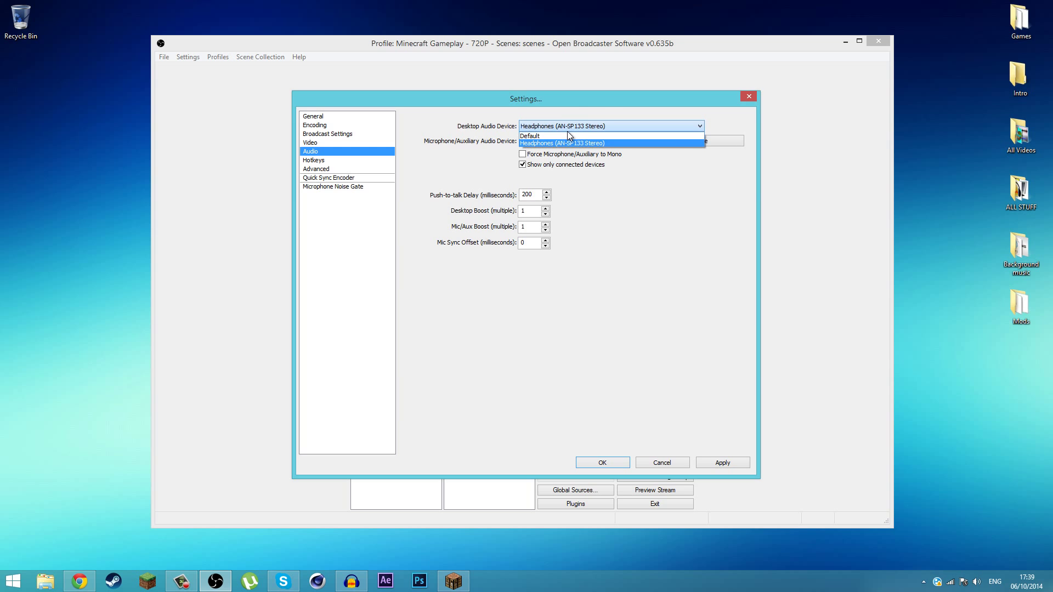
left_click(546, 136)
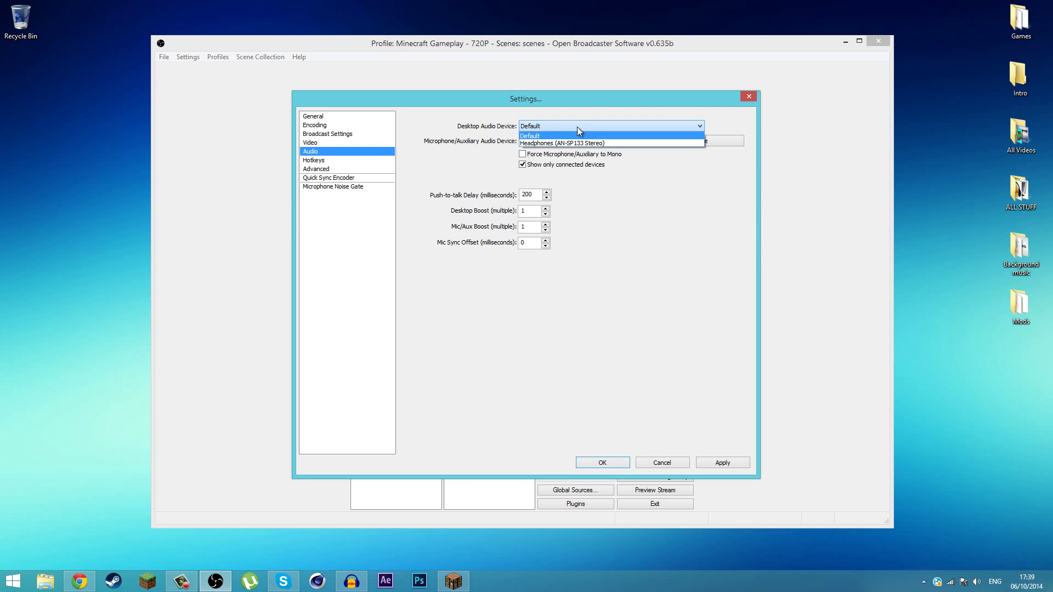
left_click(571, 143)
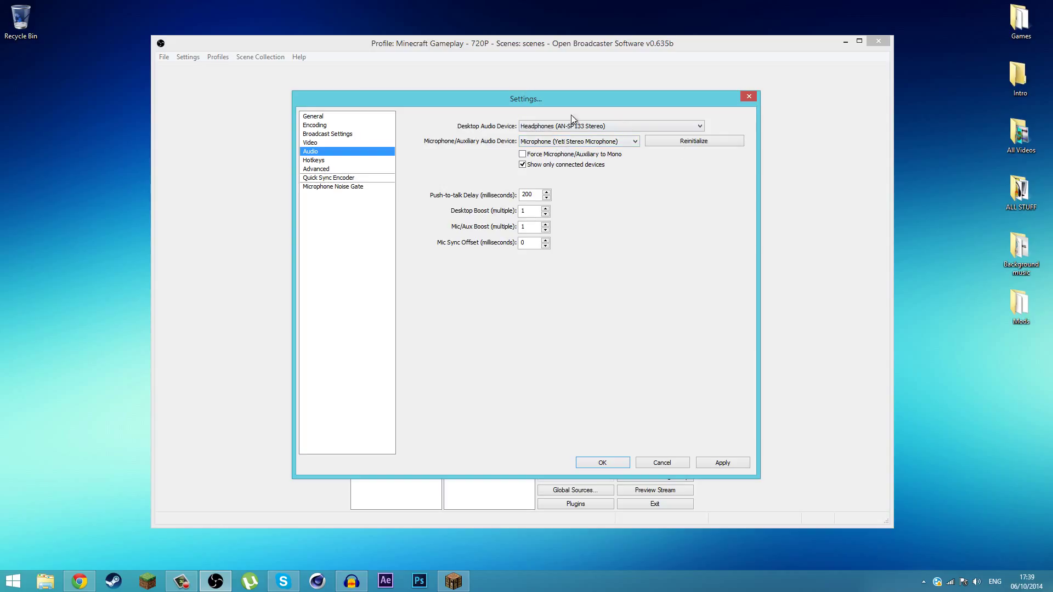
mouse_move(570, 121)
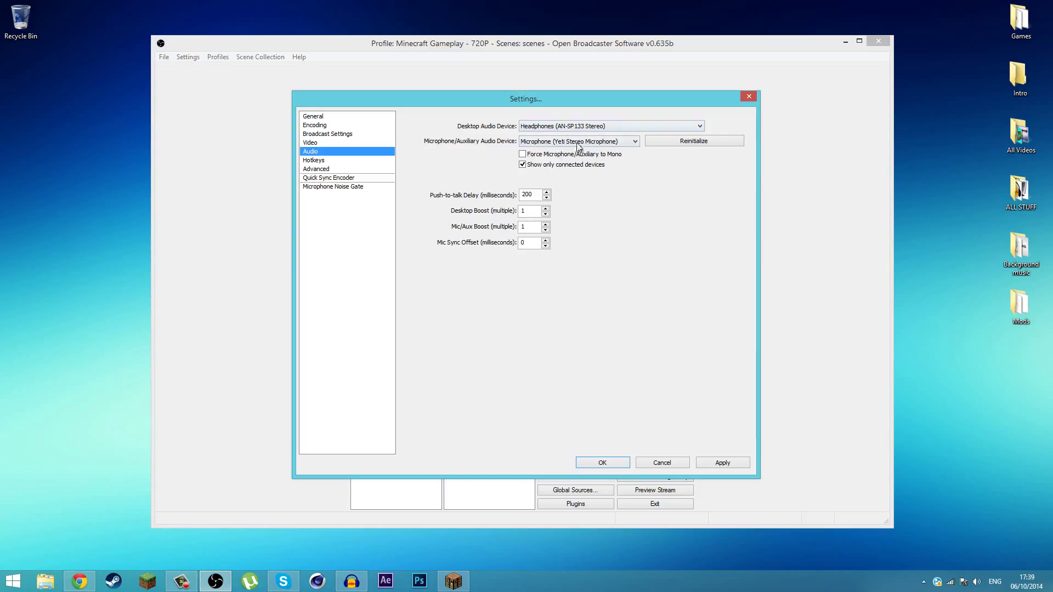
mouse_move(467, 153)
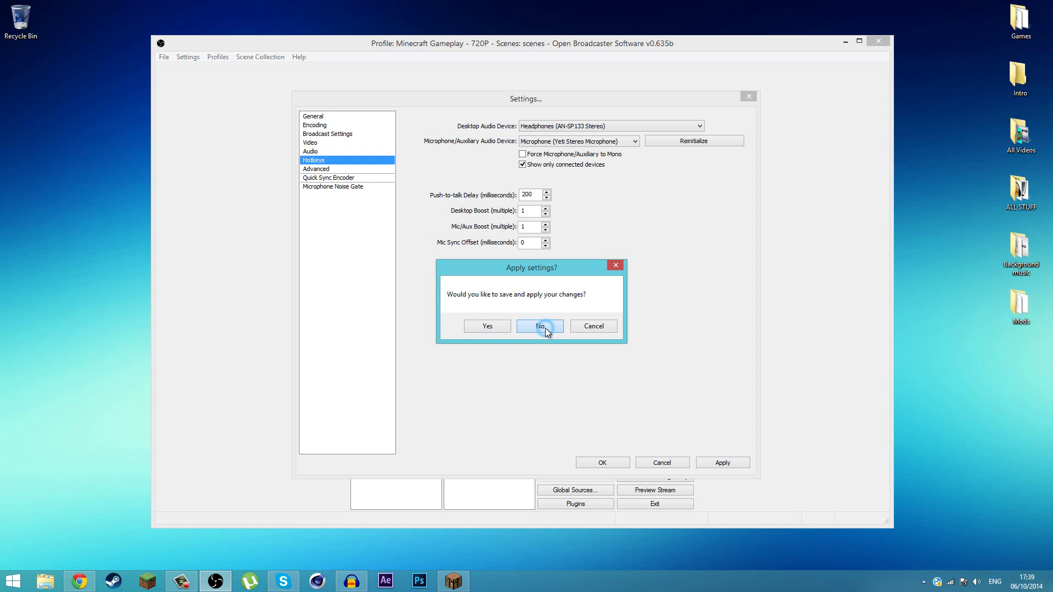
Discard changes, try F1 for Push-to-Talk and Mute/Unmute Mic and clear both back to None
left_click(540, 326)
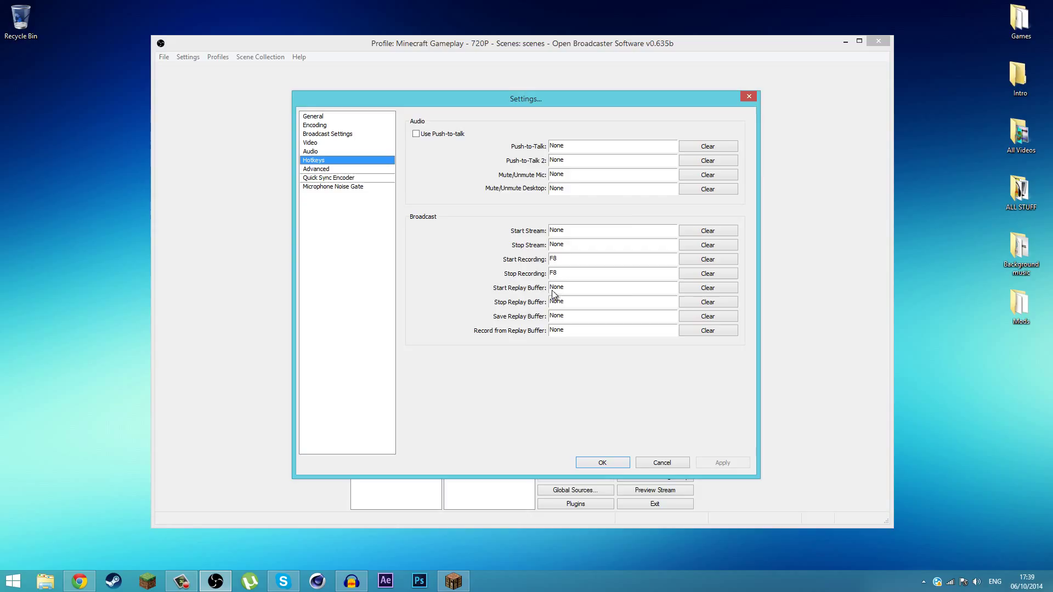
mouse_move(565, 159)
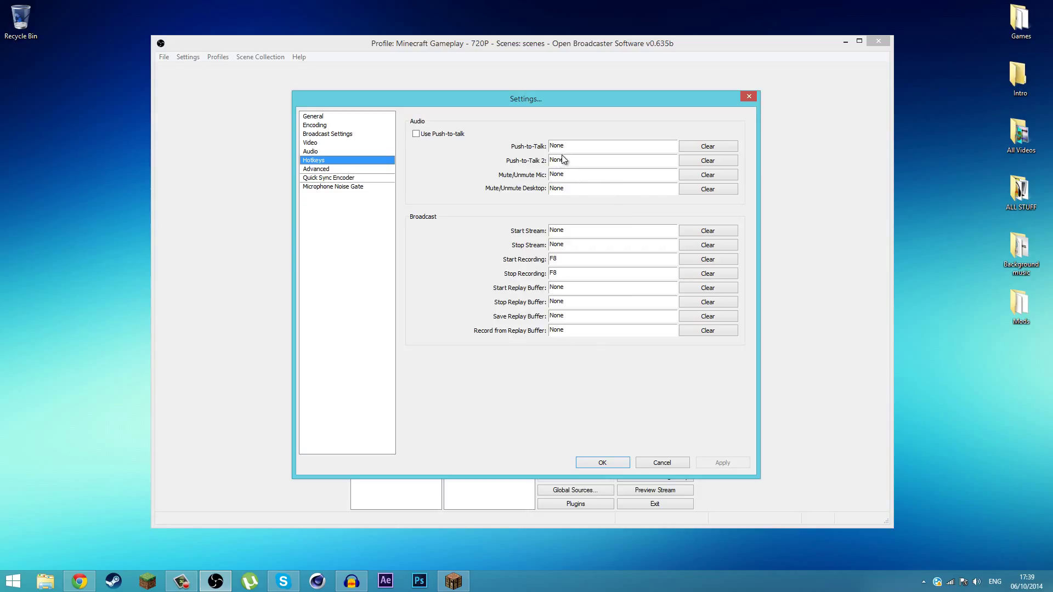
mouse_move(530, 220)
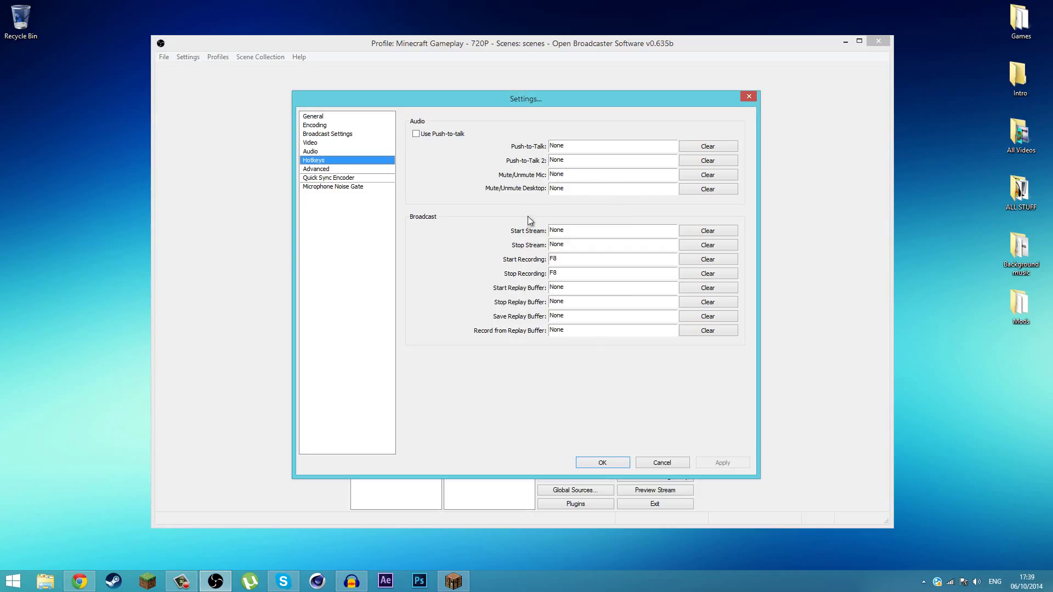
mouse_move(599, 169)
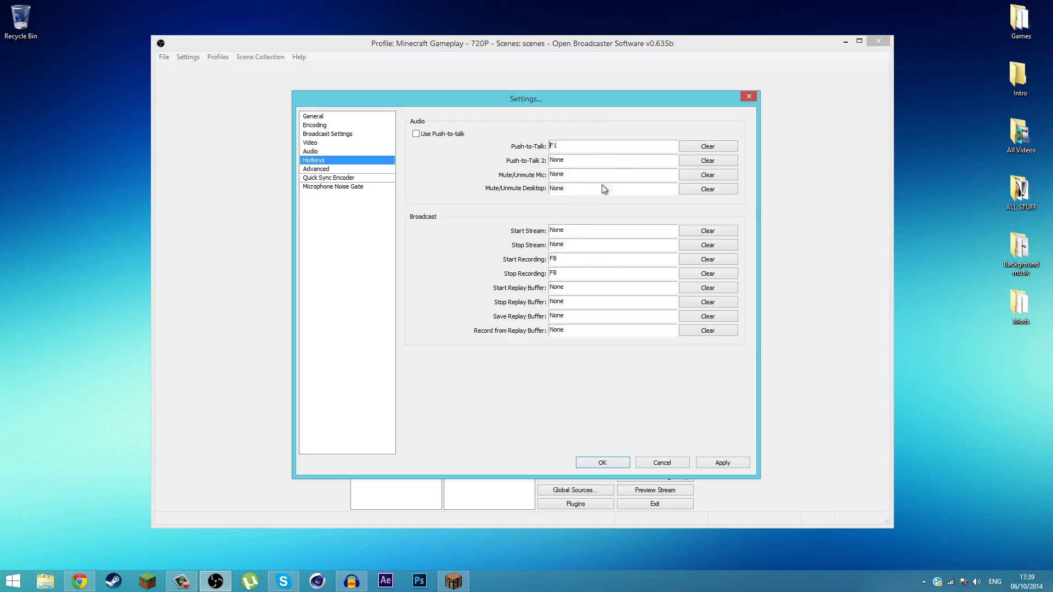
mouse_move(618, 164)
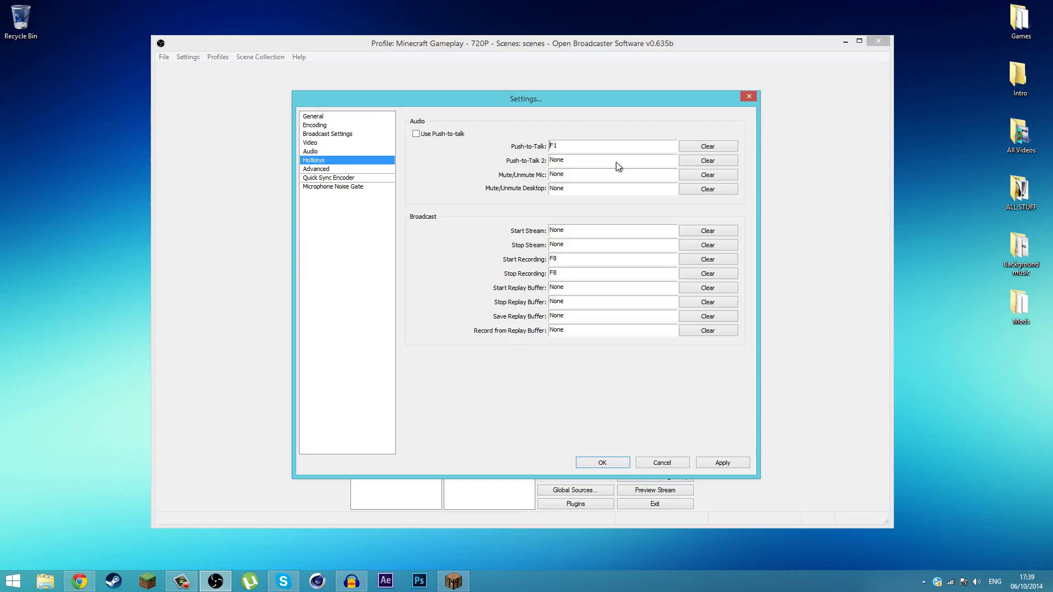
mouse_move(716, 149)
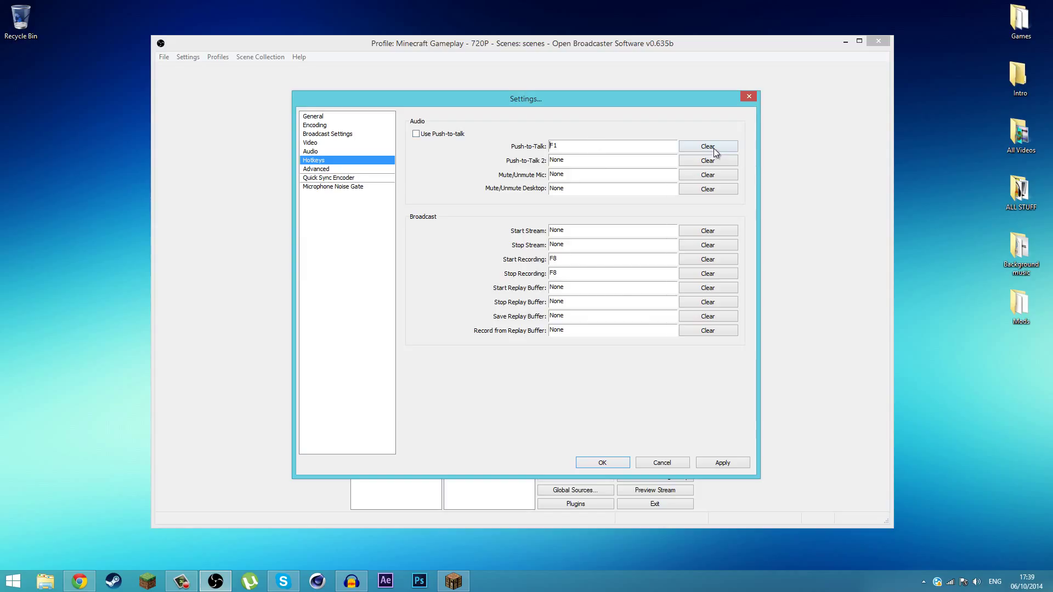
left_click(709, 146)
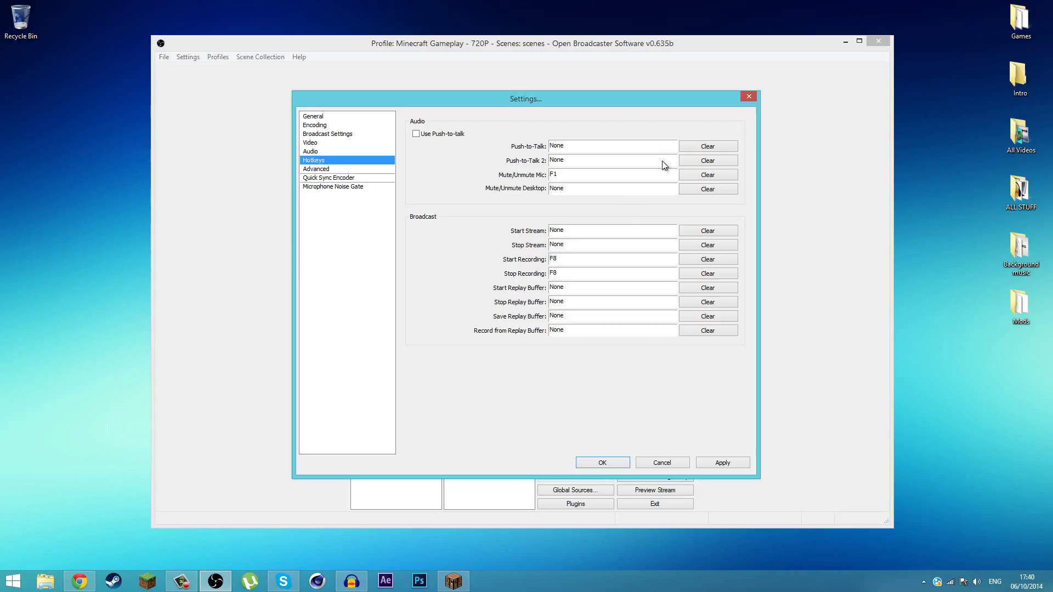
mouse_move(624, 261)
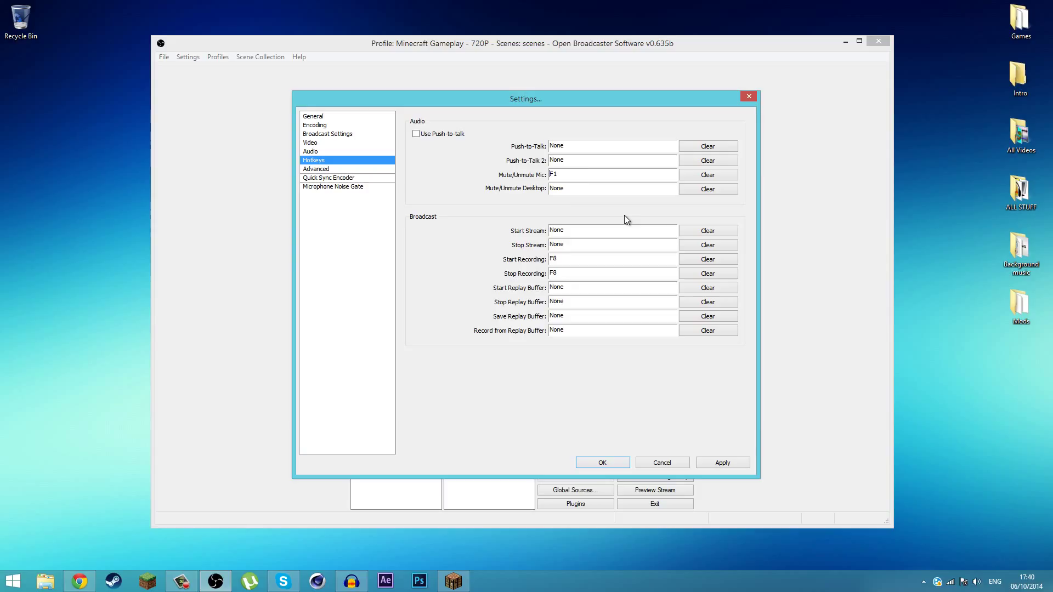
mouse_move(735, 167)
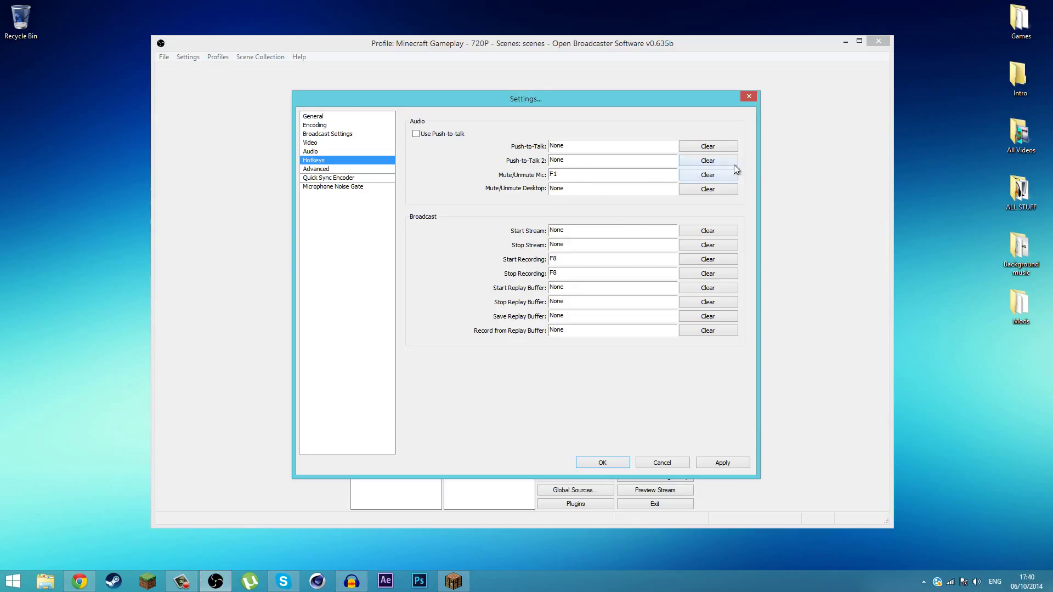
left_click(708, 175)
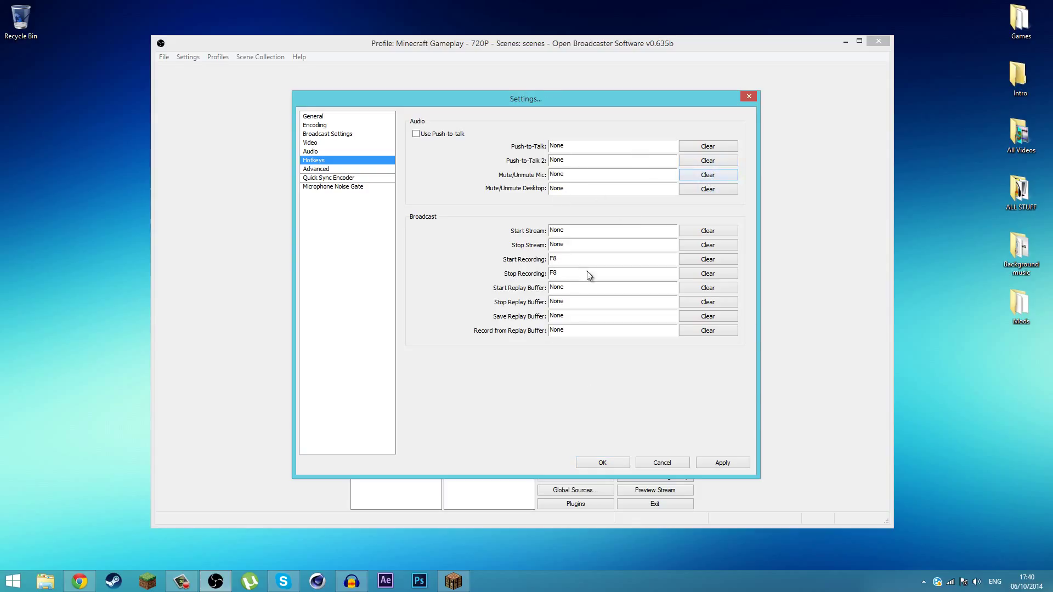
left_click(316, 169)
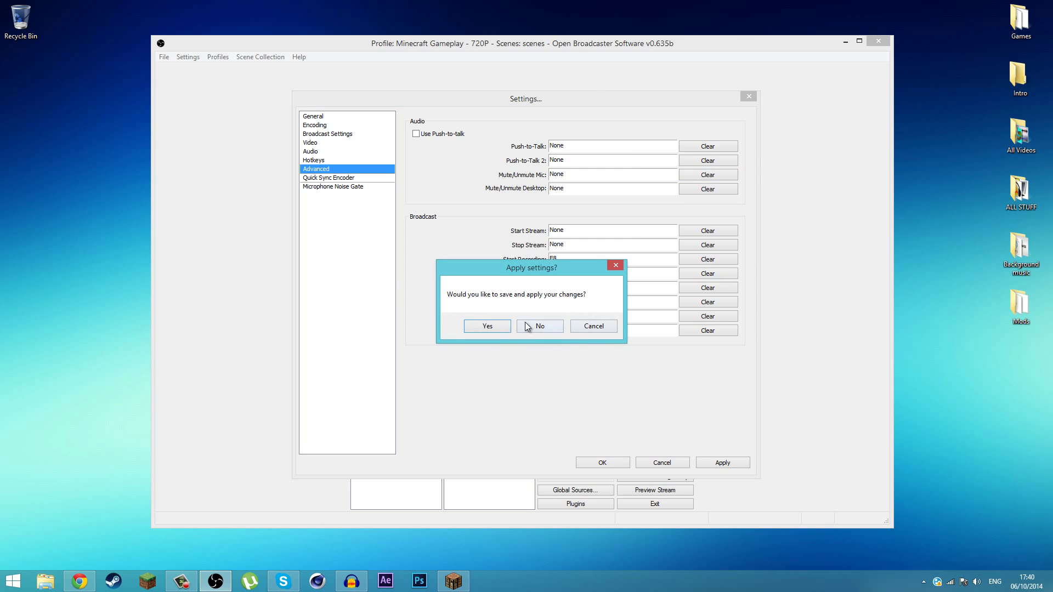
Review Advanced keeping Normal priority, veryfast preset and high profile, then cancel out of Settings
left_click(540, 326)
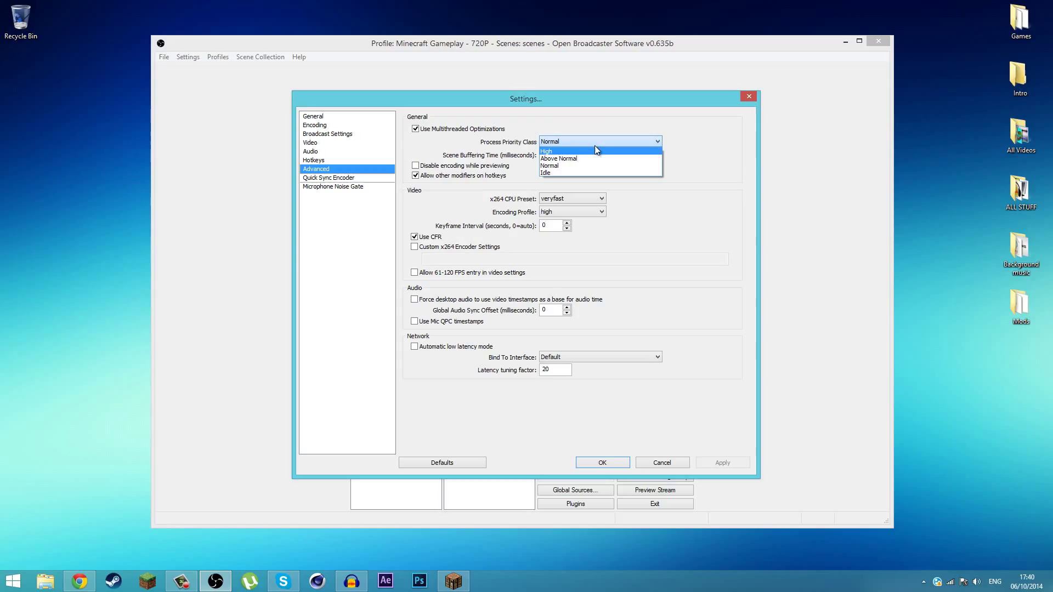
mouse_move(494, 144)
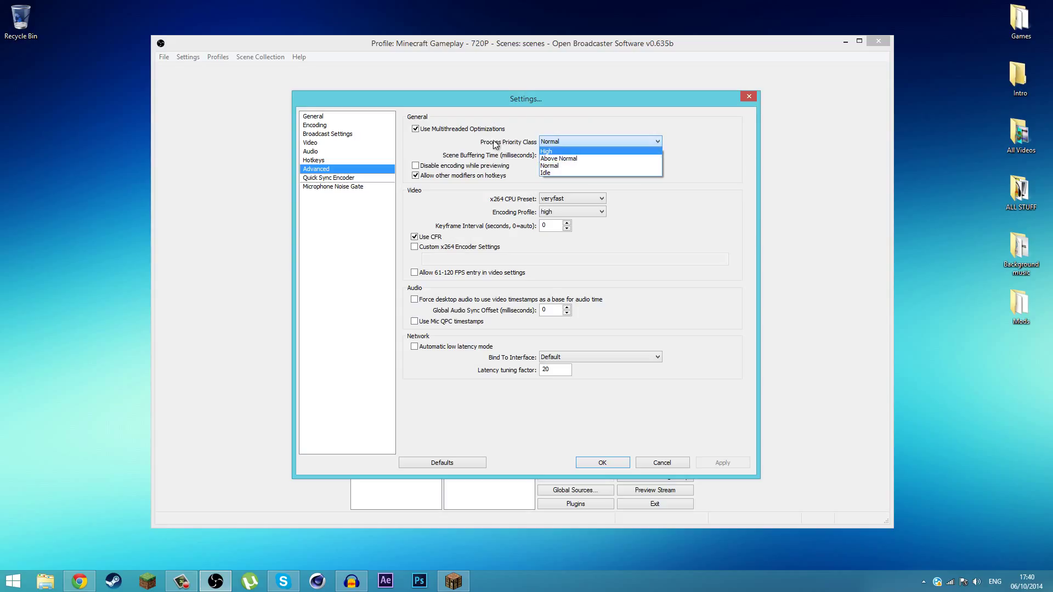
left_click(549, 165)
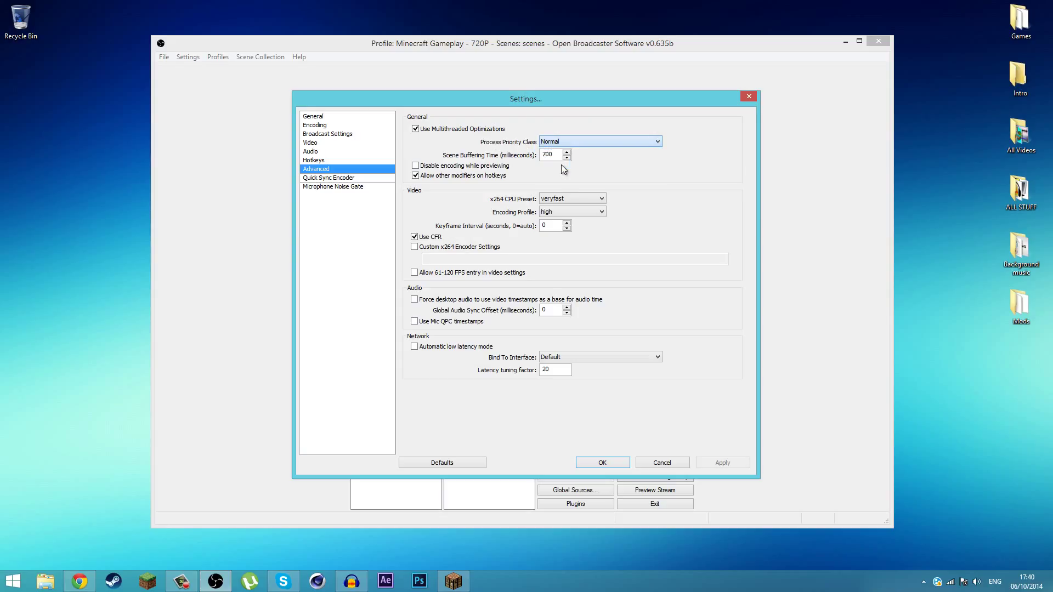
left_click(572, 198)
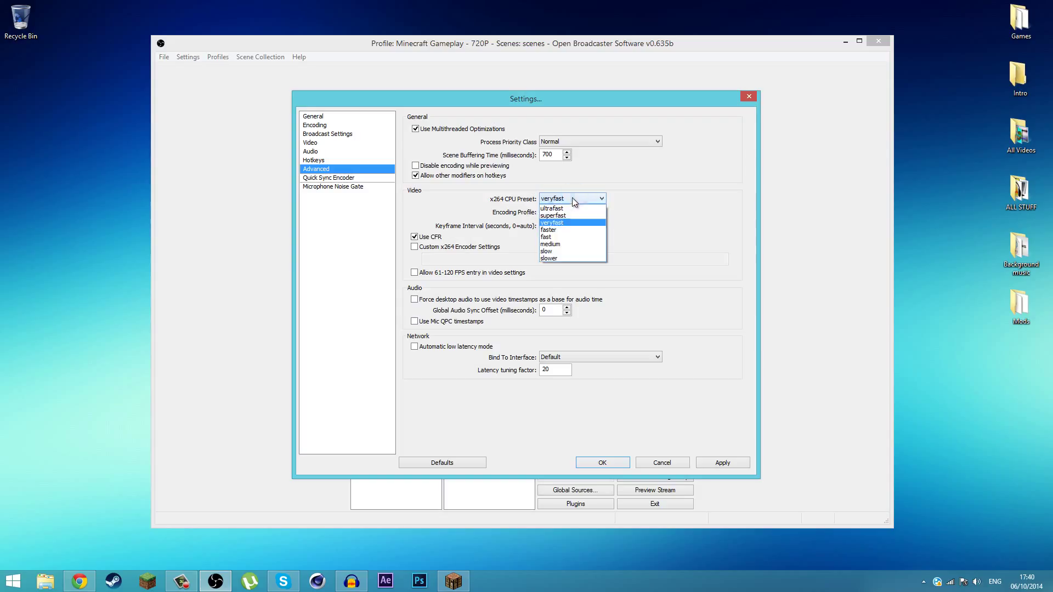
left_click(552, 222)
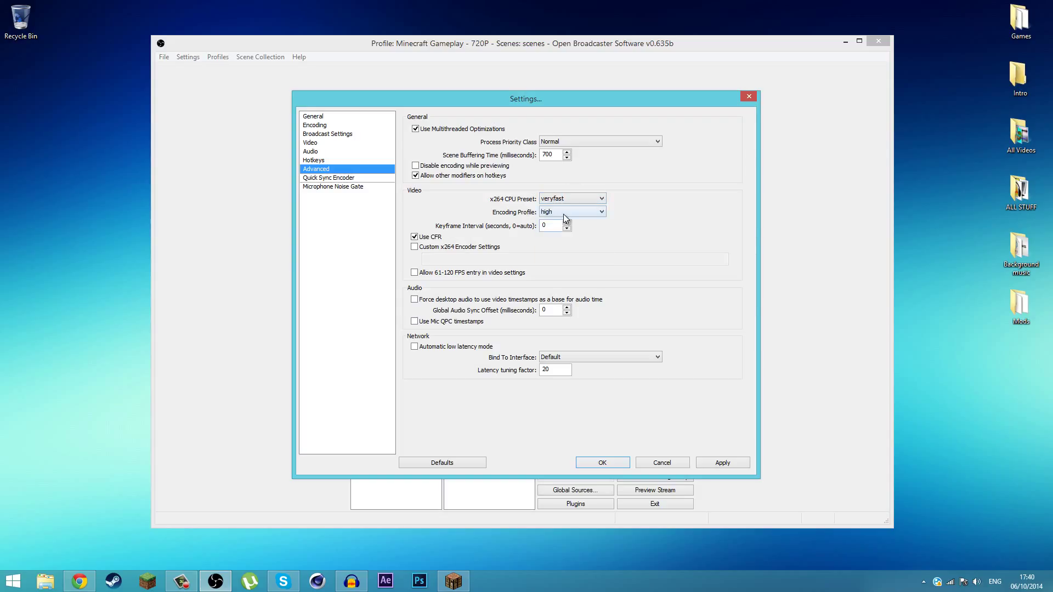
left_click(595, 212)
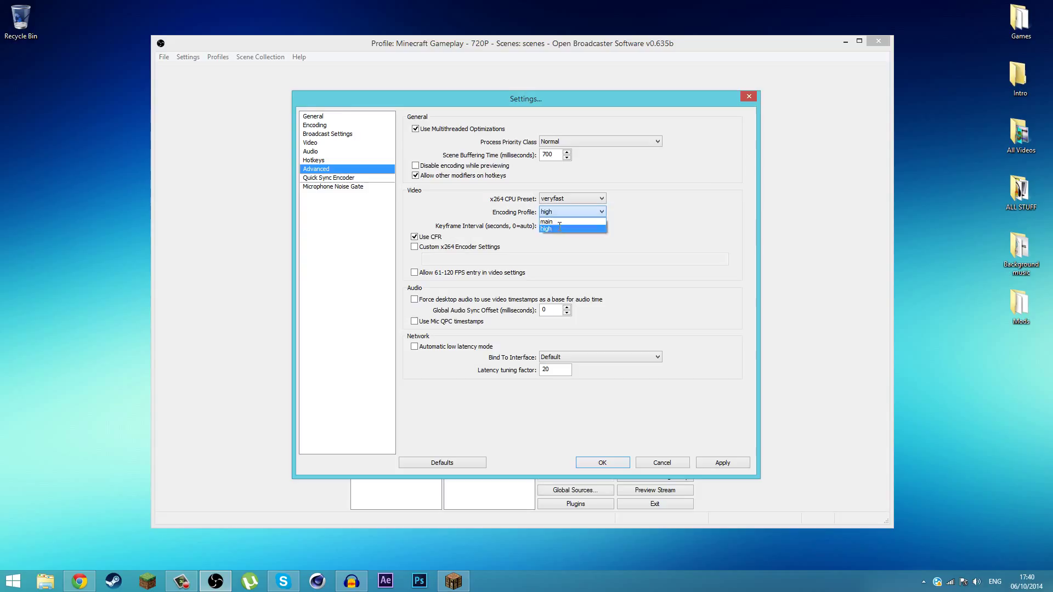
left_click(546, 228)
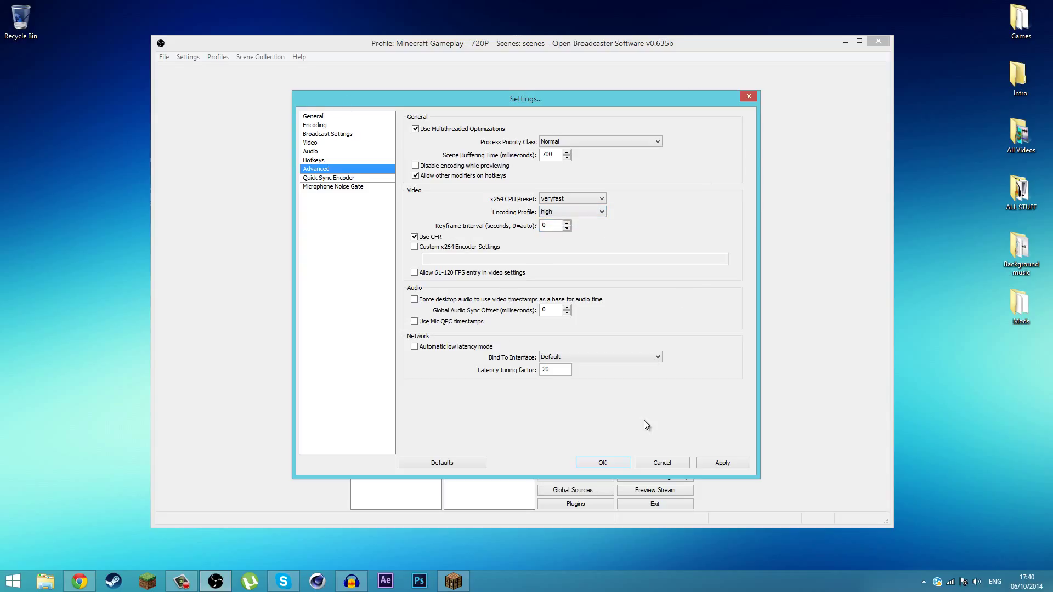
mouse_move(347, 189)
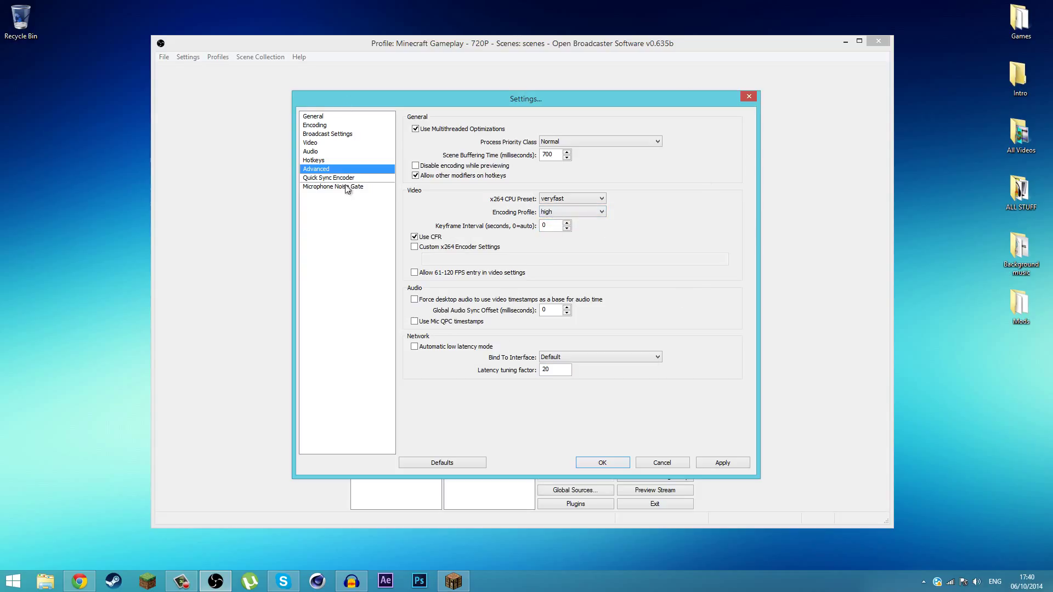
mouse_move(724, 406)
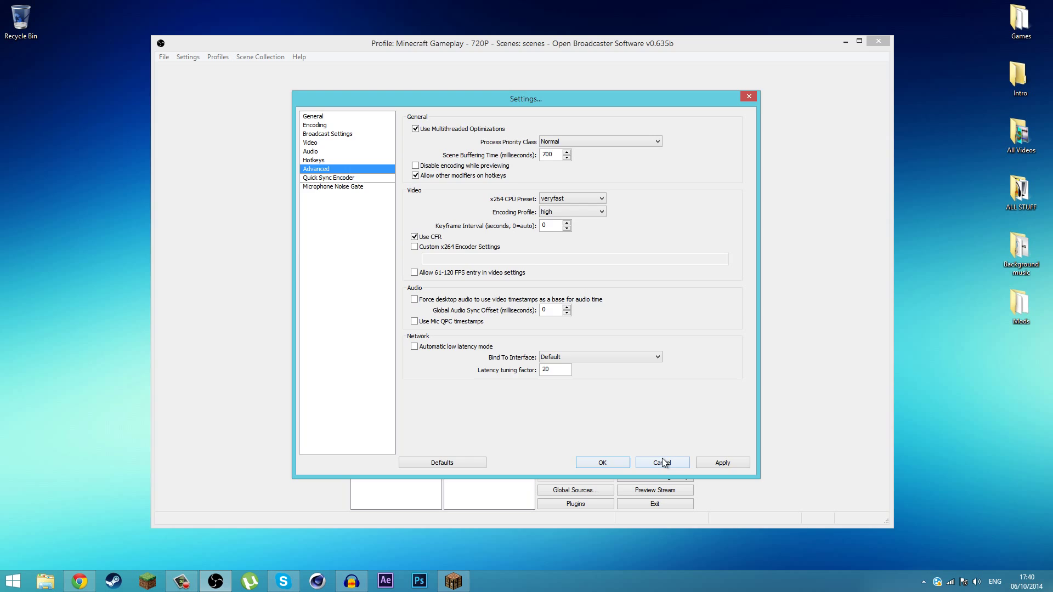
left_click(663, 462)
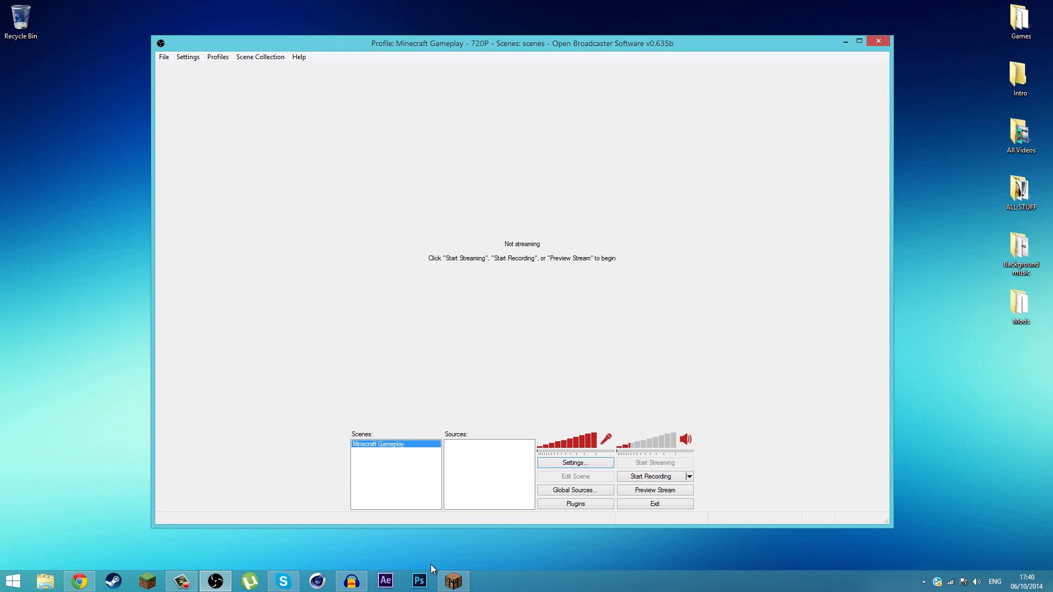
Bring the Minecraft game window forward and move it to the right
left_click(453, 582)
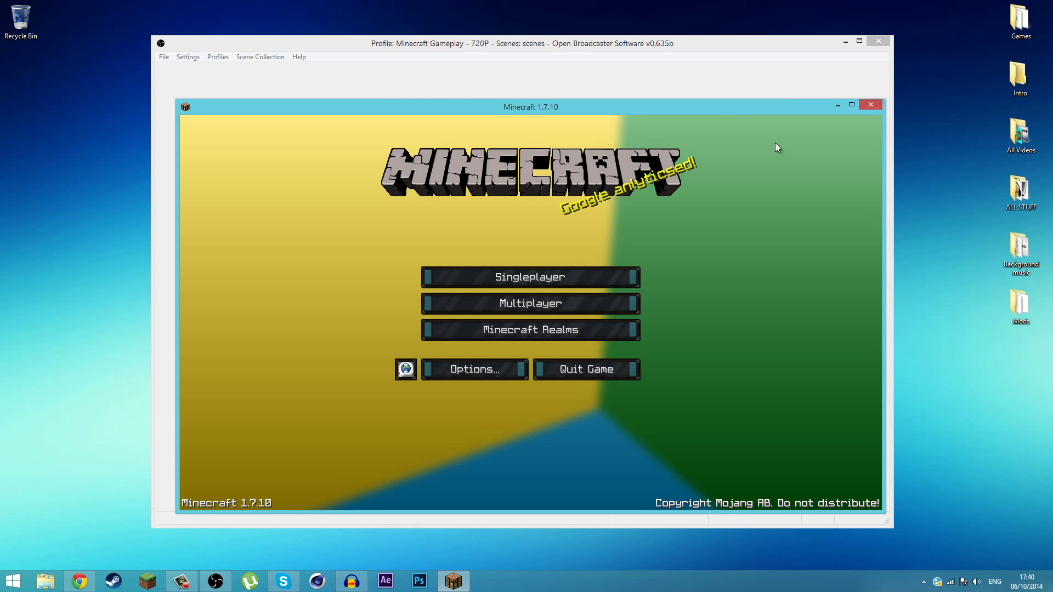
left_click_drag(531, 107, 559, 72)
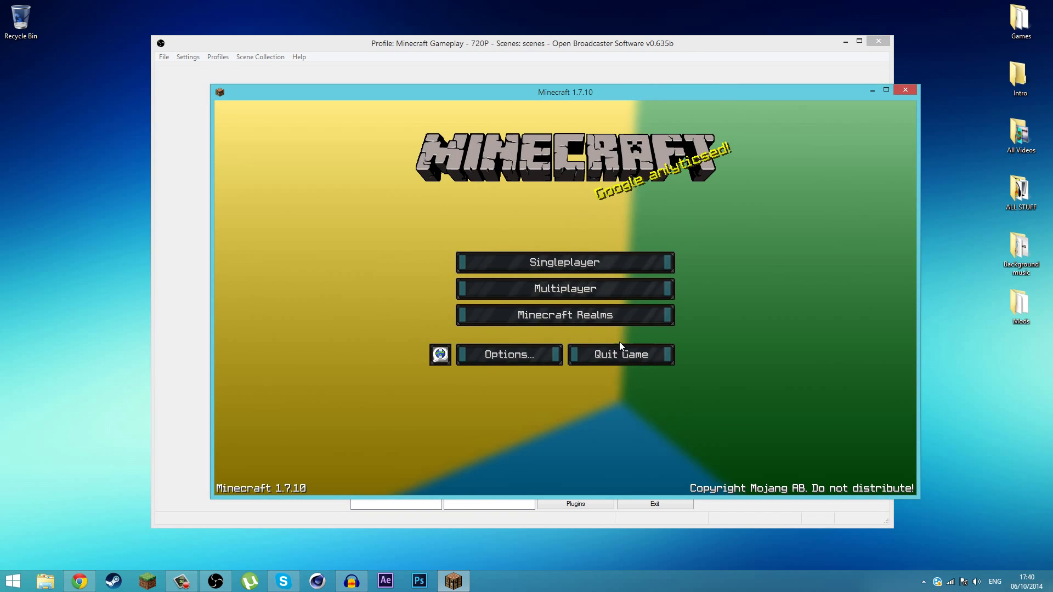
mouse_move(586, 243)
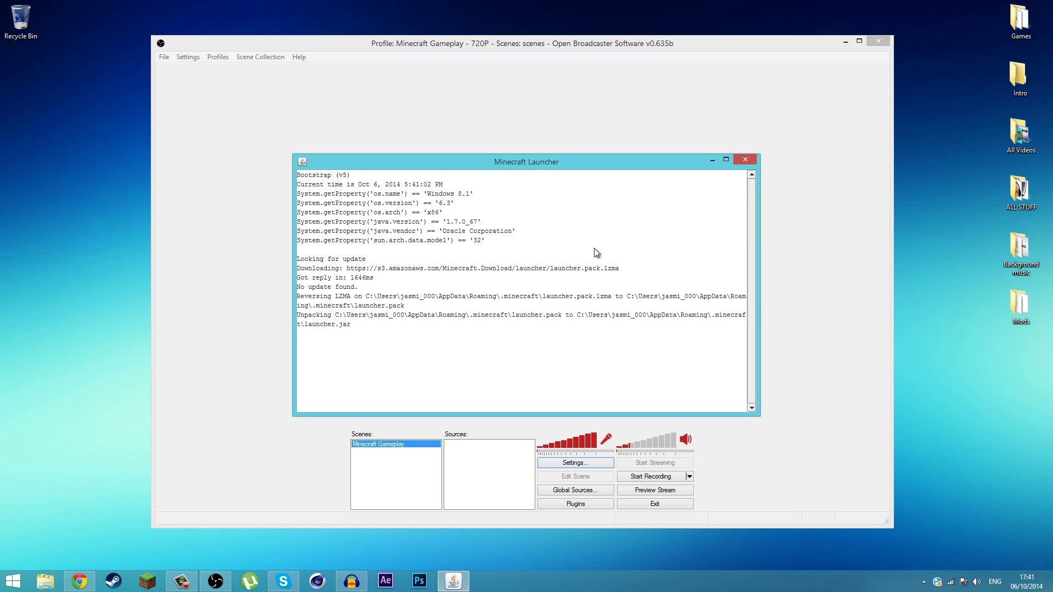
mouse_move(410, 274)
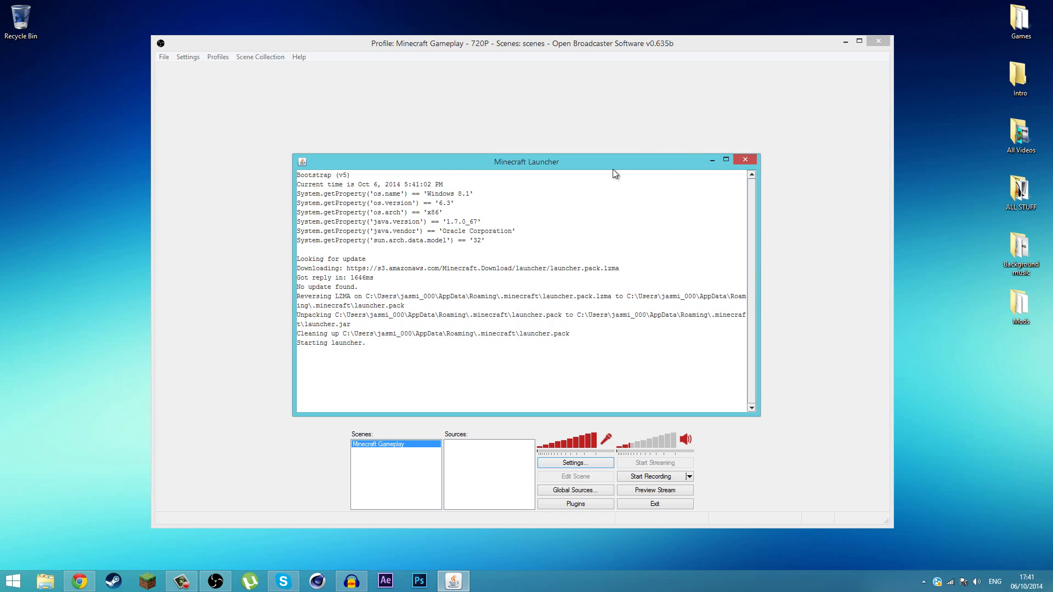
mouse_move(704, 350)
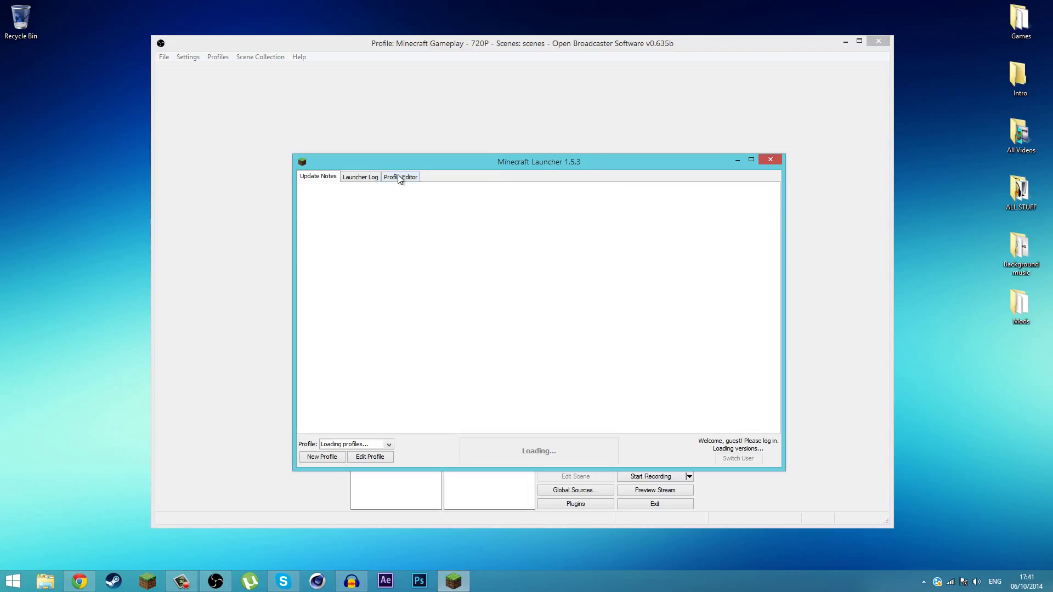
Edit the ClashGamer12 profile, keep resolution 1280 x 720, save it and hit Play
left_click(399, 175)
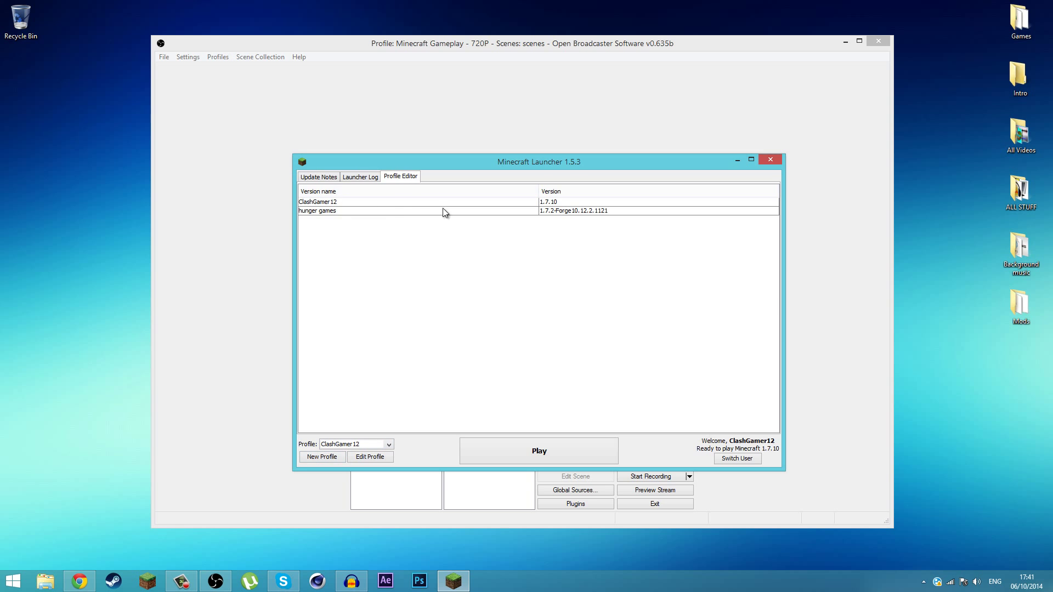
mouse_move(388, 218)
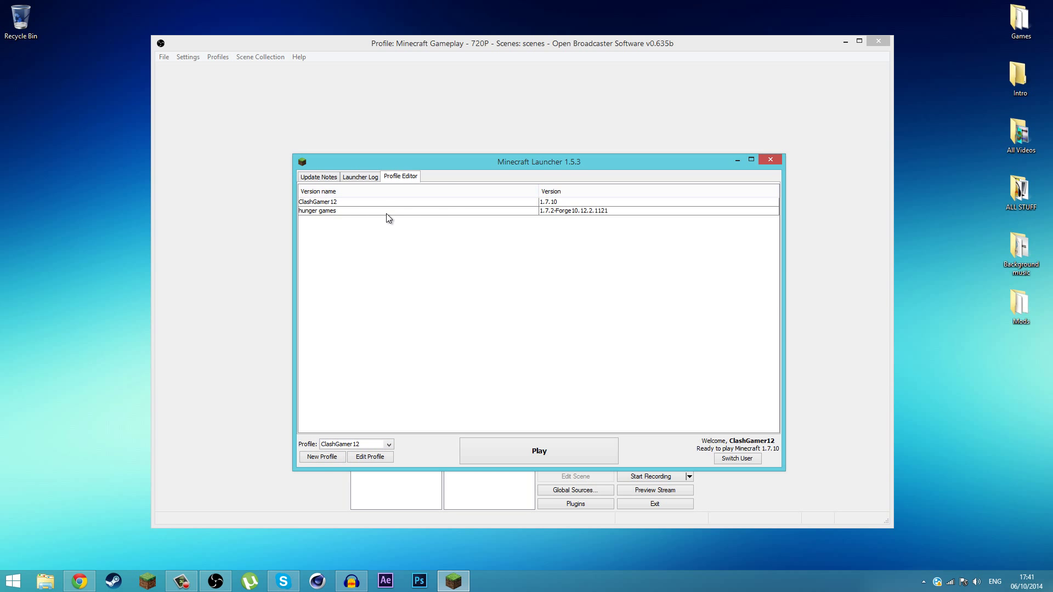
left_click(369, 456)
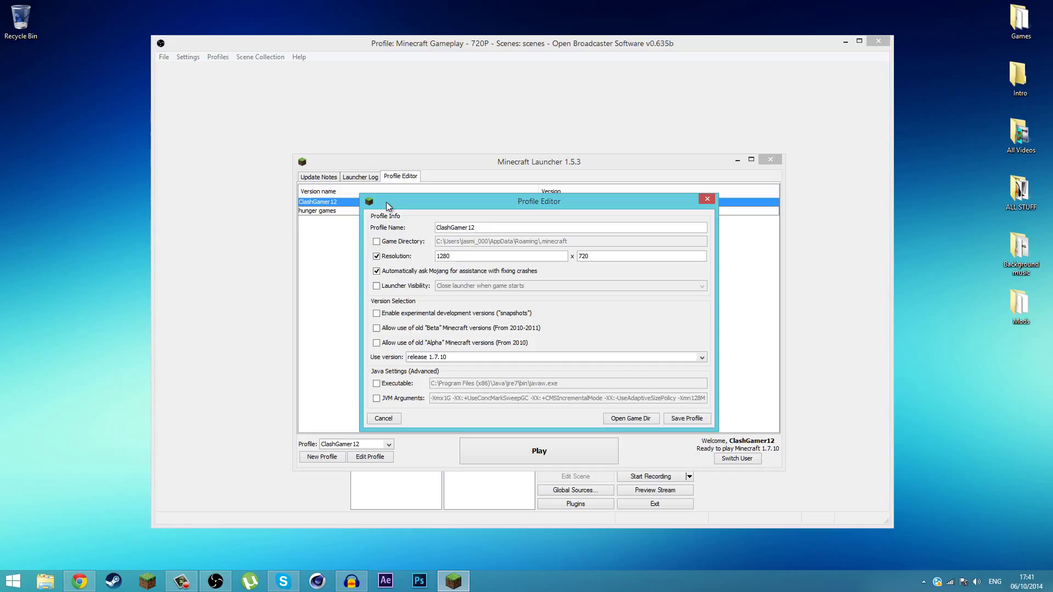
left_click(467, 257)
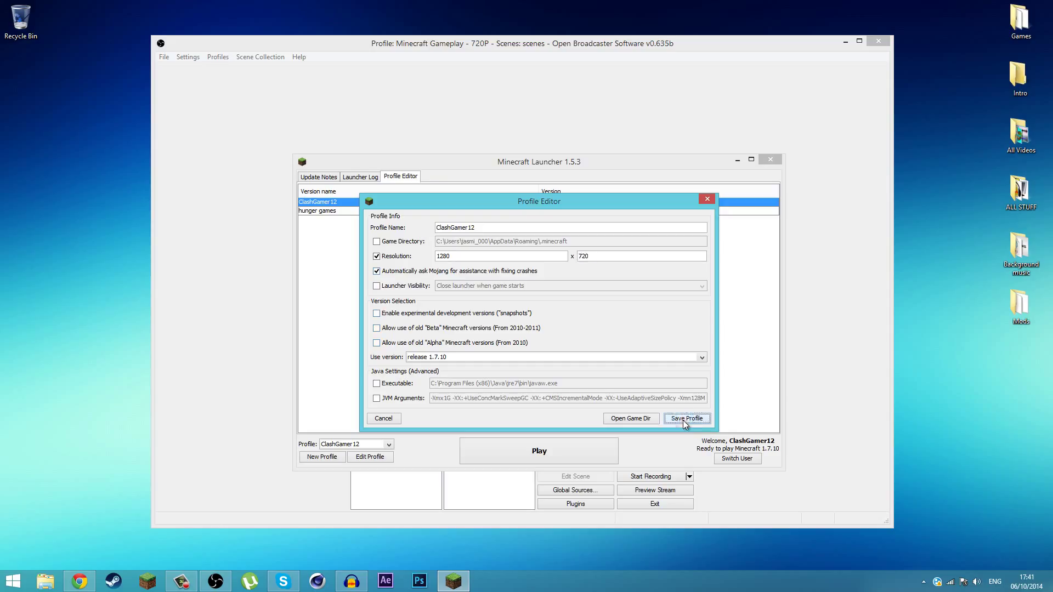
left_click(687, 419)
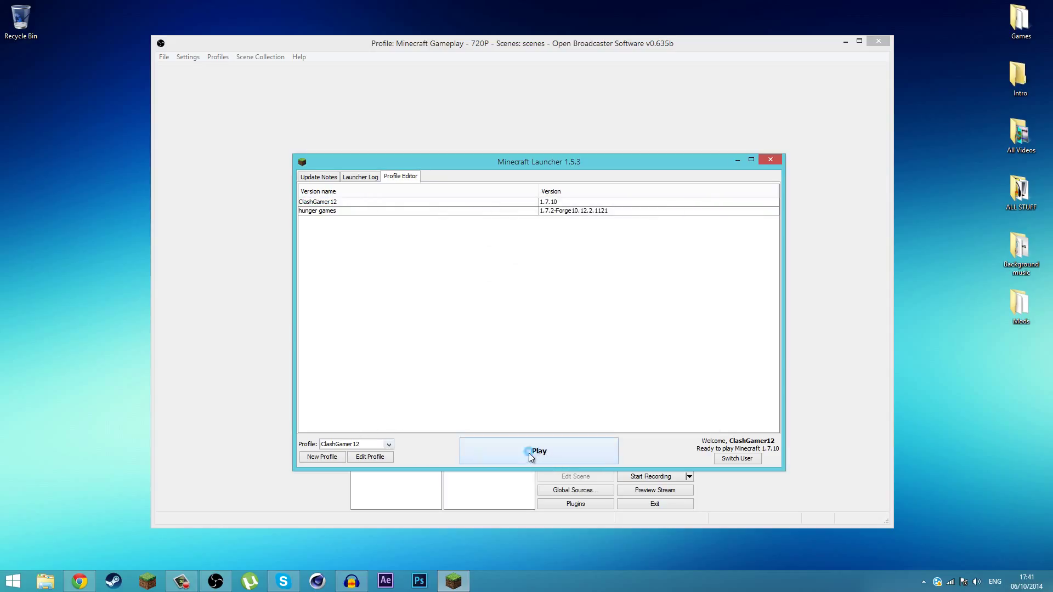
left_click(539, 451)
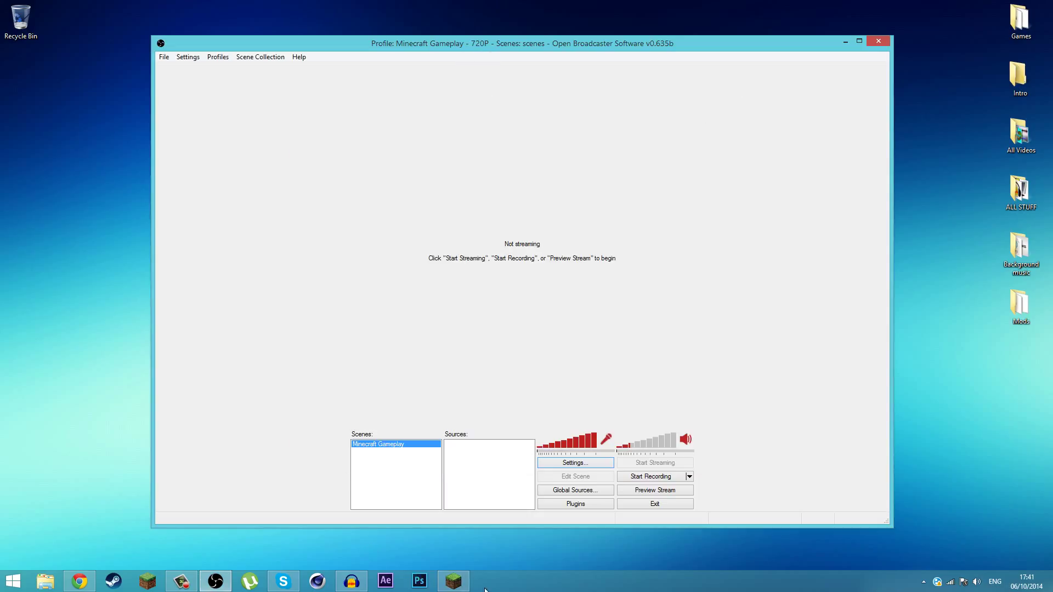
Bring up the launched Minecraft 1.7.10 window and let it reach the title menu
left_click(453, 581)
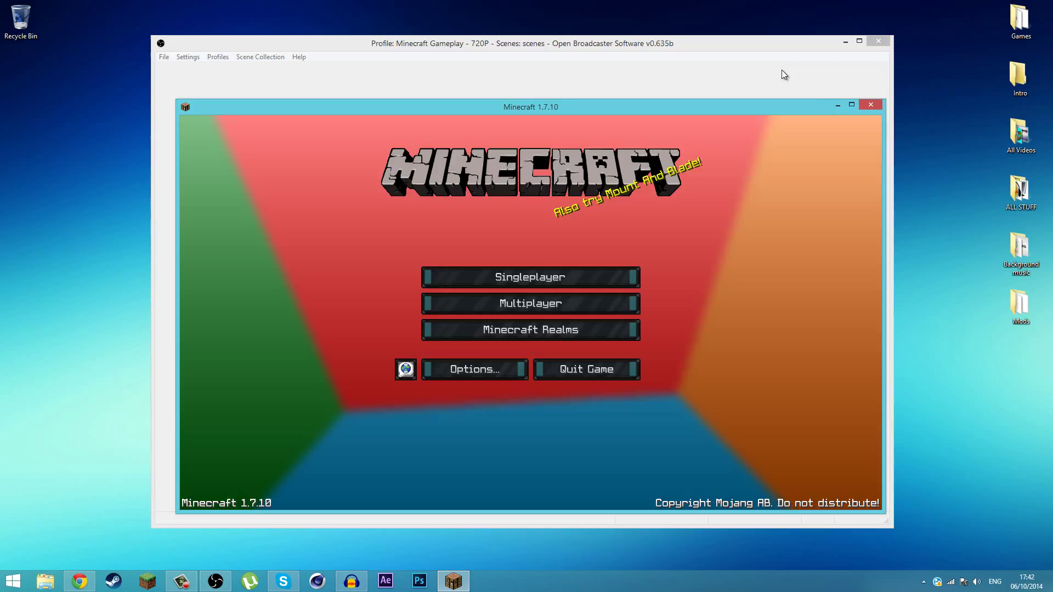
Add a Game Capture source to the scene and name it Minecraft
left_click(871, 104)
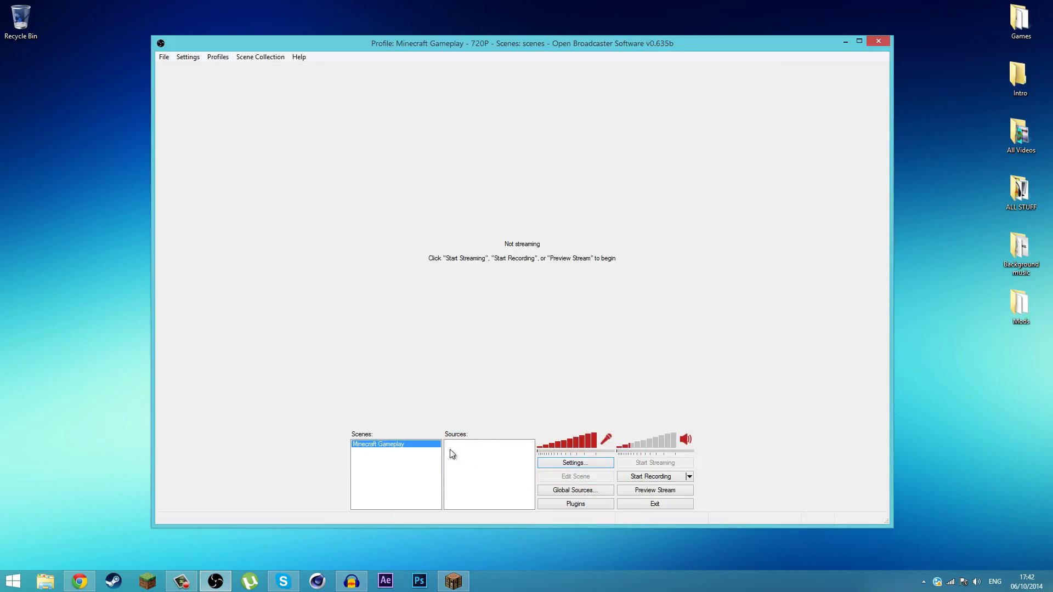
right_click(489, 467)
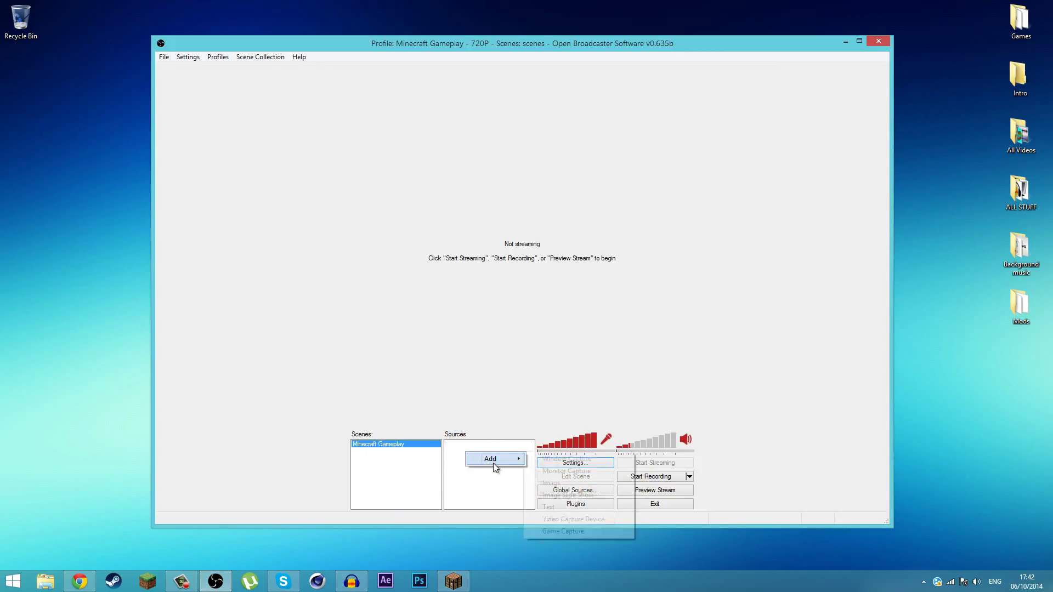
left_click(563, 531)
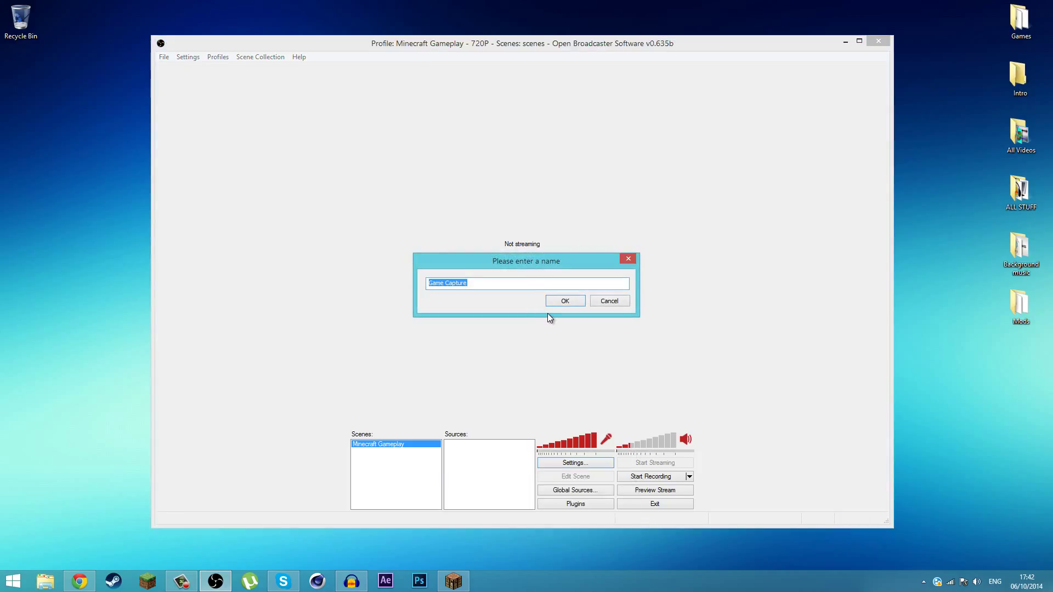
type("jml")
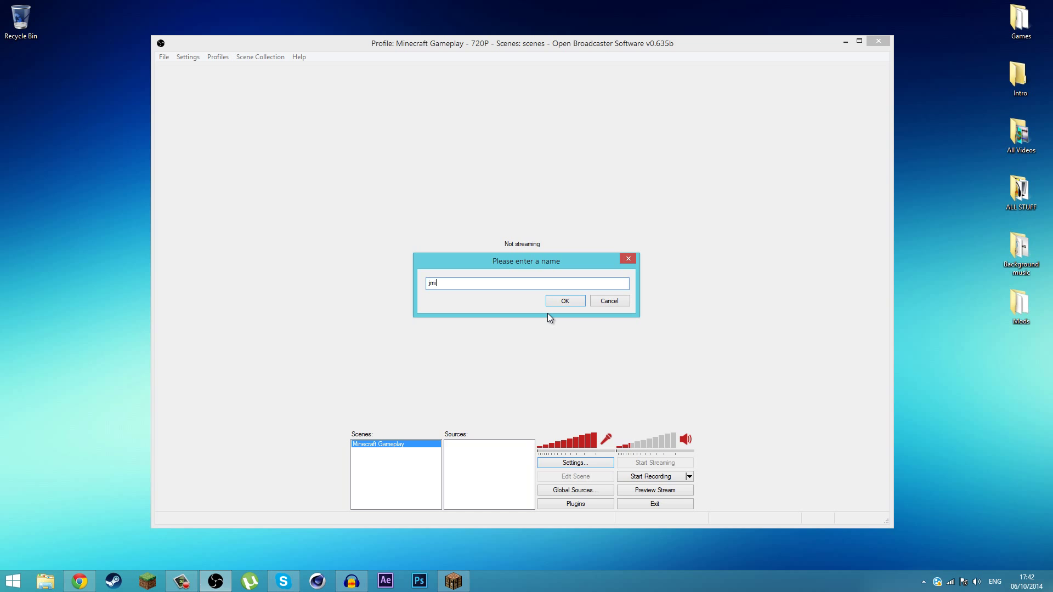
type("Mine")
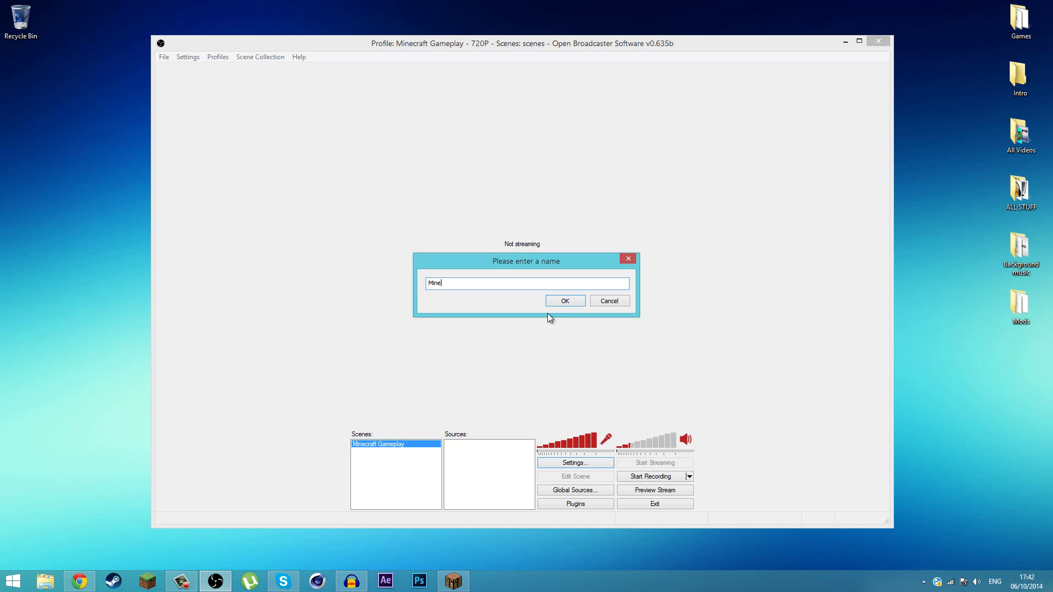
left_click(565, 301)
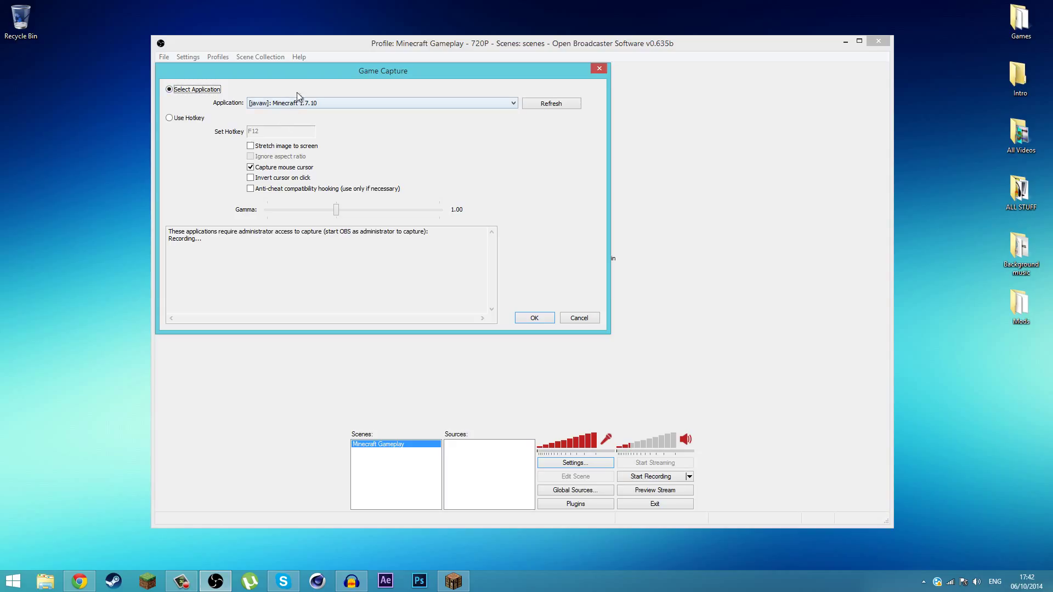
Select [javaw]: Minecraft 1.7.10 as the captured application and confirm
left_click(536, 318)
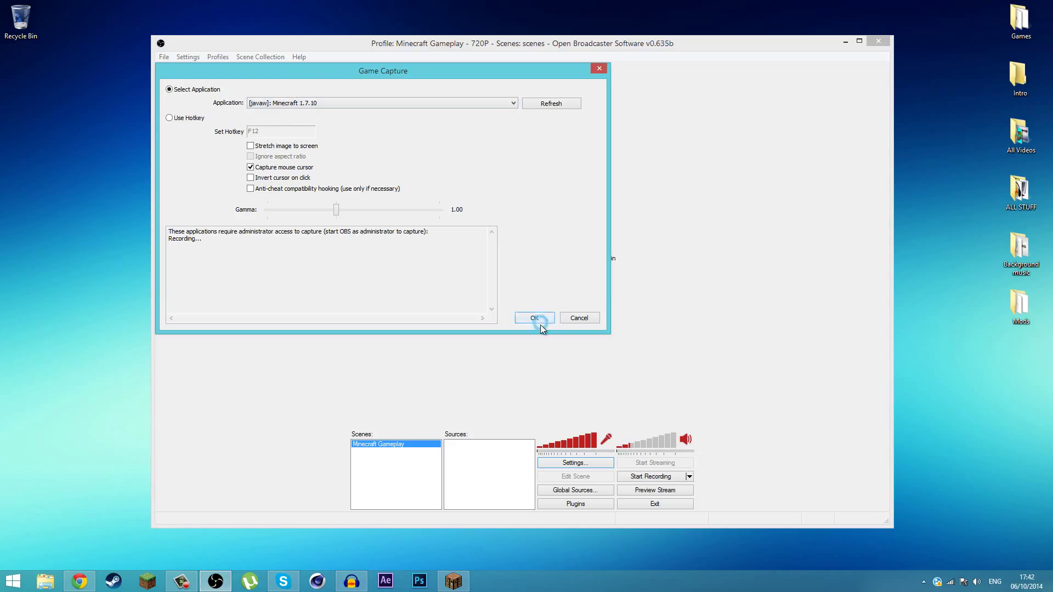
left_click(534, 318)
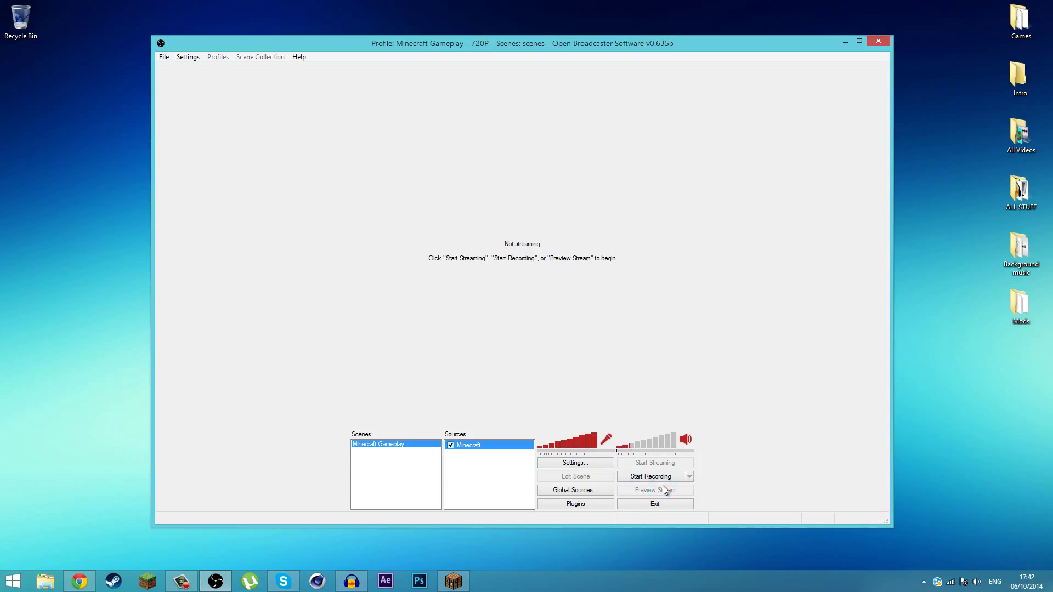
left_click(654, 490)
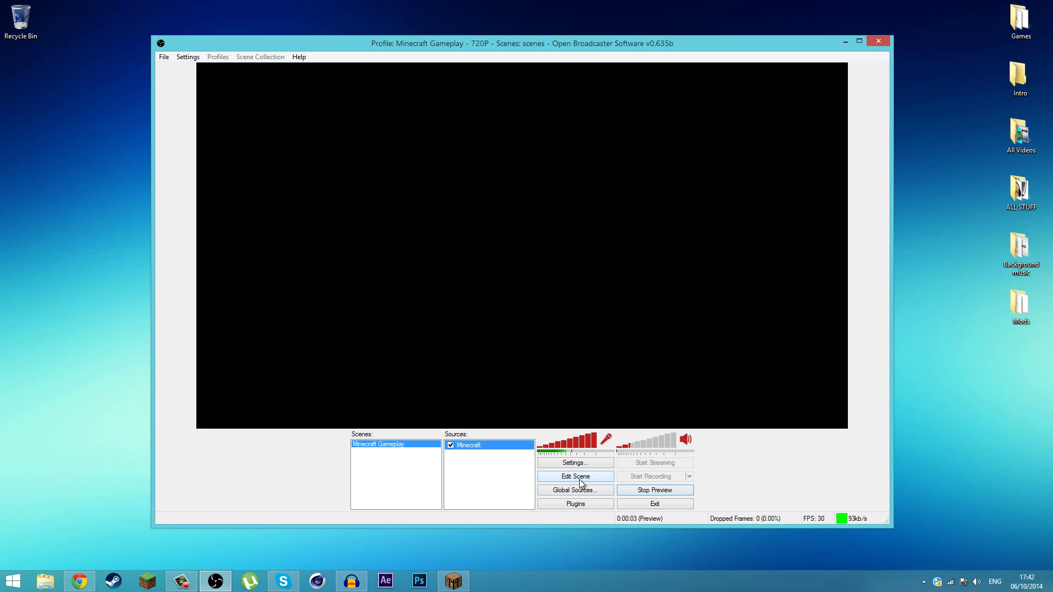
left_click(574, 476)
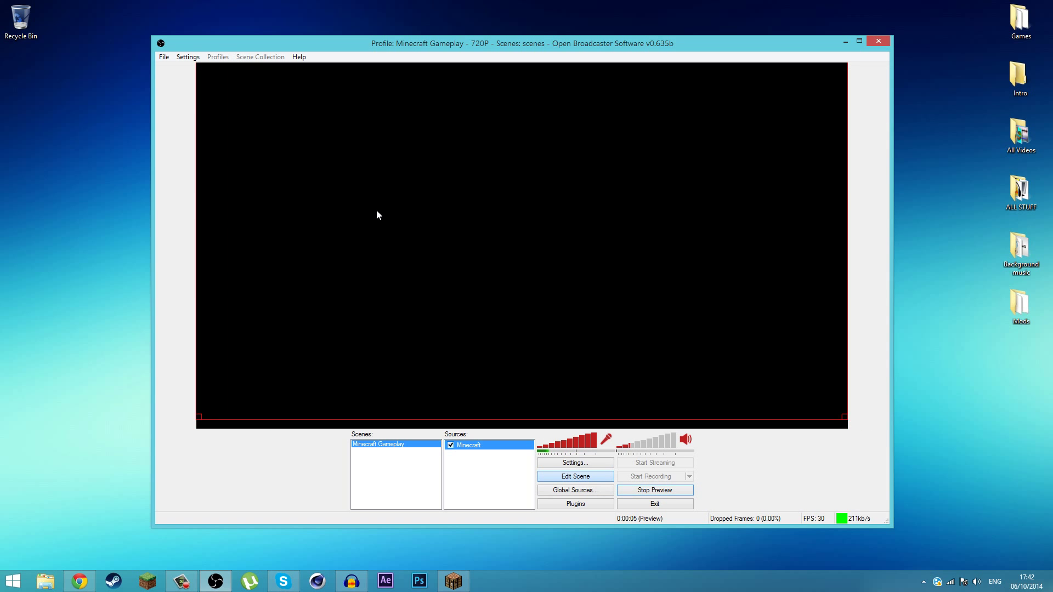
left_click(453, 582)
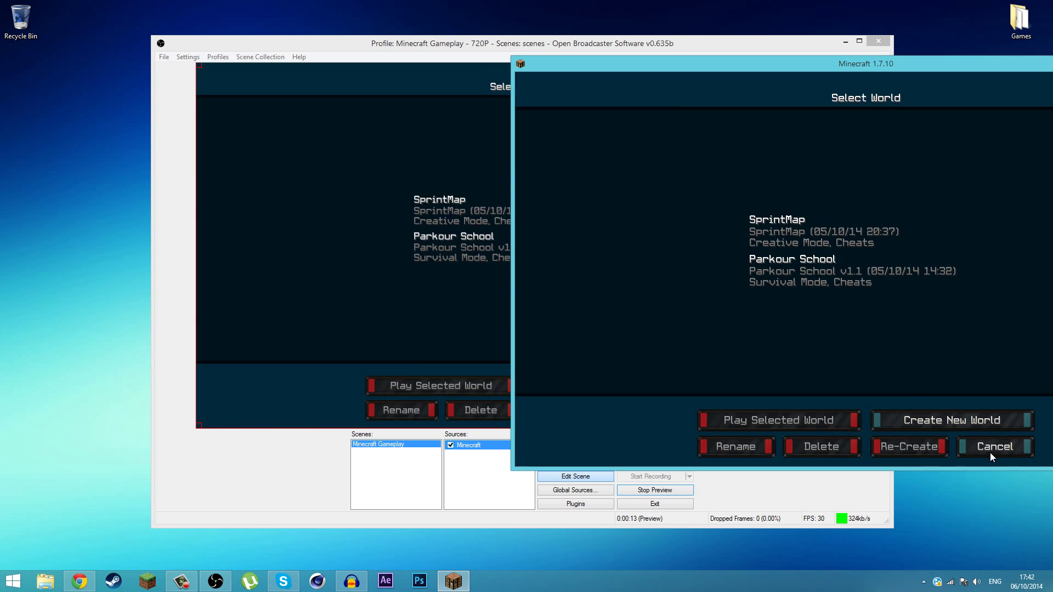
left_click(994, 447)
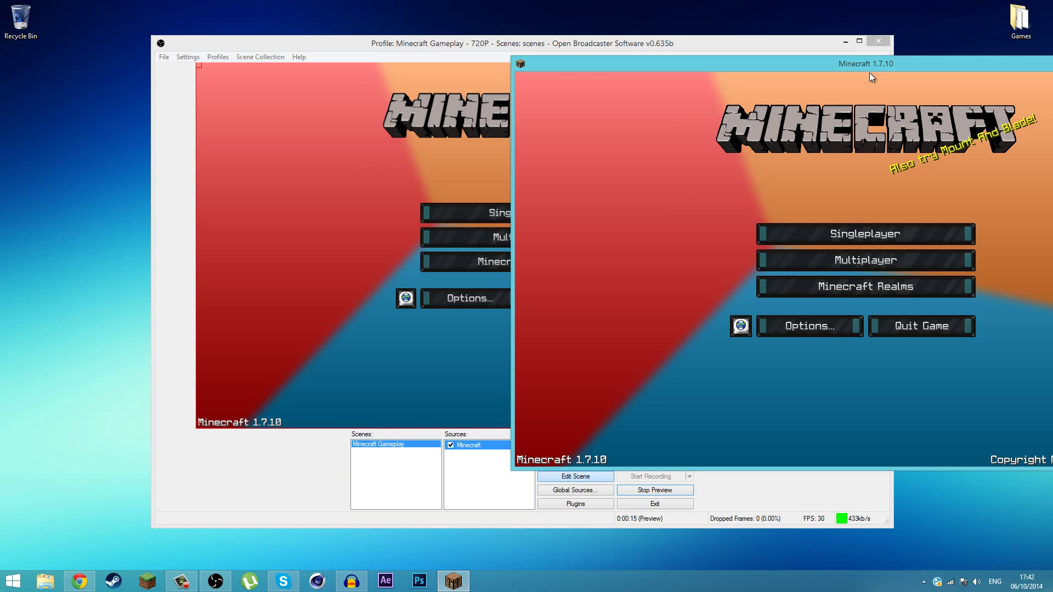
left_click_drag(867, 64, 406, 54)
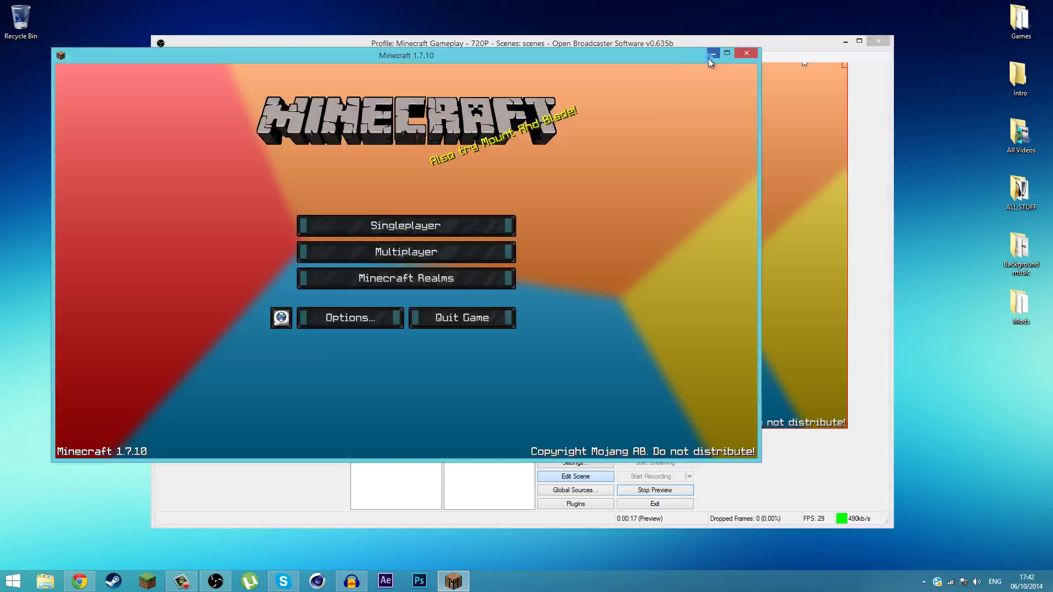
left_click(713, 53)
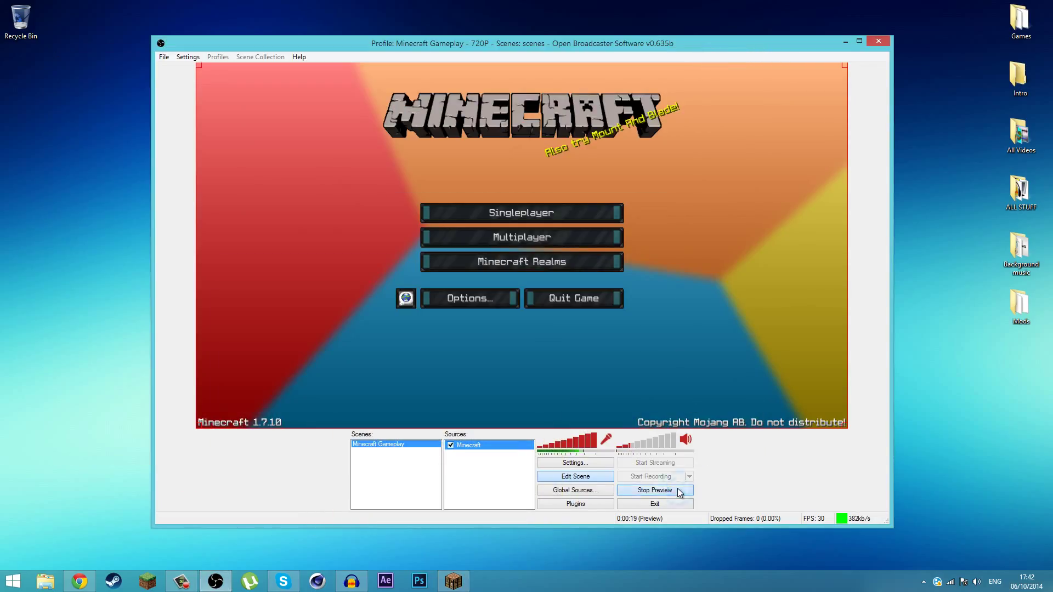
left_click(655, 491)
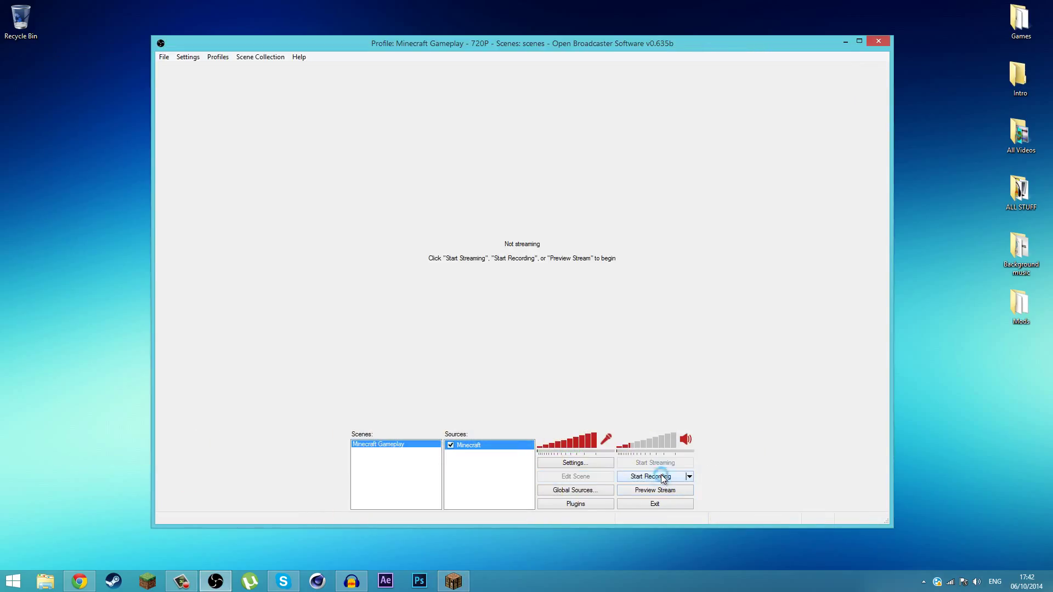
Start recording, go into Create New World in Minecraft, then stop the recording
left_click(651, 476)
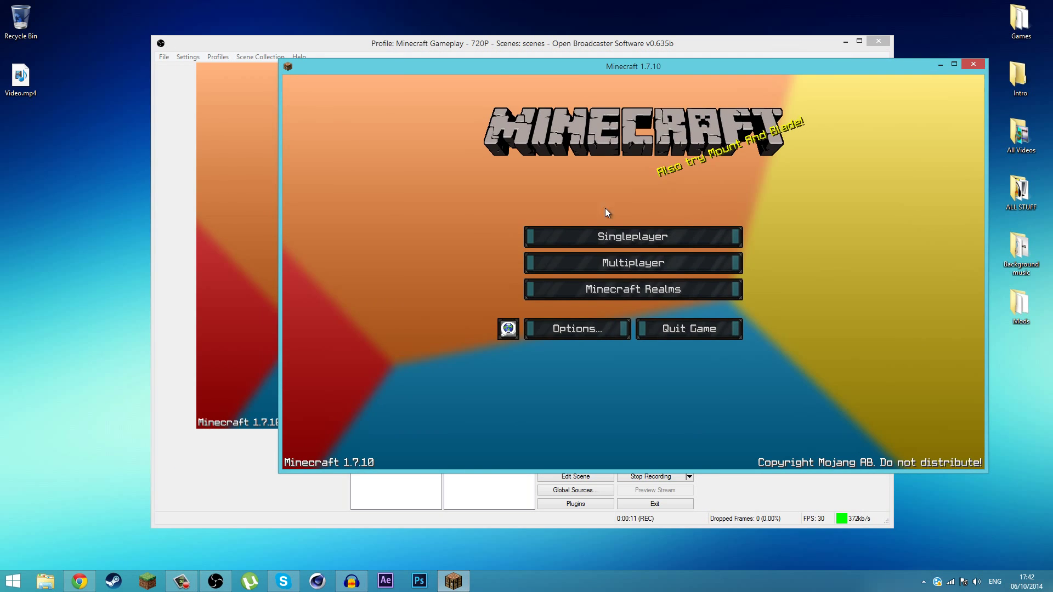
left_click(633, 263)
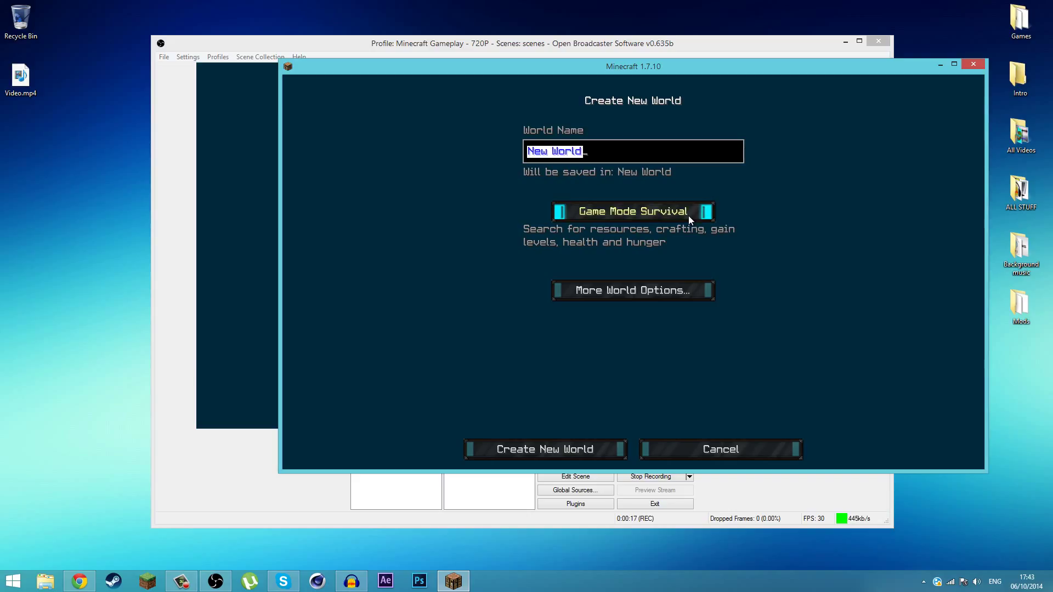
type("Record")
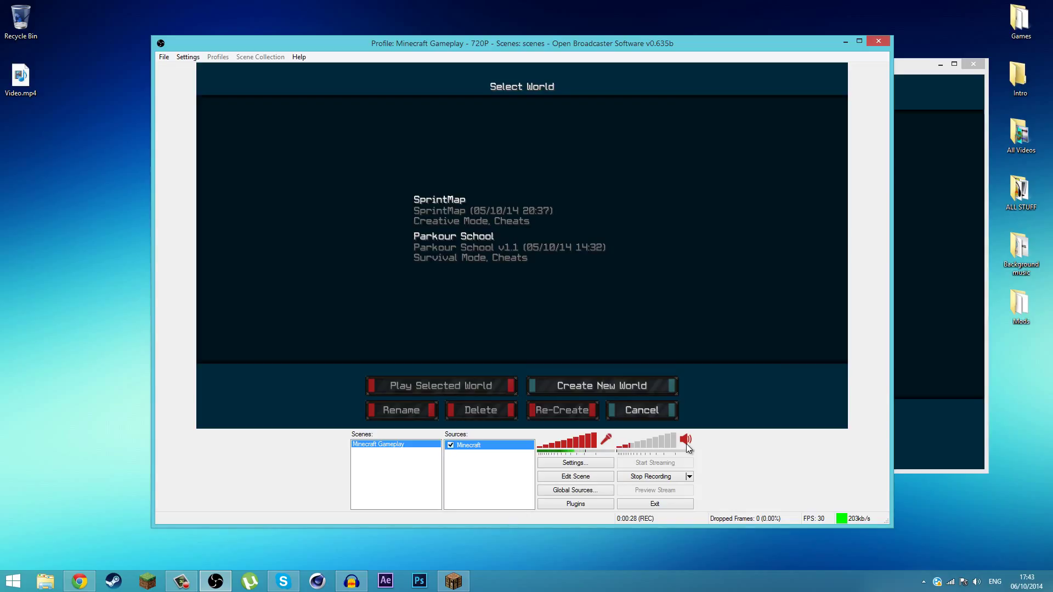
left_click(650, 476)
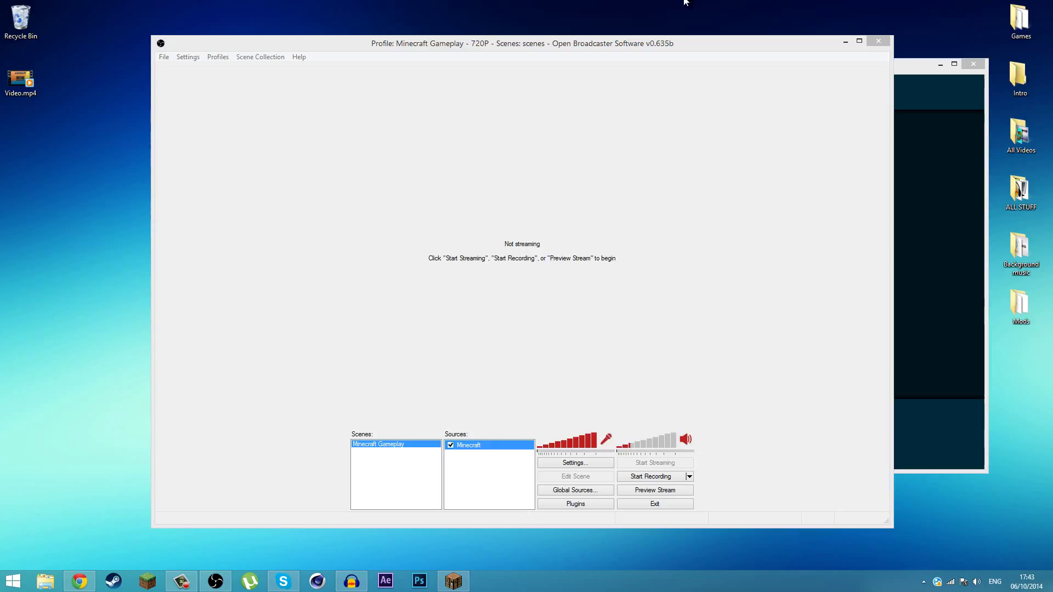
mouse_move(650, 4)
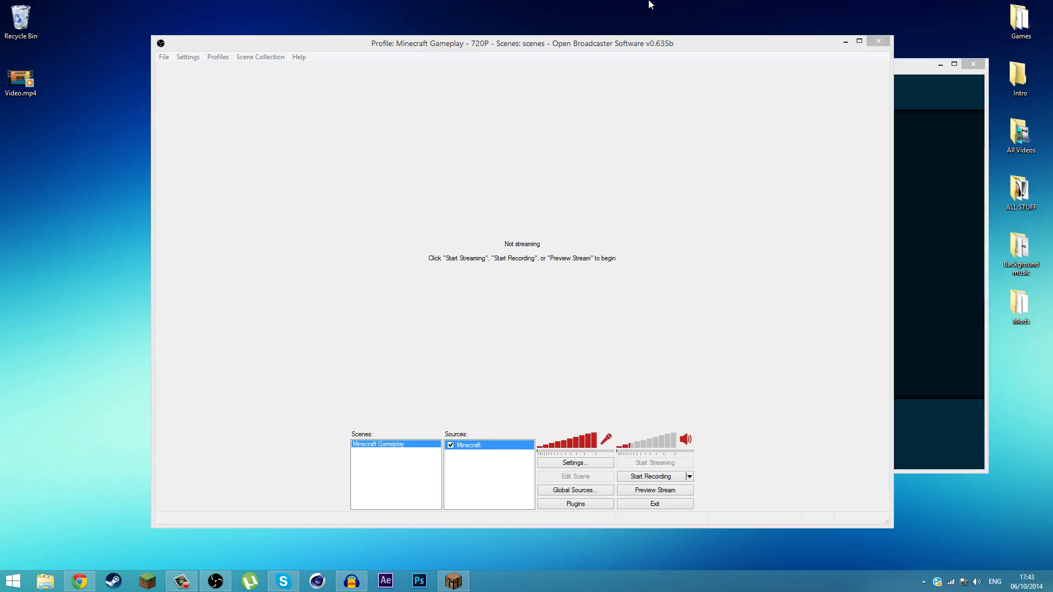